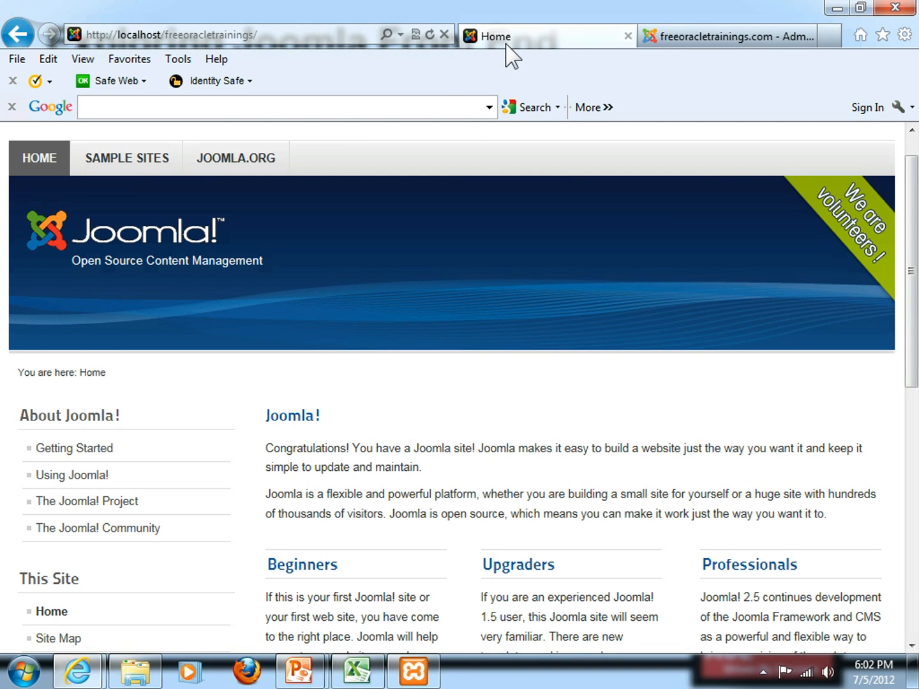
mouse_move(657, 201)
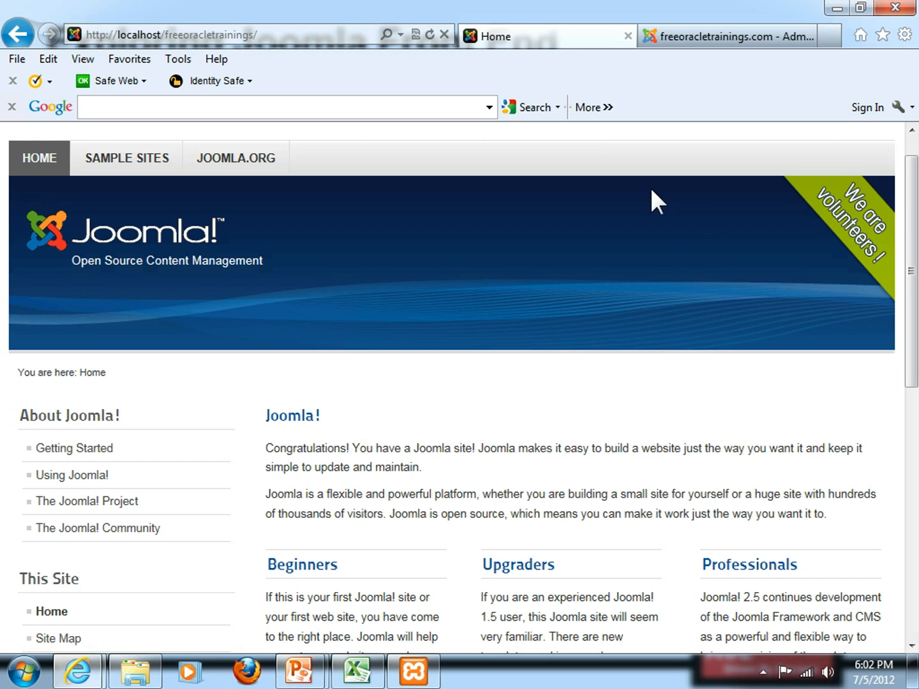
Highlight the opening paragraphs of the Joomla front page while scrolling through it
scroll(down, 3)
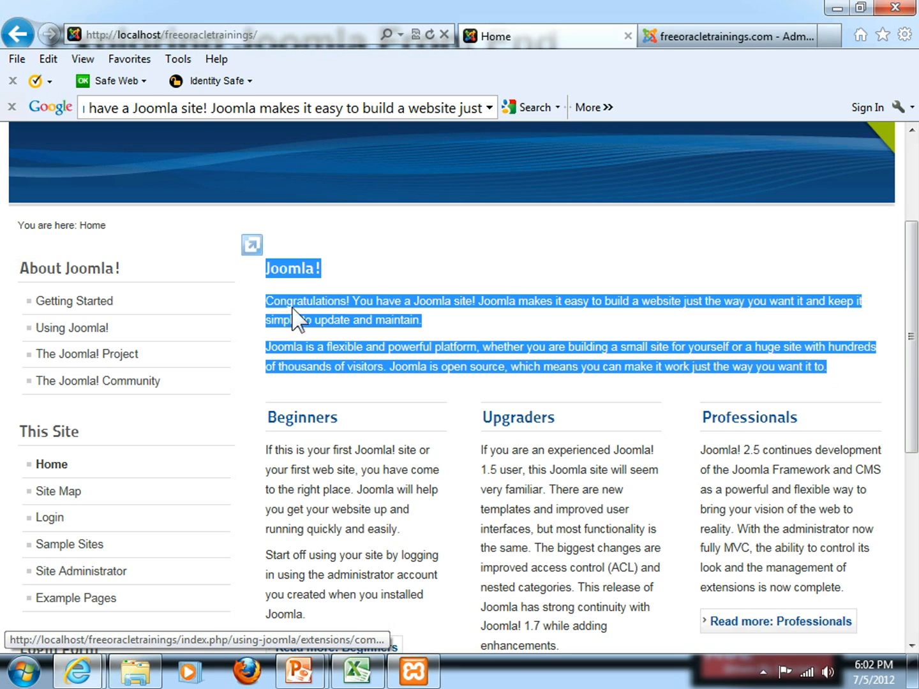
drag(274, 449, 383, 529)
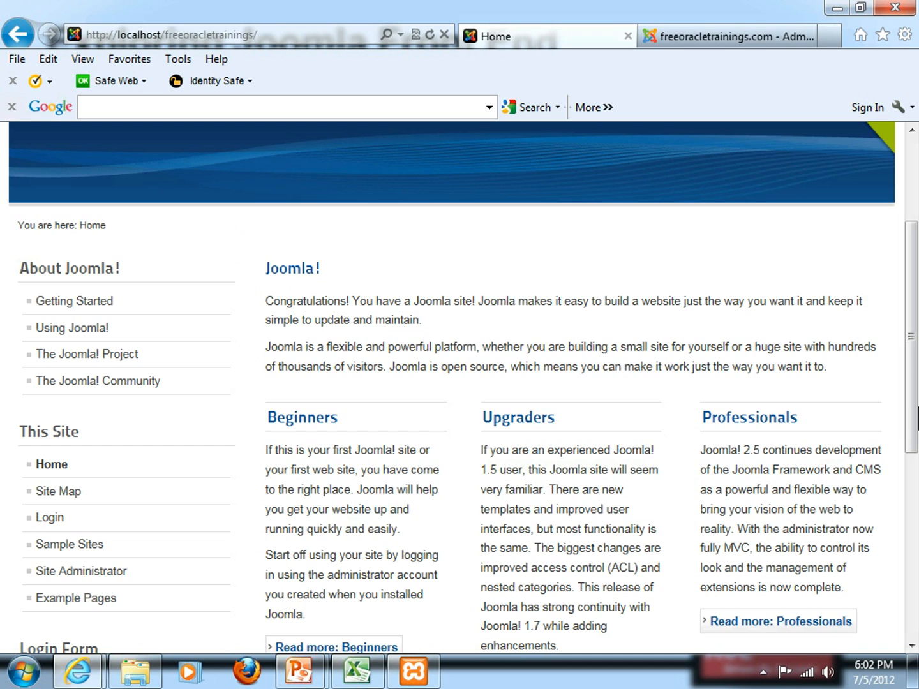
scroll(down, 3)
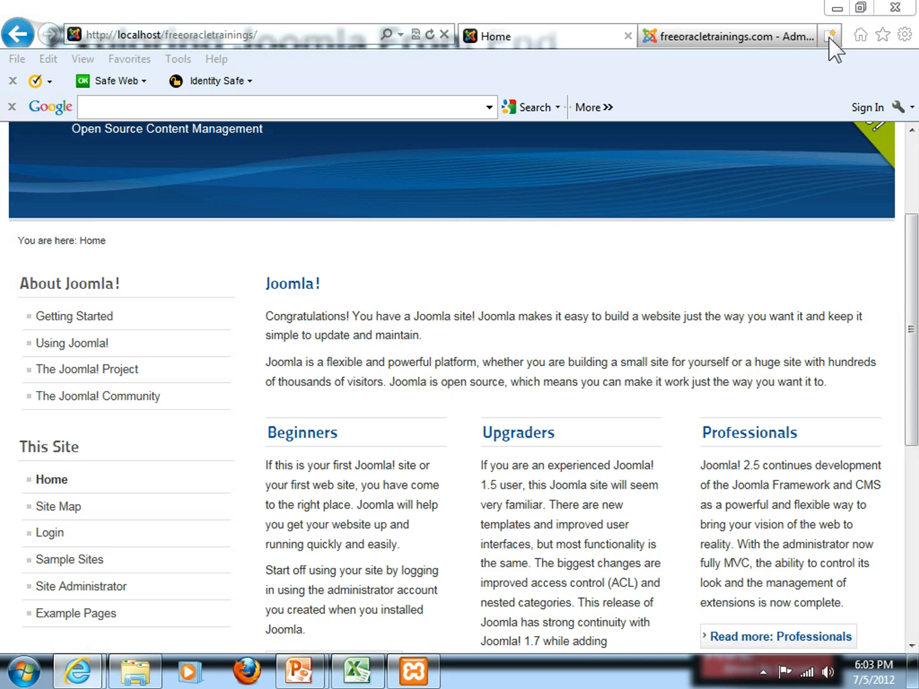
Bring up the Google home page (google.com) in a new browser tab, ready to search
click(829, 36)
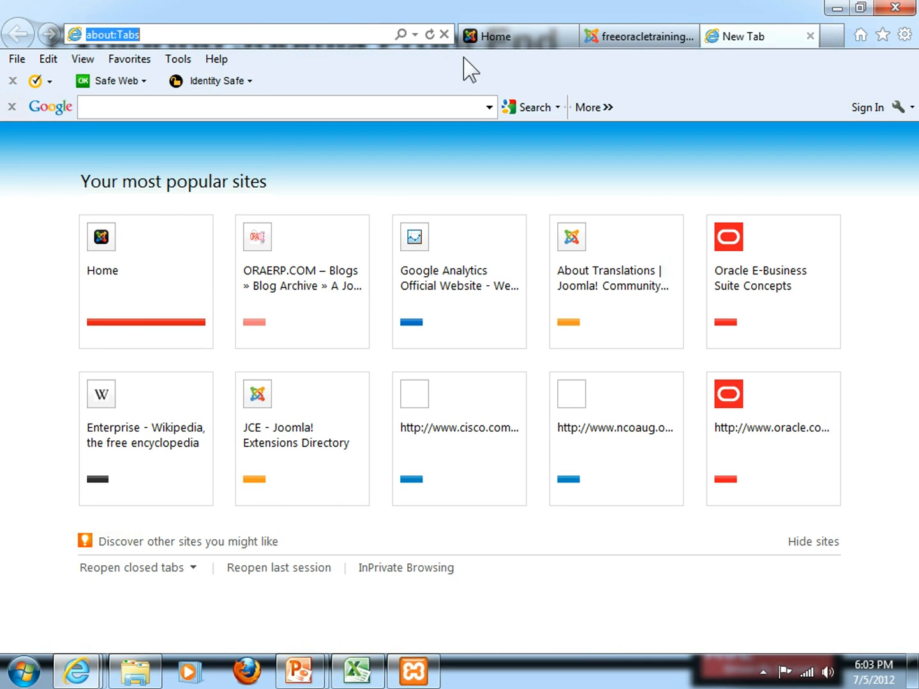
text(google.com/)
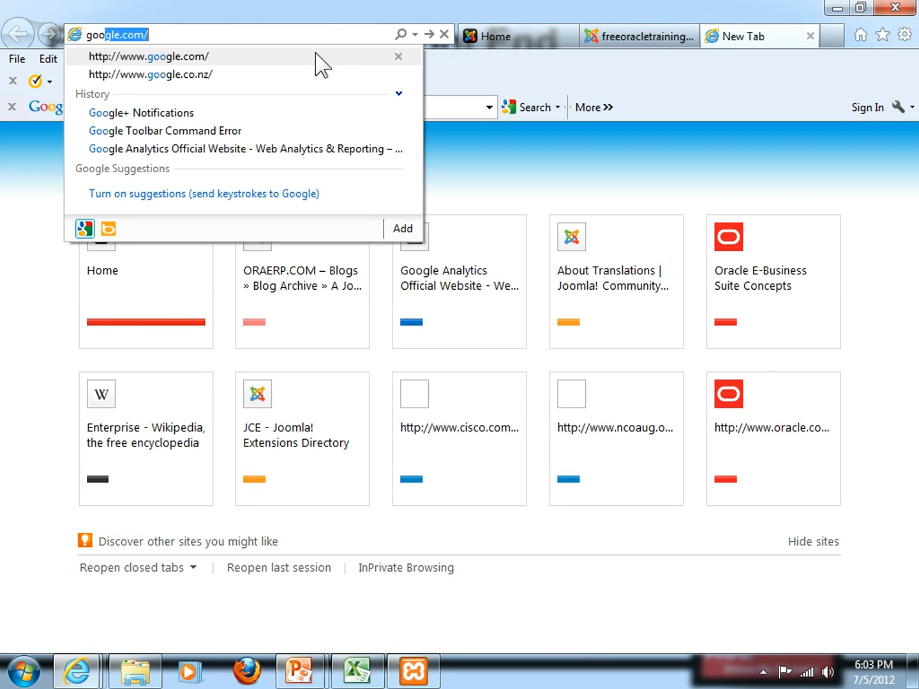
click(150, 74)
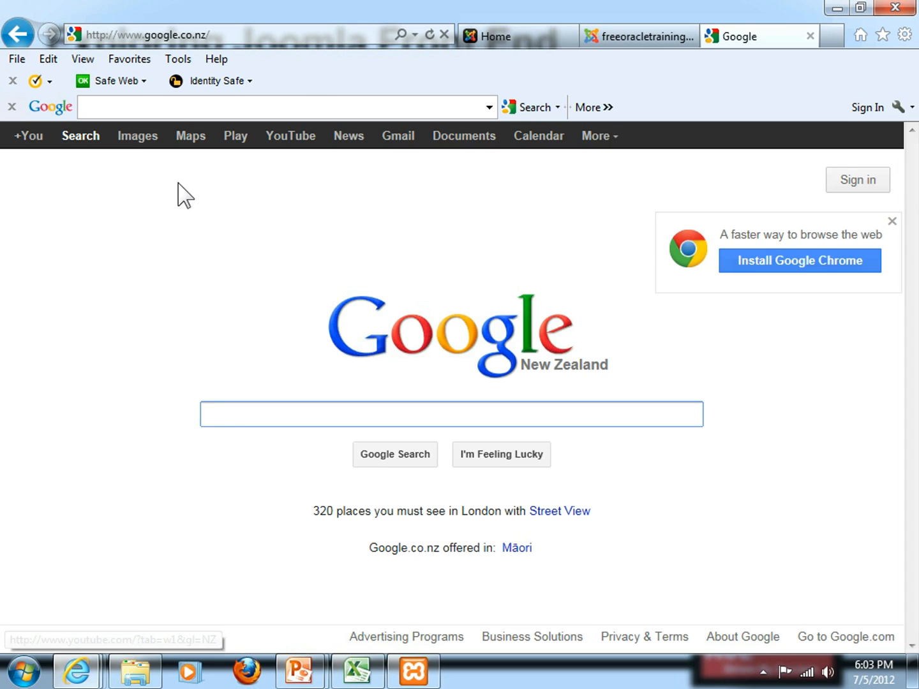
click(452, 414)
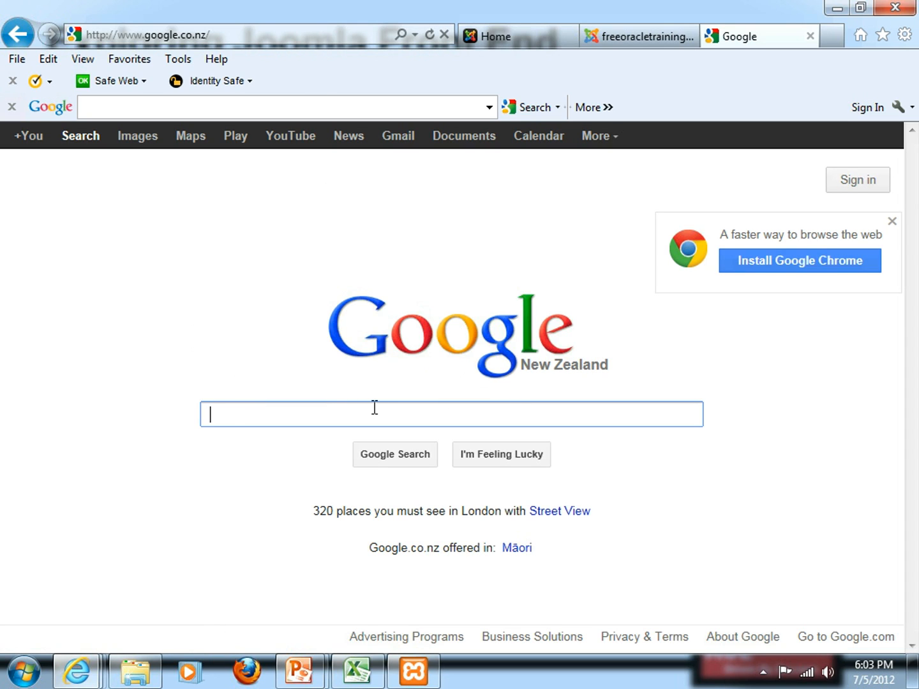
Search Google Books for 'project management' via More > Books and scroll the book results
click(597, 135)
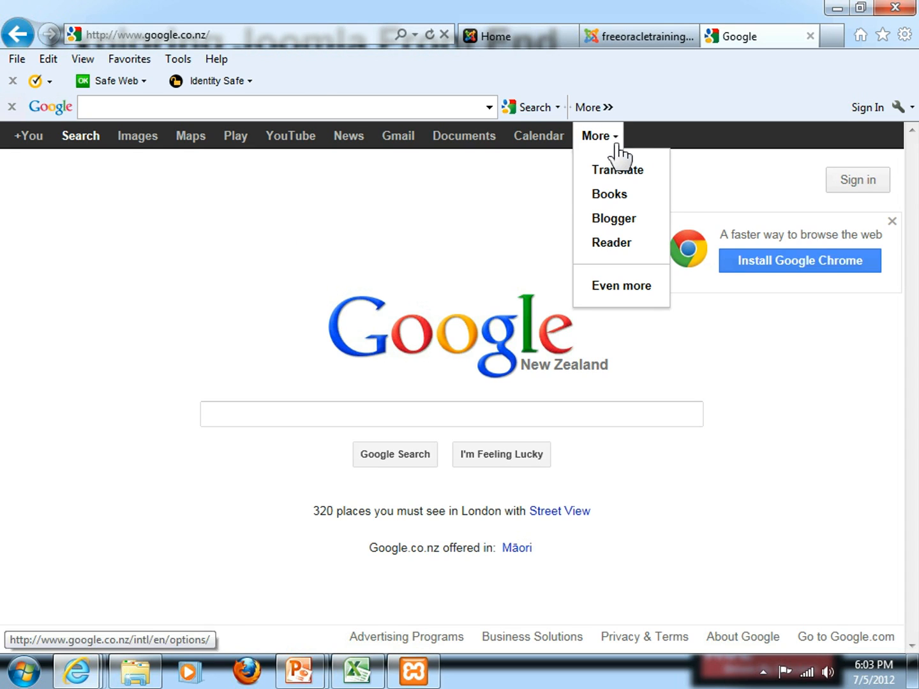
click(609, 194)
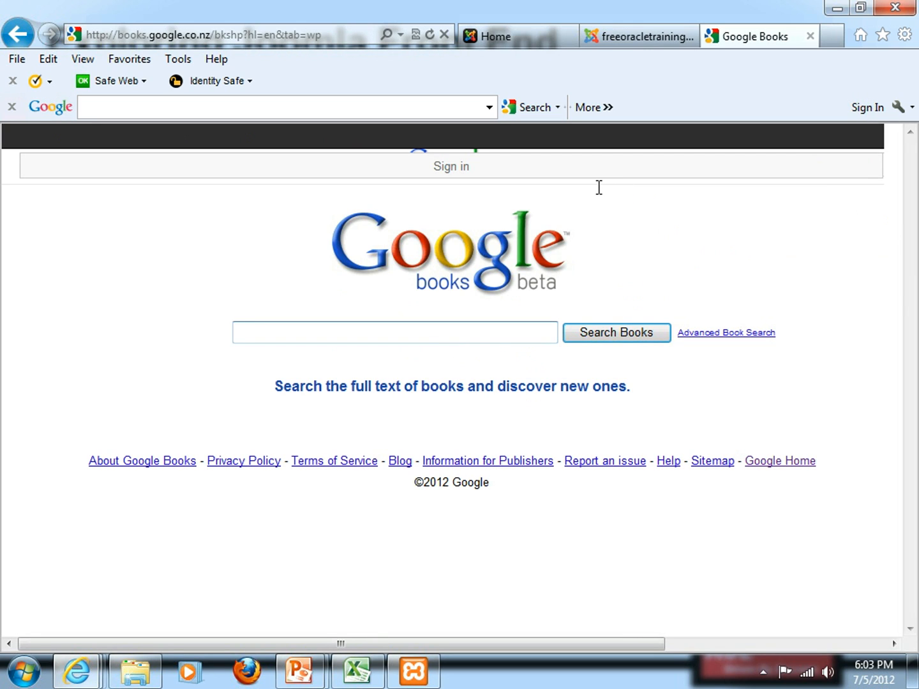
text(project management)
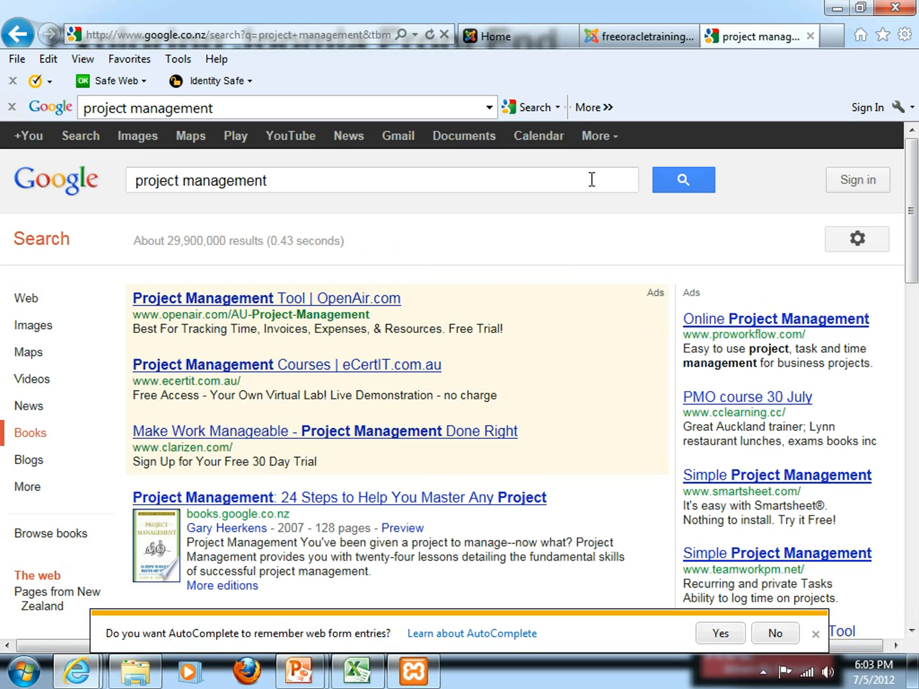
scroll(down, 3)
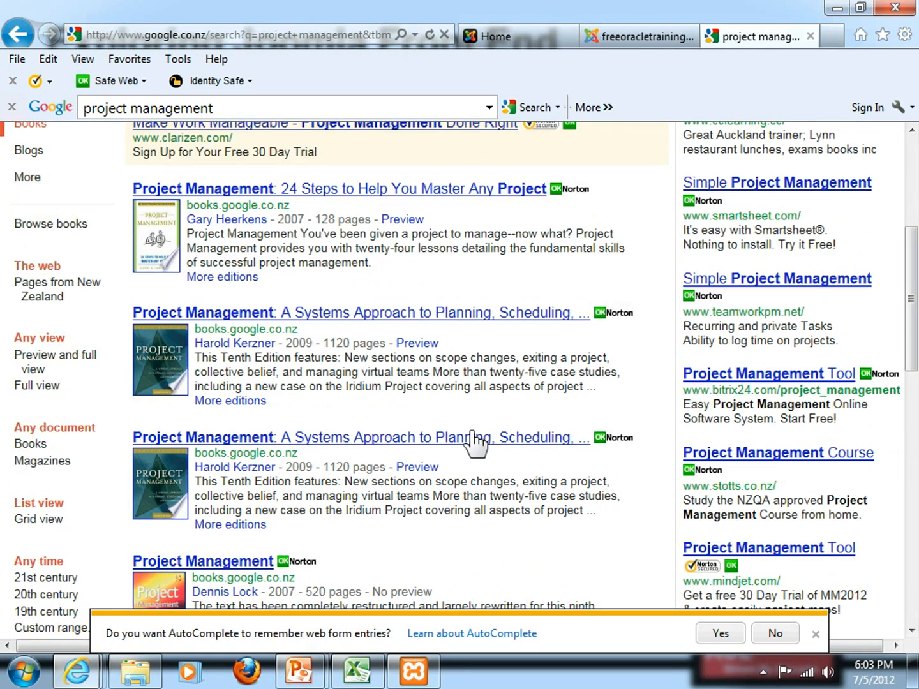
Scroll through Kerzner's Project Management preview pages down into chapter 2 with highlighted terms
scroll(down, 3)
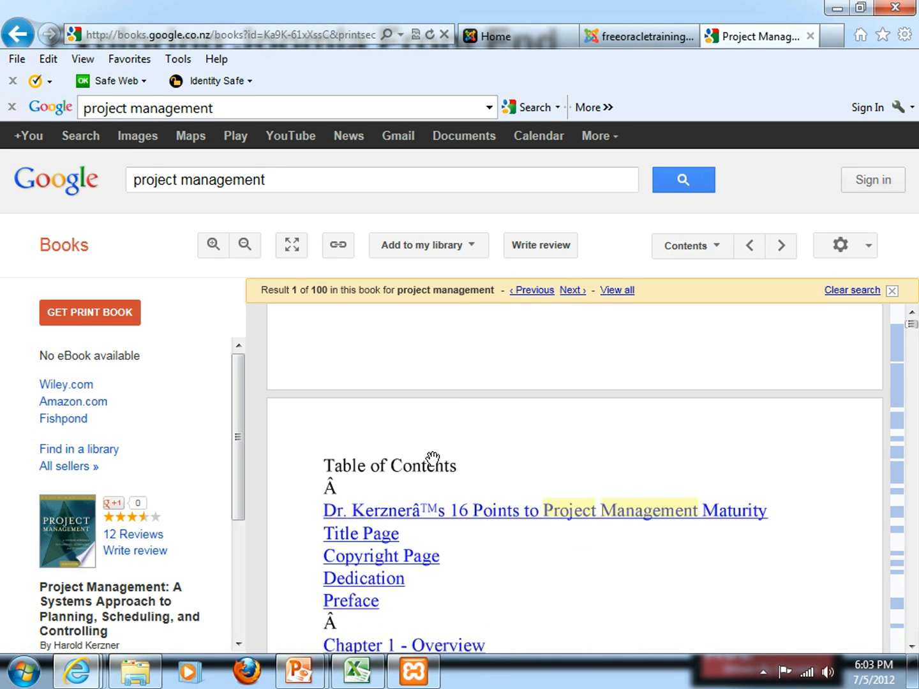
scroll(down, 3)
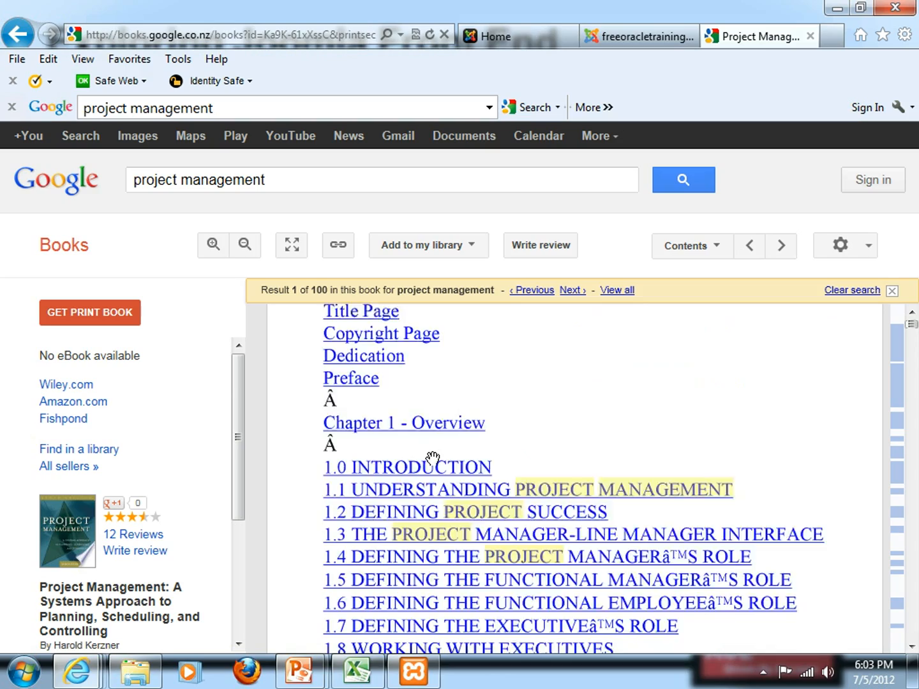
scroll(down, 3)
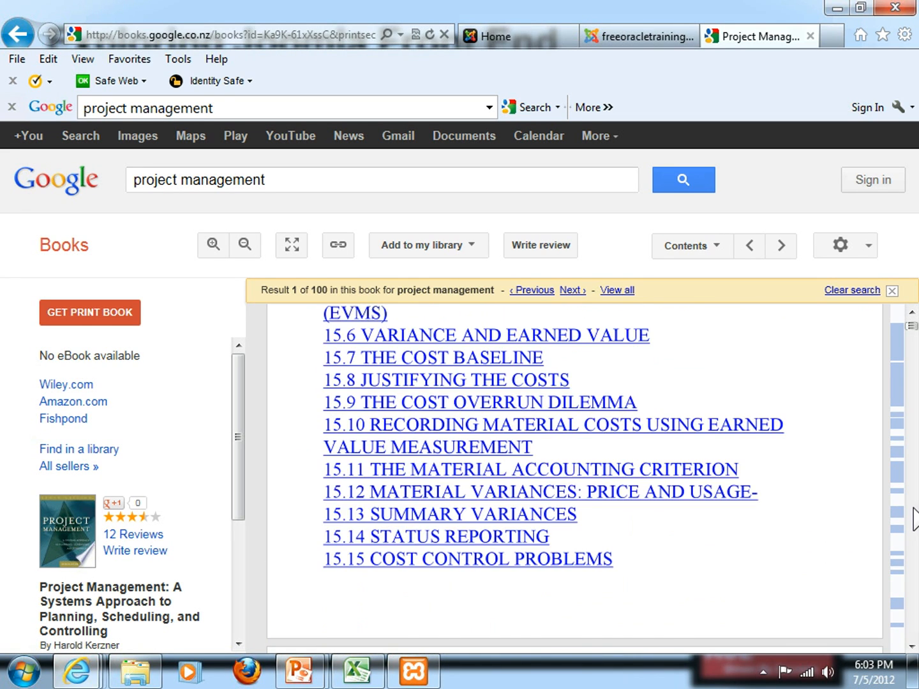
scroll(down, 3)
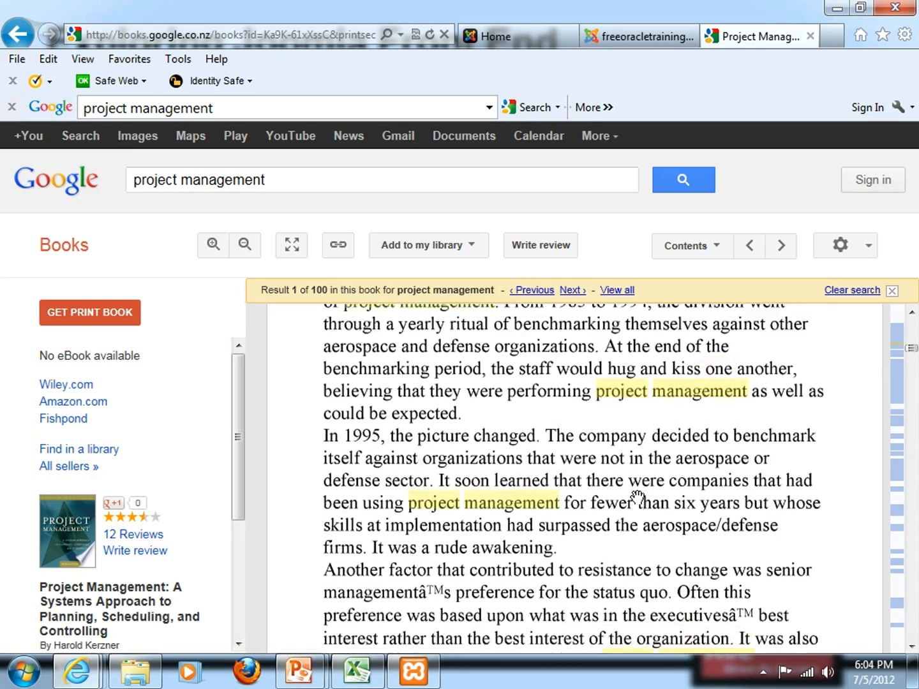
scroll(down, 3)
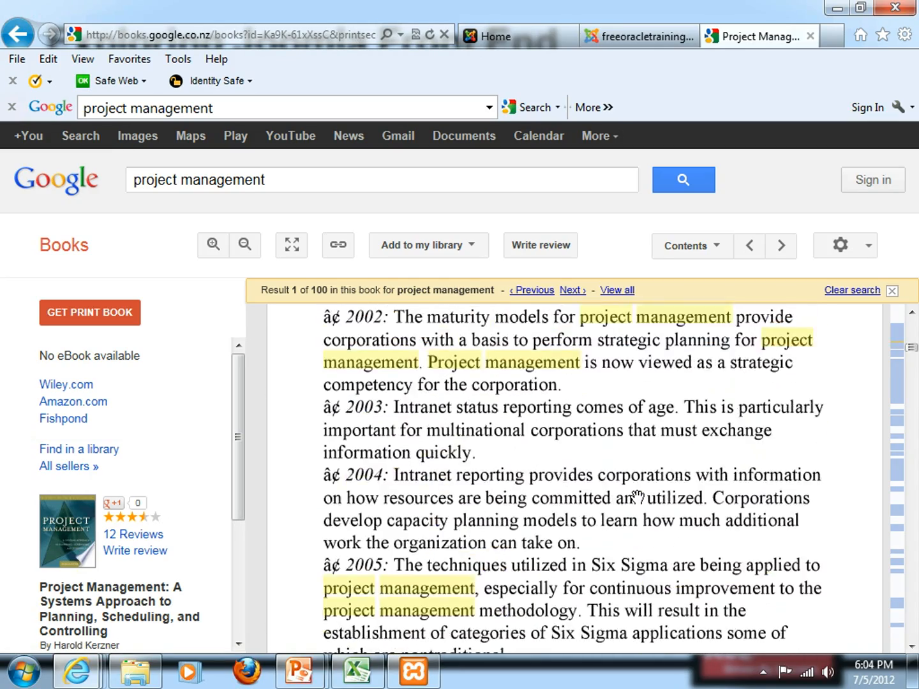
scroll(down, 3)
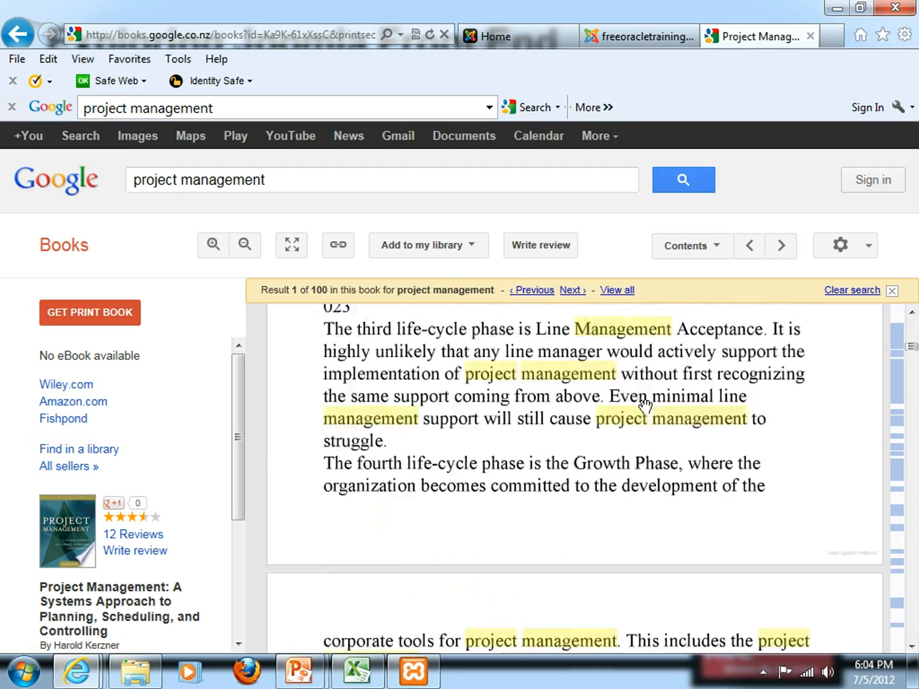
scroll(down, 3)
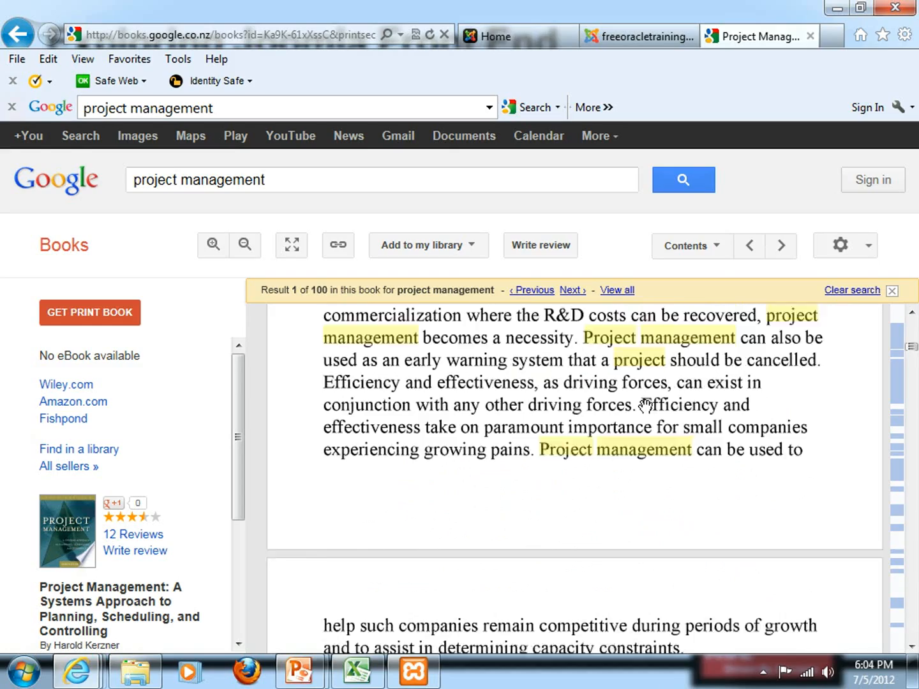
scroll(down, 3)
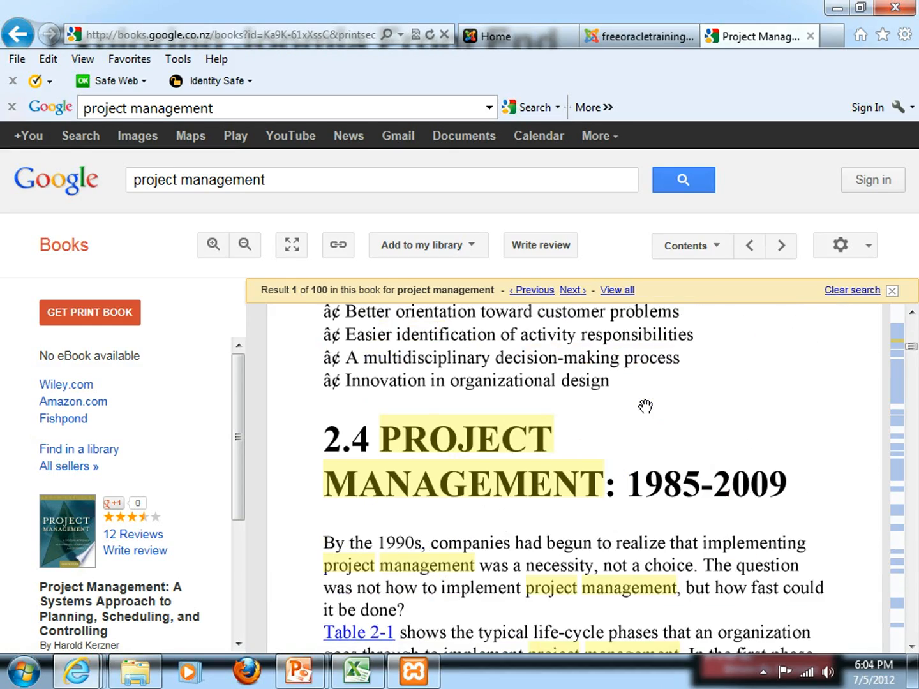
scroll(down, 3)
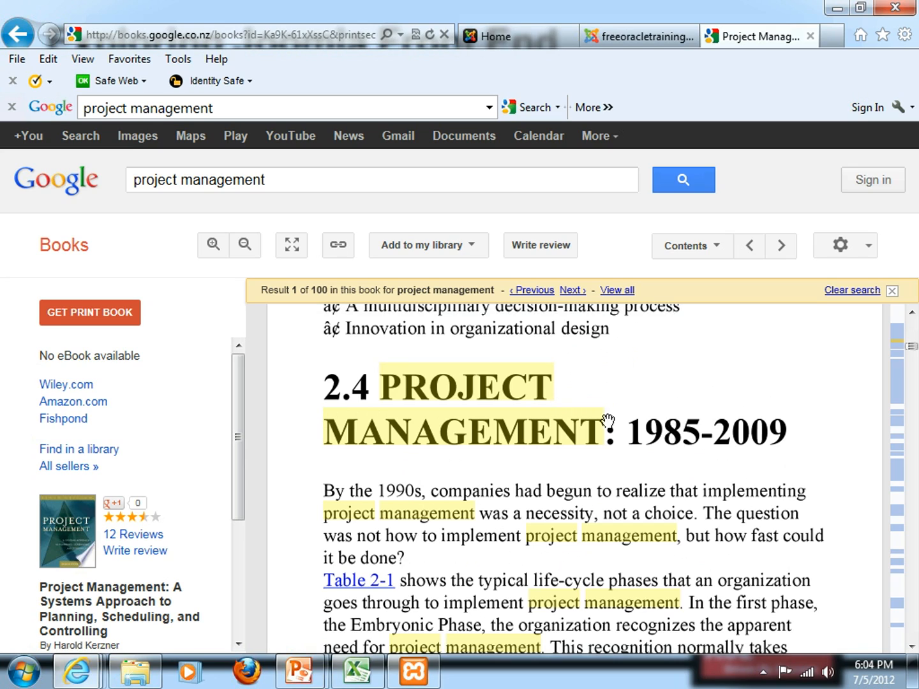
mouse_move(385, 401)
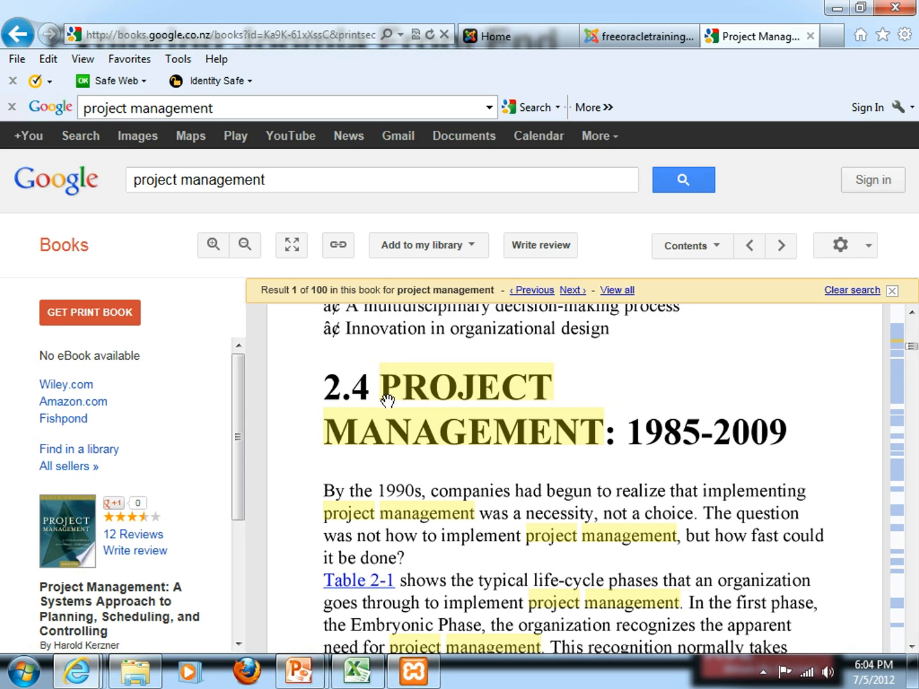
mouse_move(375, 402)
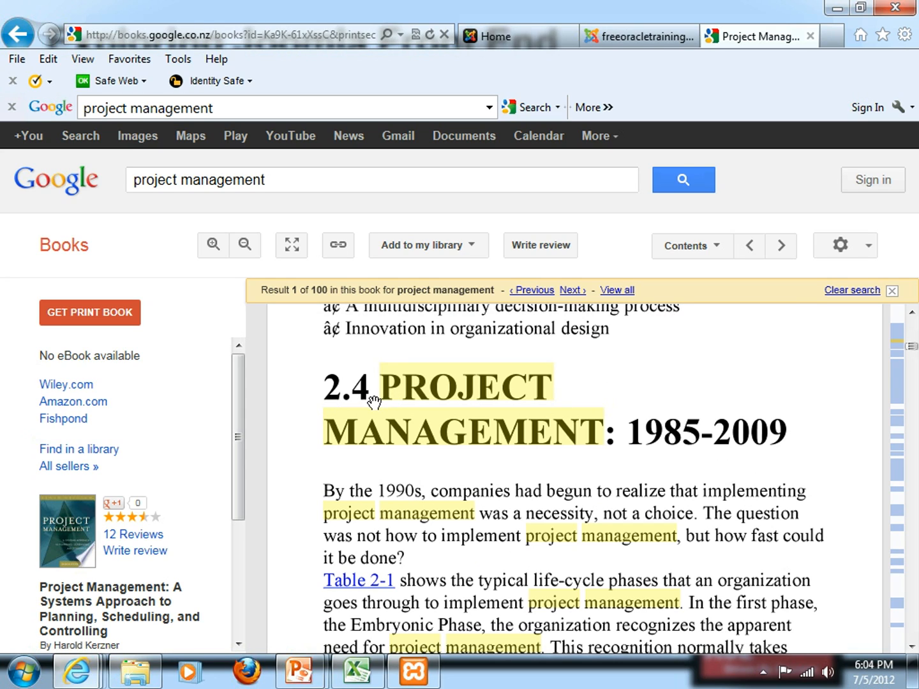
mouse_move(525, 491)
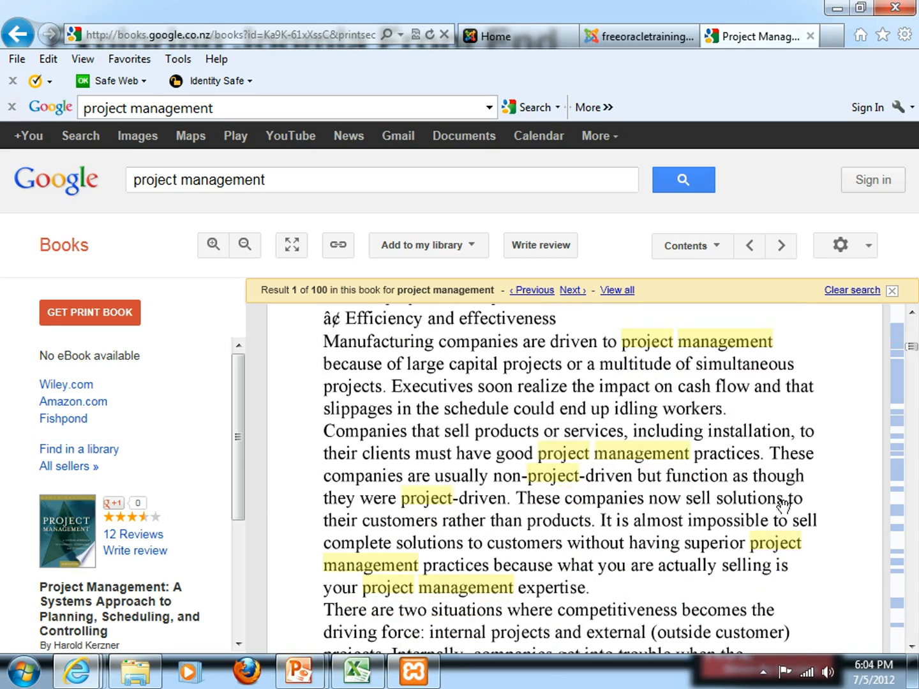
scroll(down, 3)
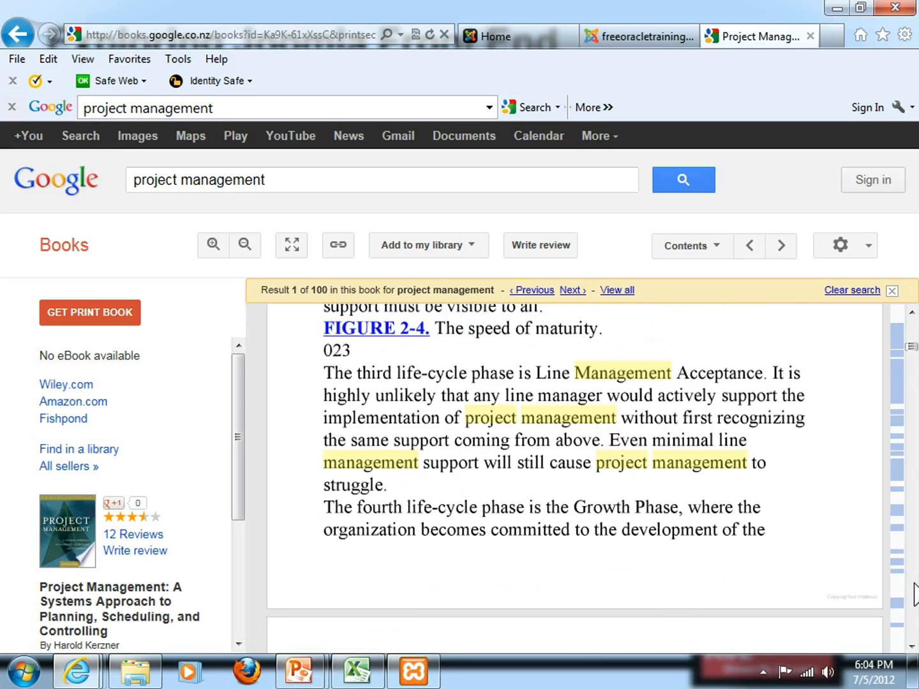
scroll(down, 3)
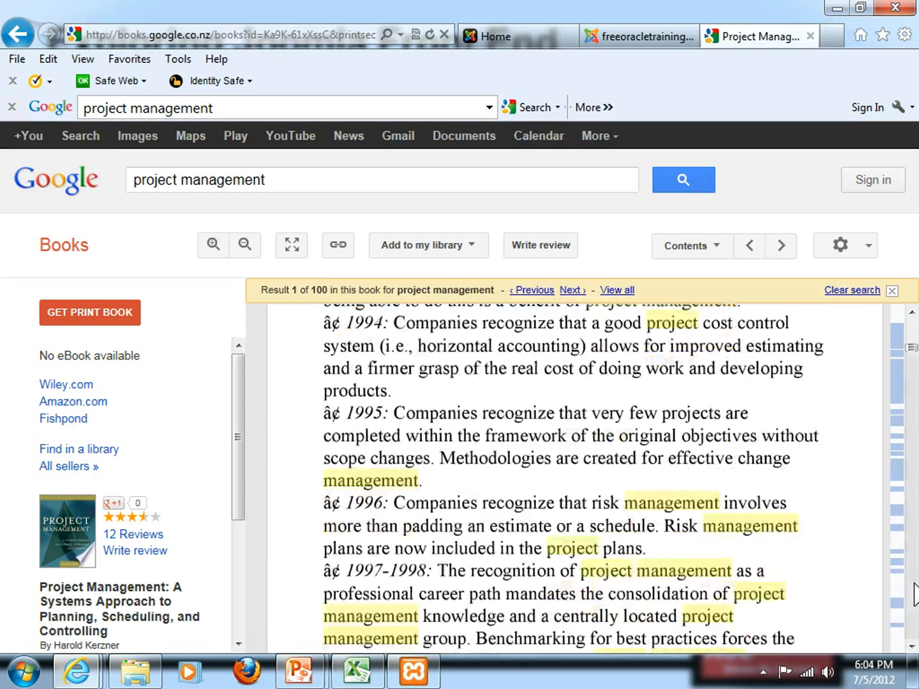
scroll(down, 3)
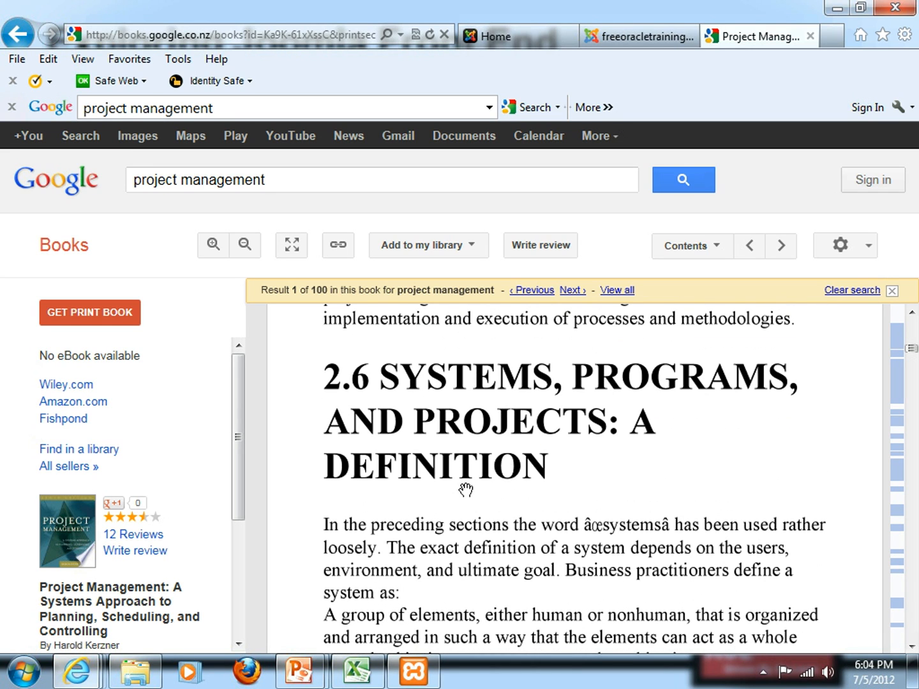
scroll(down, 3)
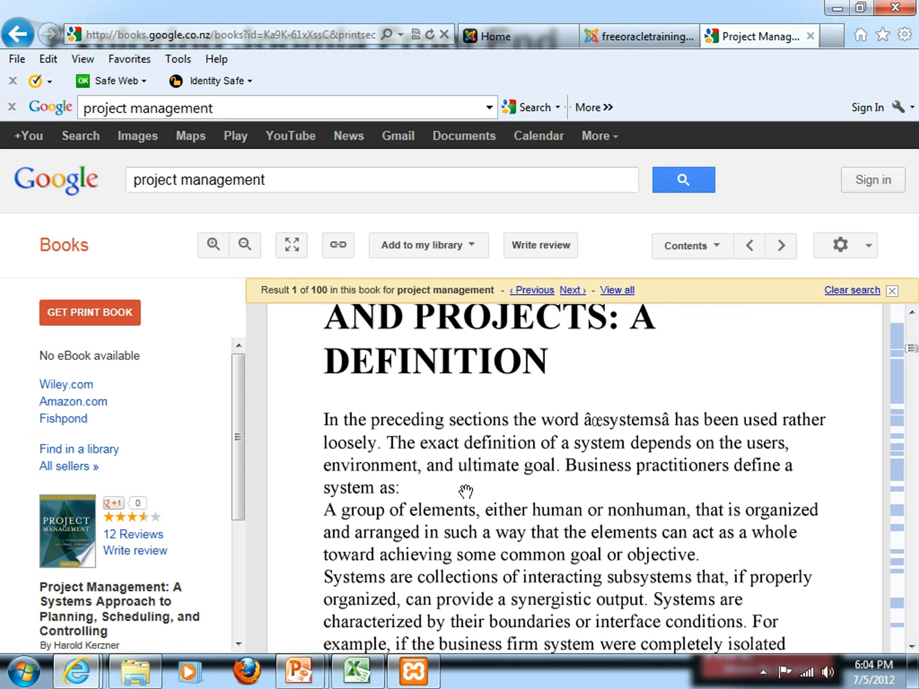
scroll(down, 3)
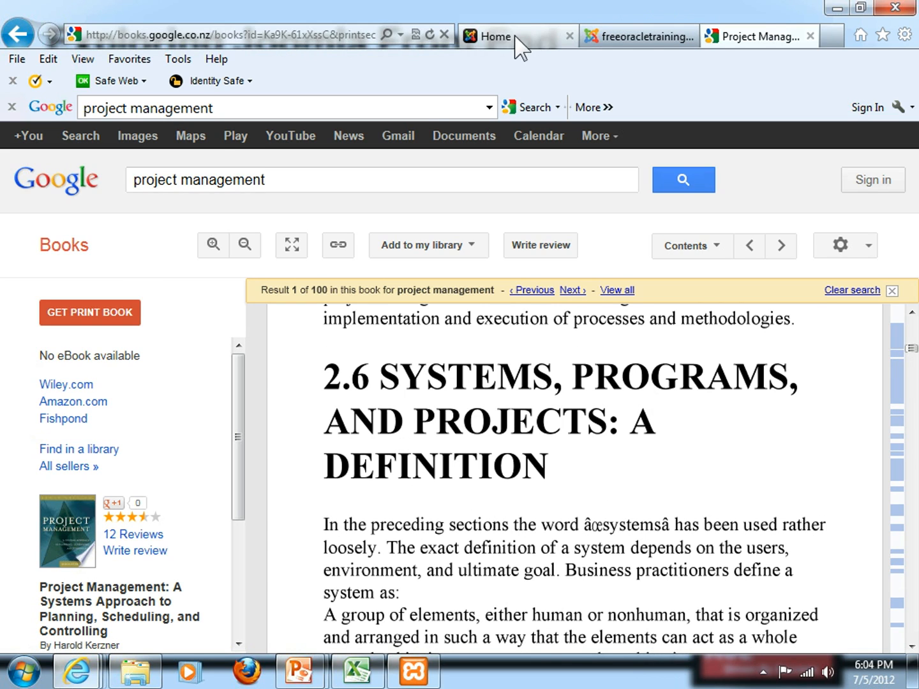
Switch to the local Joomla tab and show The Joomla! Project article from the About Joomla! menu
click(491, 36)
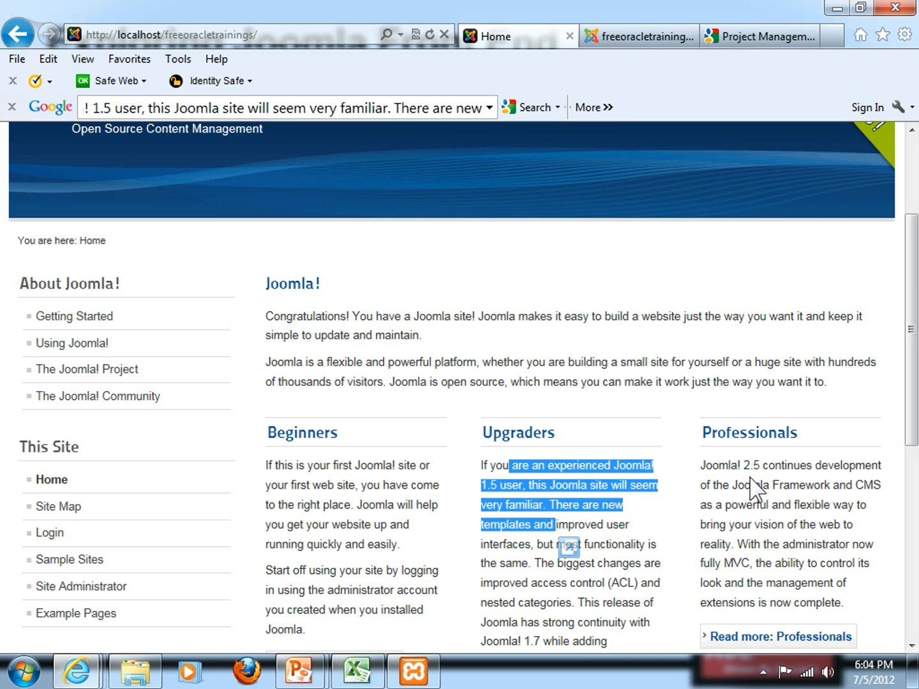
scroll(up, 3)
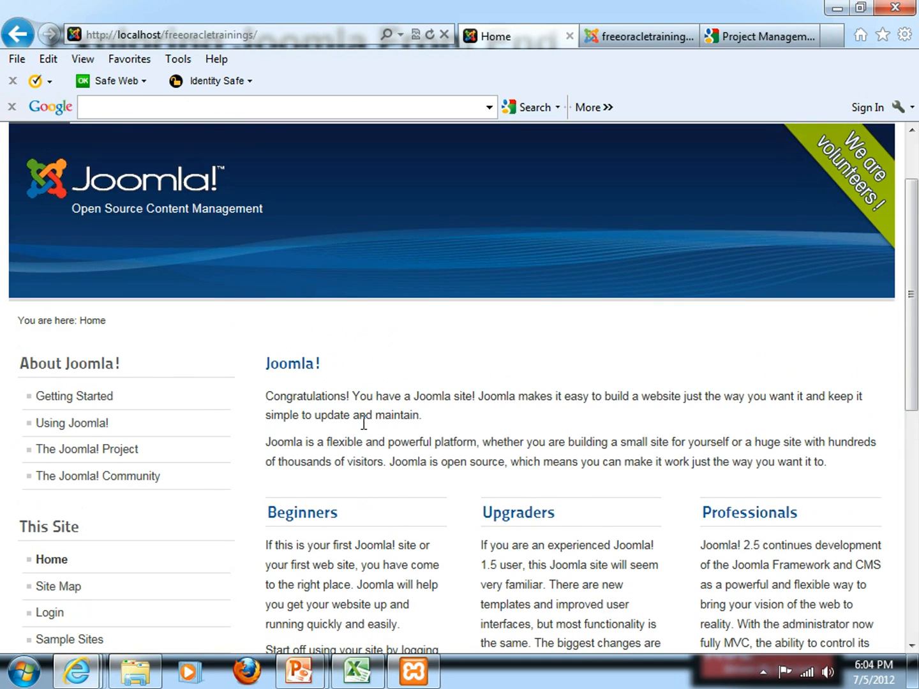
scroll(down, 3)
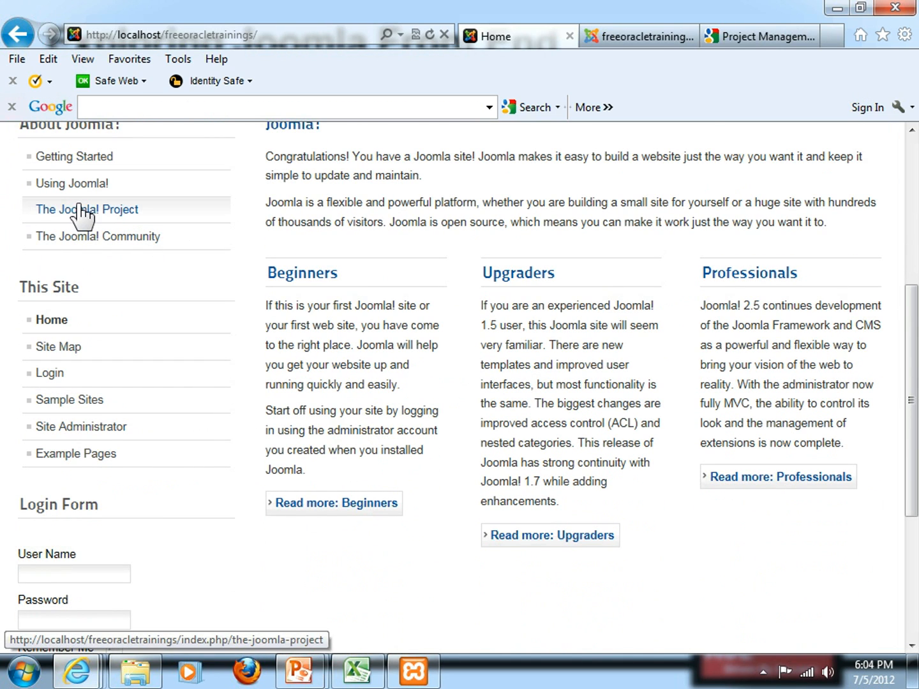
mouse_move(63, 220)
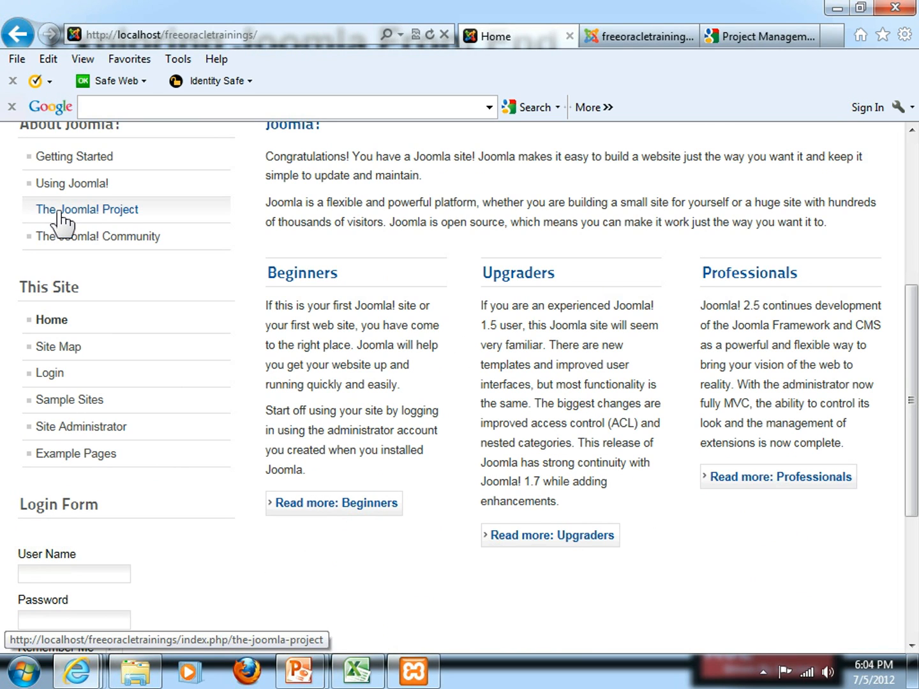
click(87, 209)
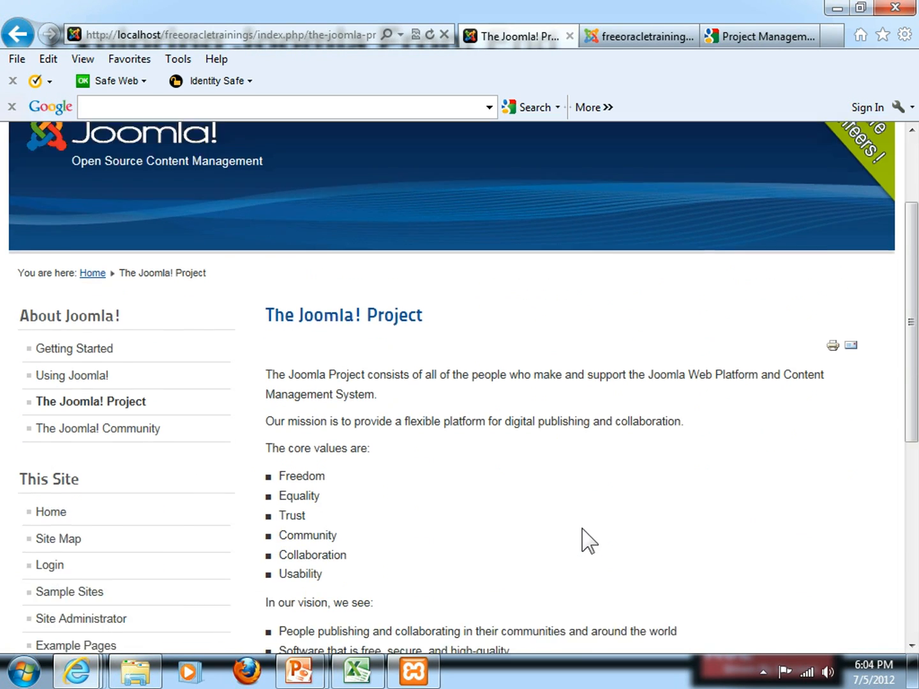
scroll(down, 3)
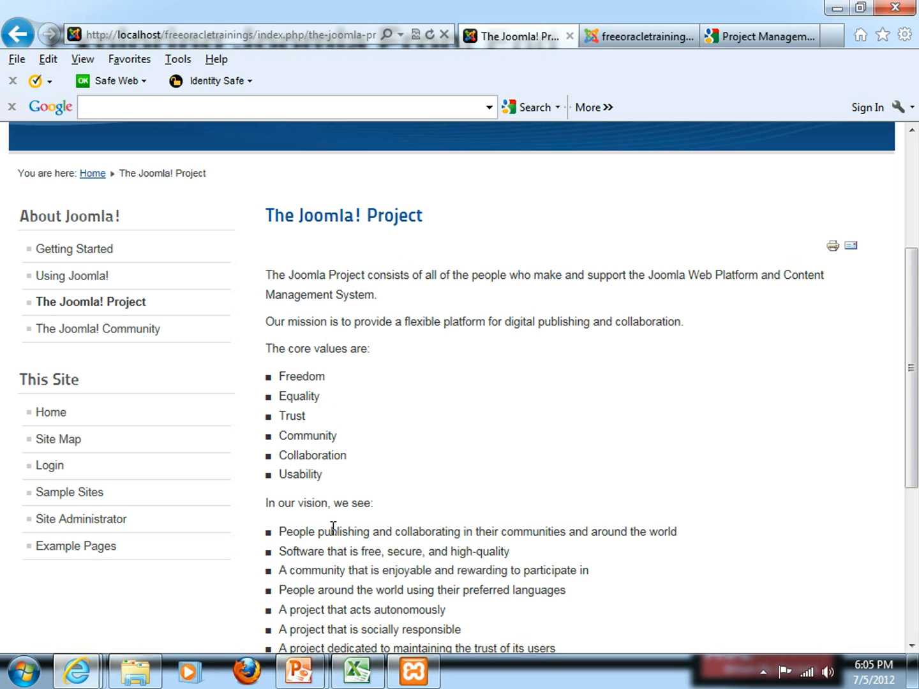
mouse_move(708, 309)
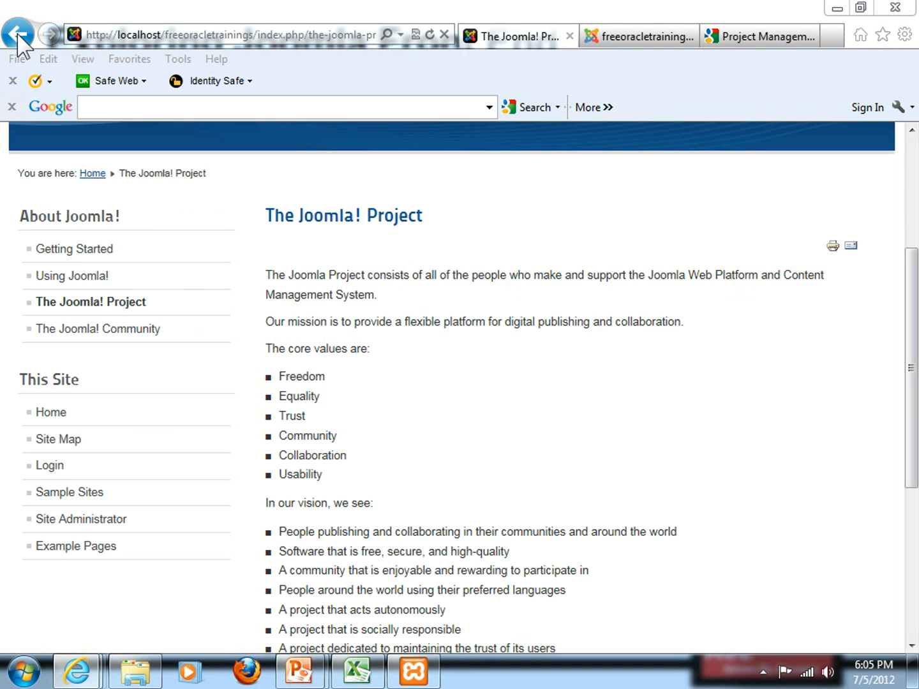
Go back to the Joomla home page with the Beginners, Upgraders and Professionals articles
click(19, 35)
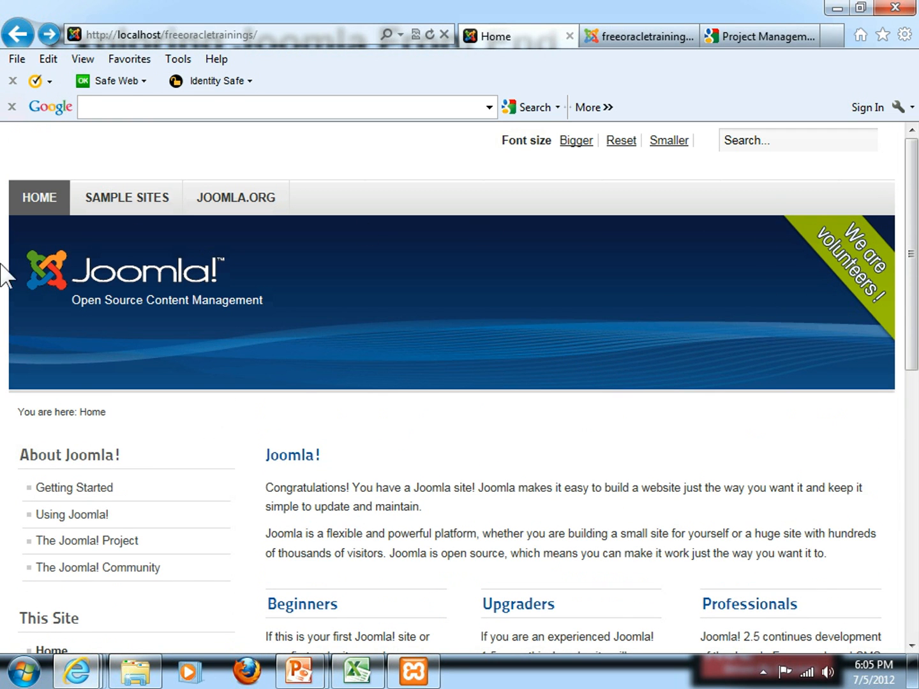
mouse_move(117, 296)
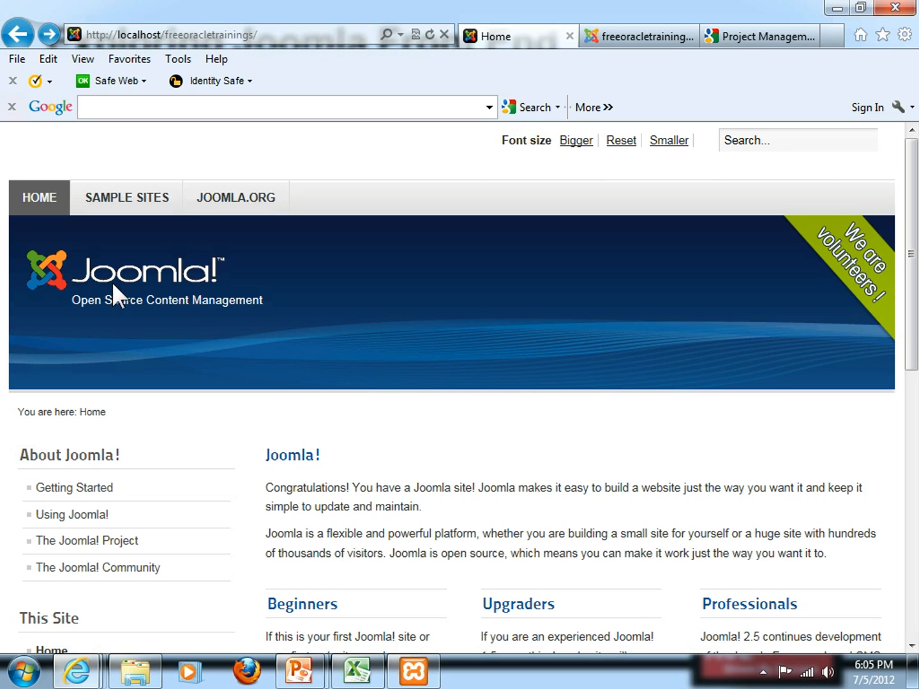
mouse_move(178, 268)
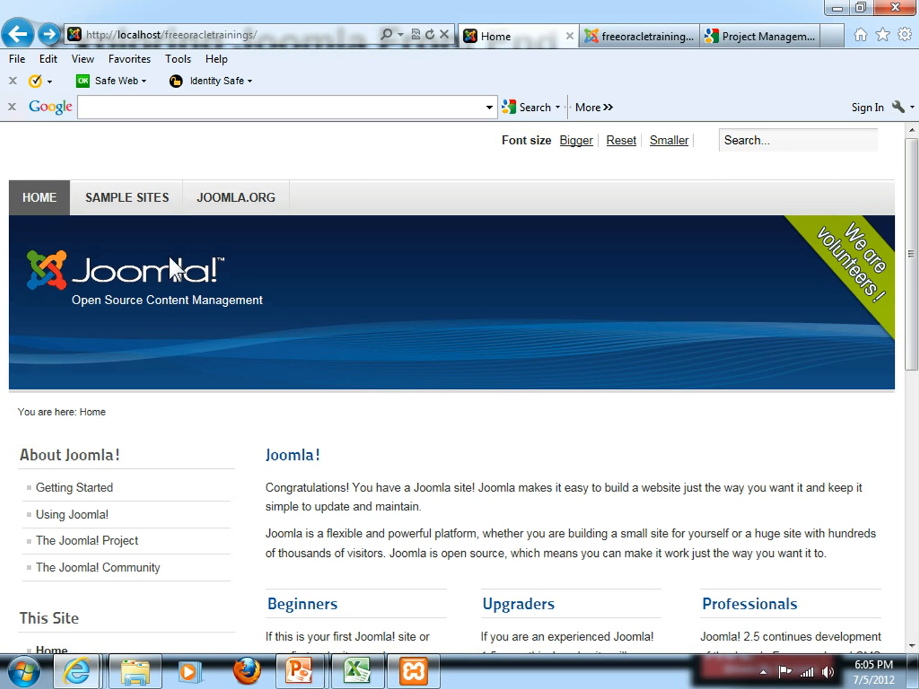
mouse_move(125, 304)
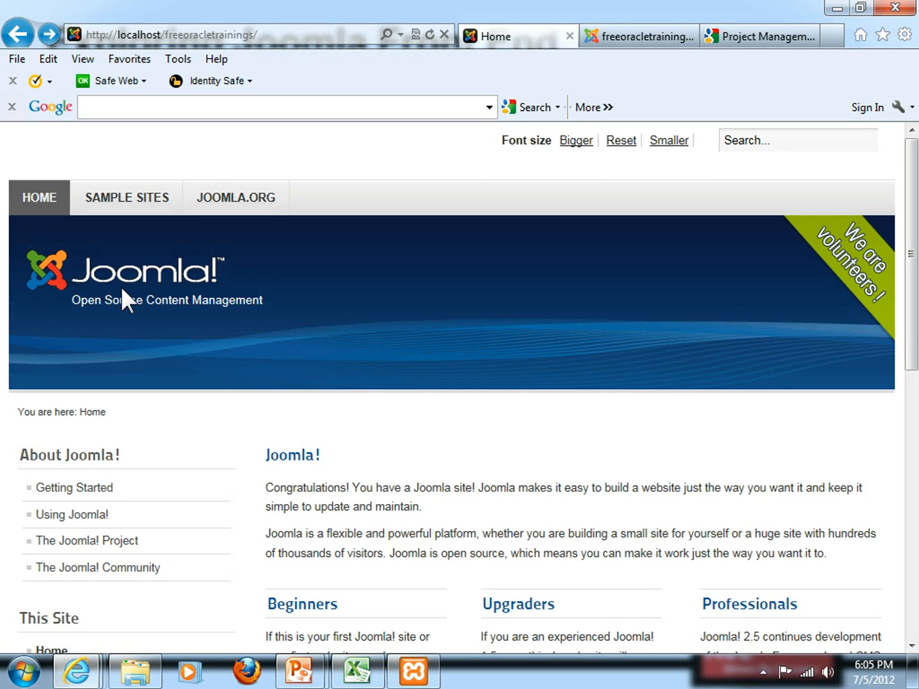
mouse_move(127, 197)
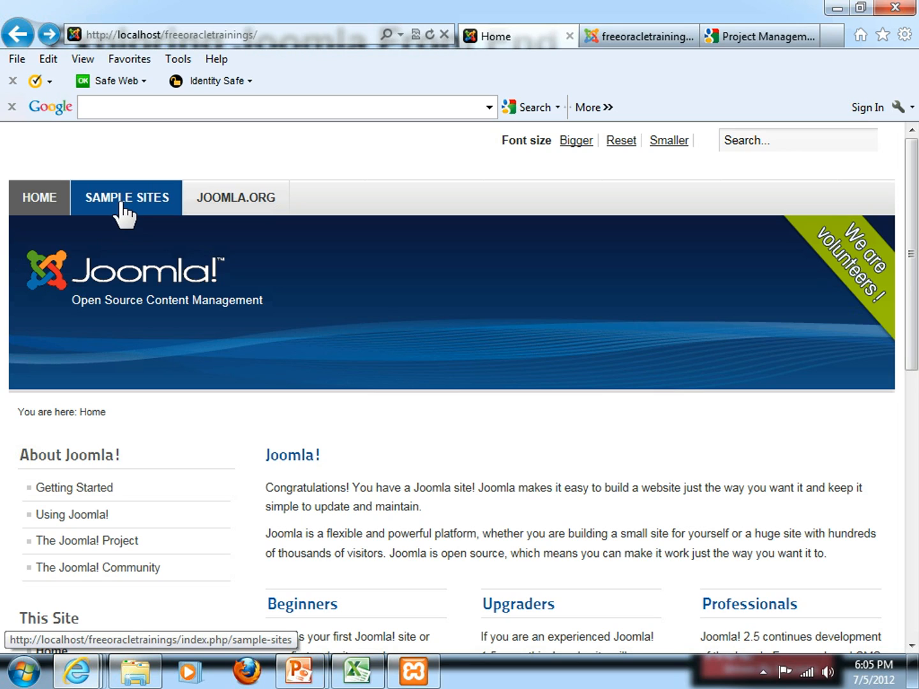
Reach the Australian Parks home page via Sample Sites > Parks Home and view its welcome text
click(126, 197)
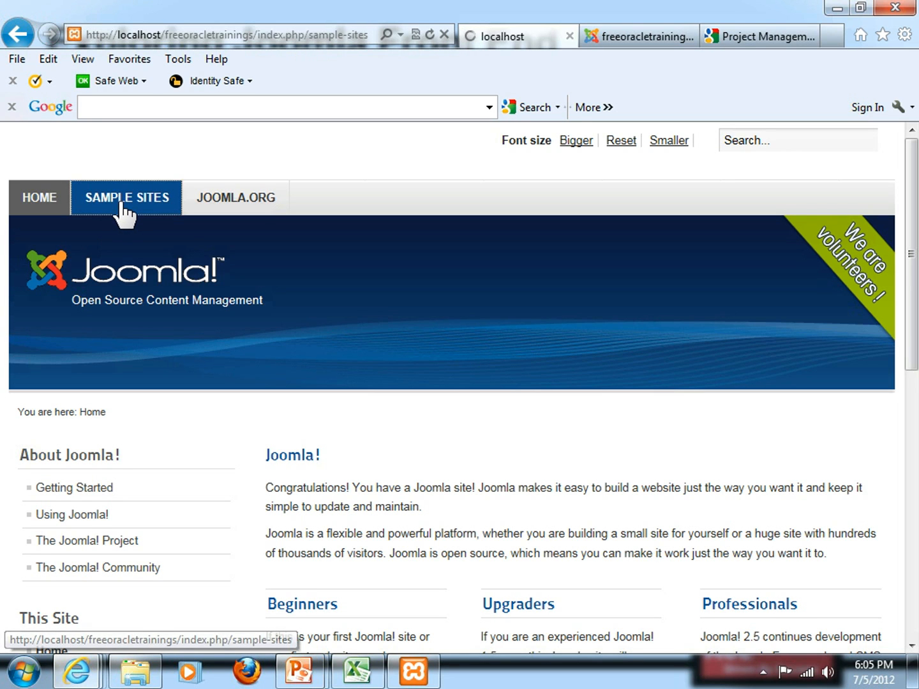
click(126, 197)
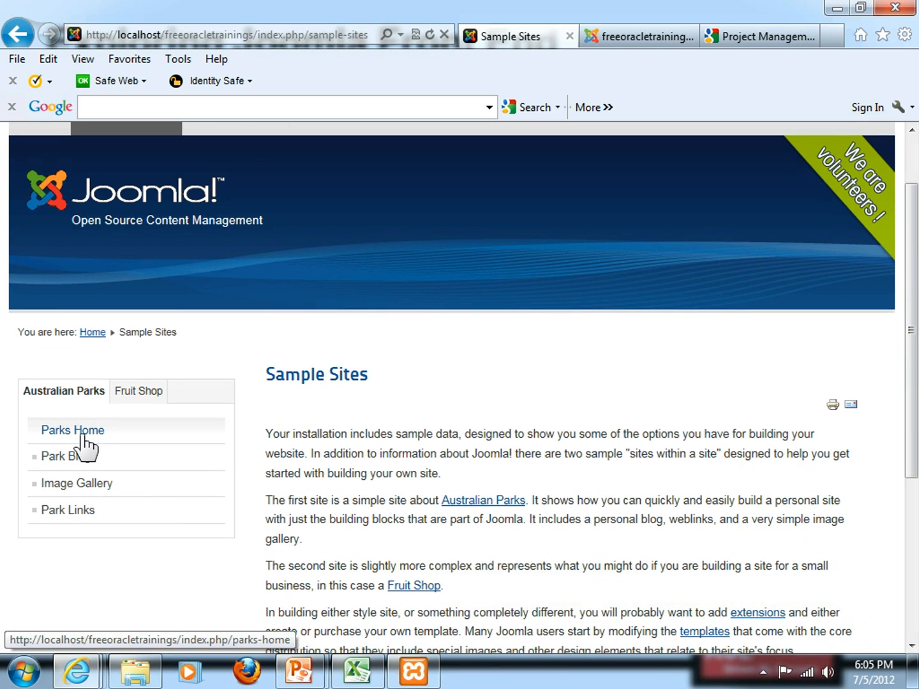
click(72, 428)
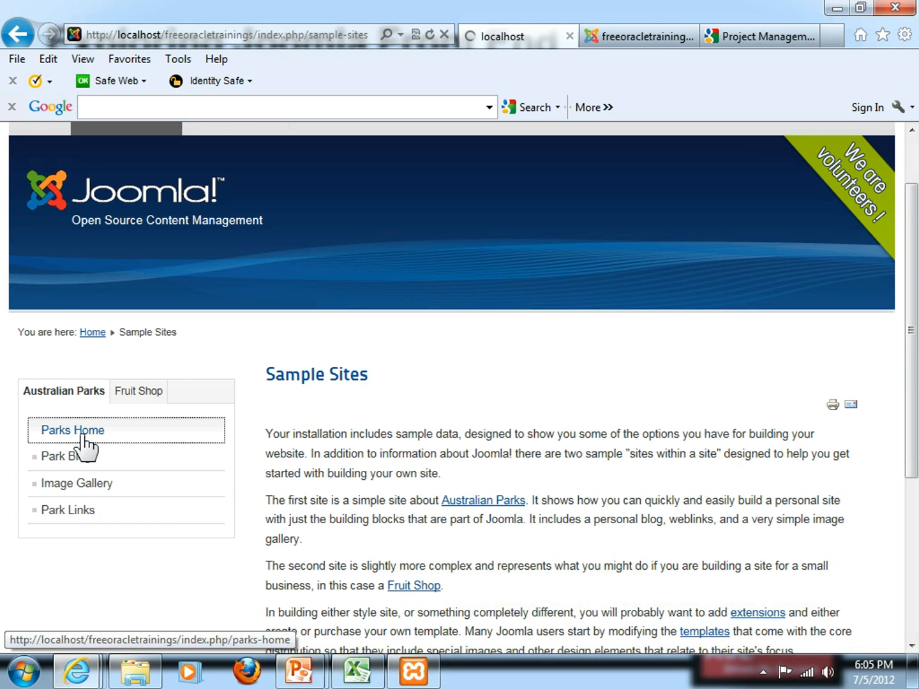
click(72, 430)
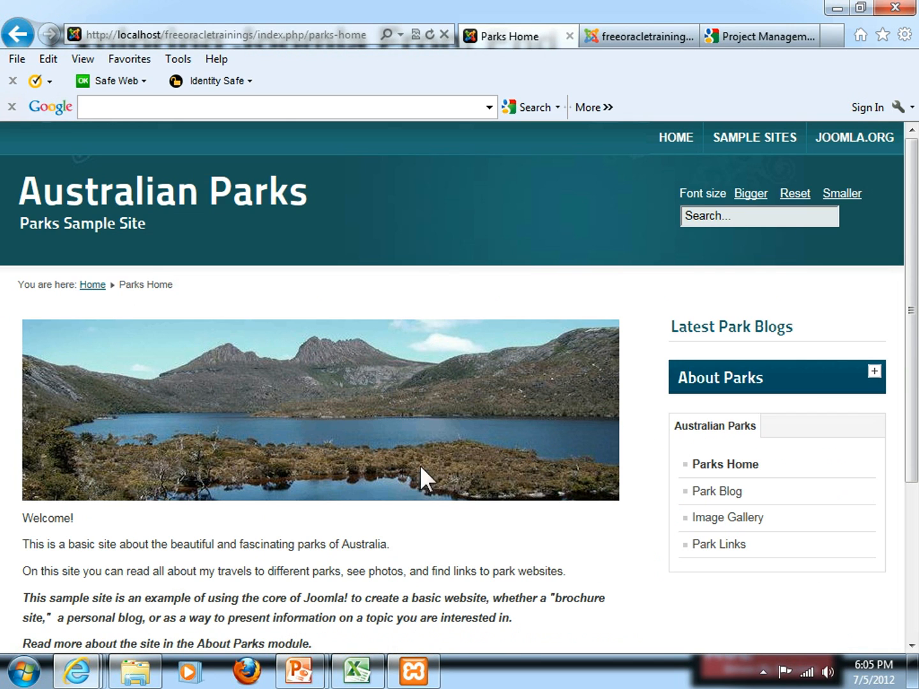
mouse_move(429, 398)
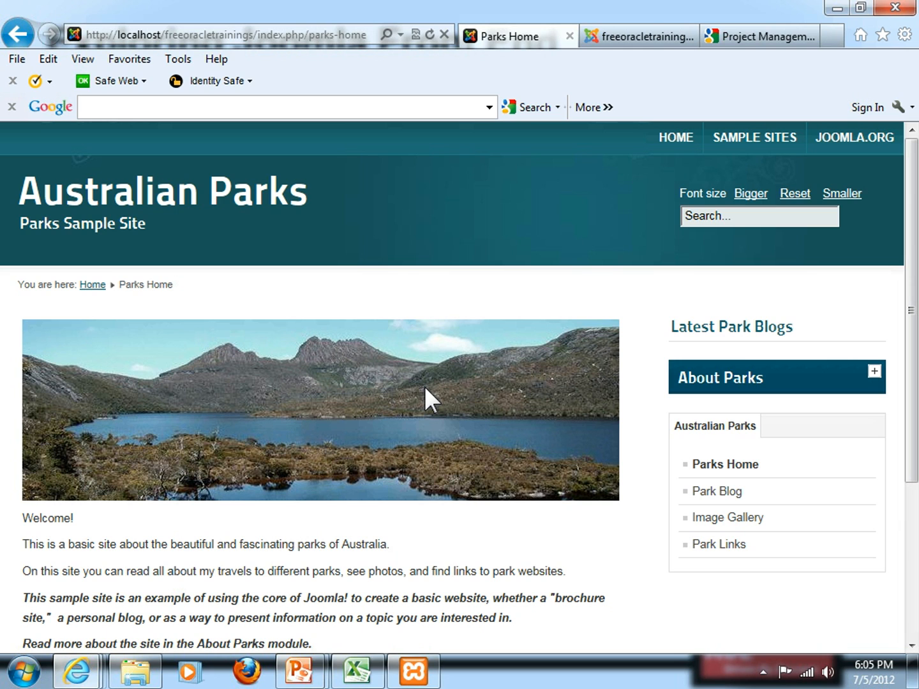
scroll(down, 3)
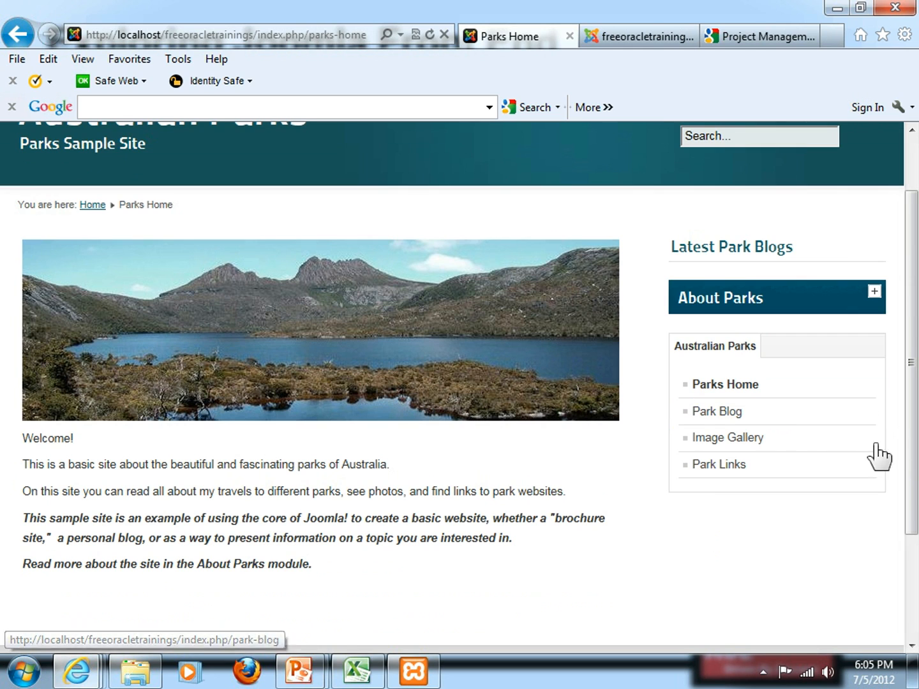
Browse the Australian Parks Image Gallery's Animals category and scroll through its images
click(727, 437)
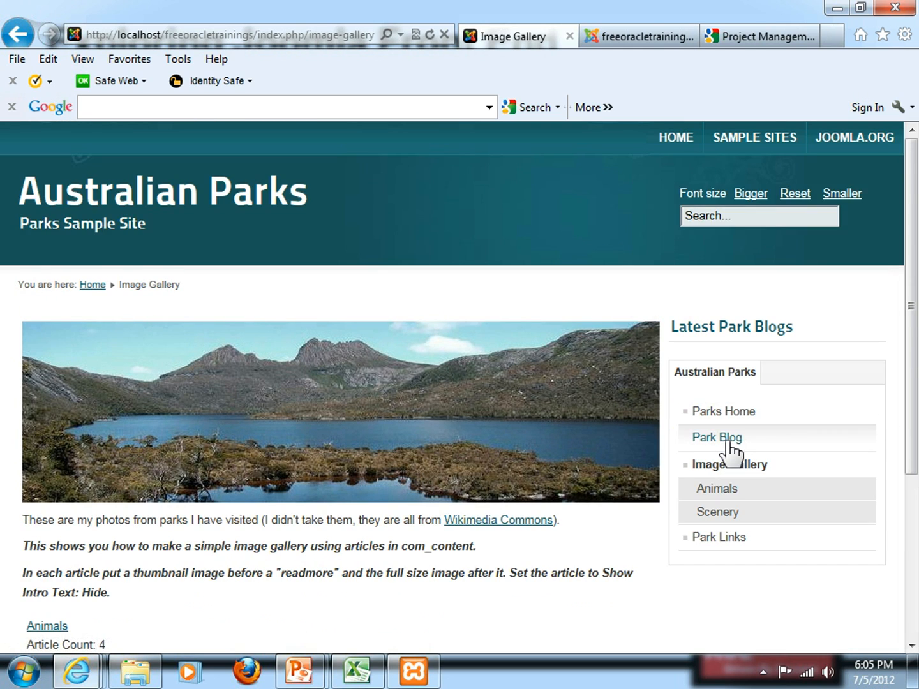
scroll(down, 3)
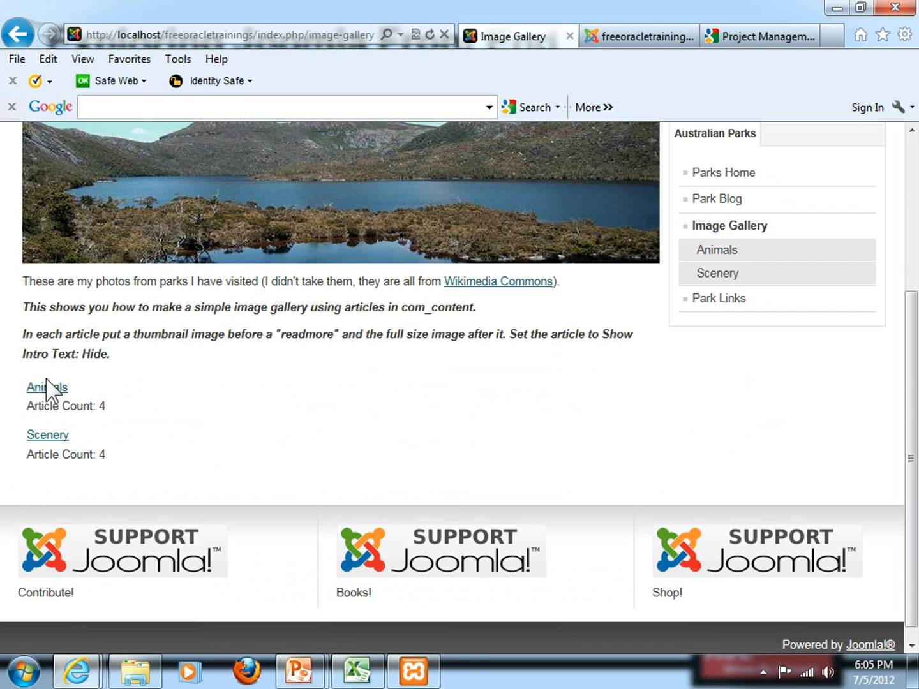
click(46, 388)
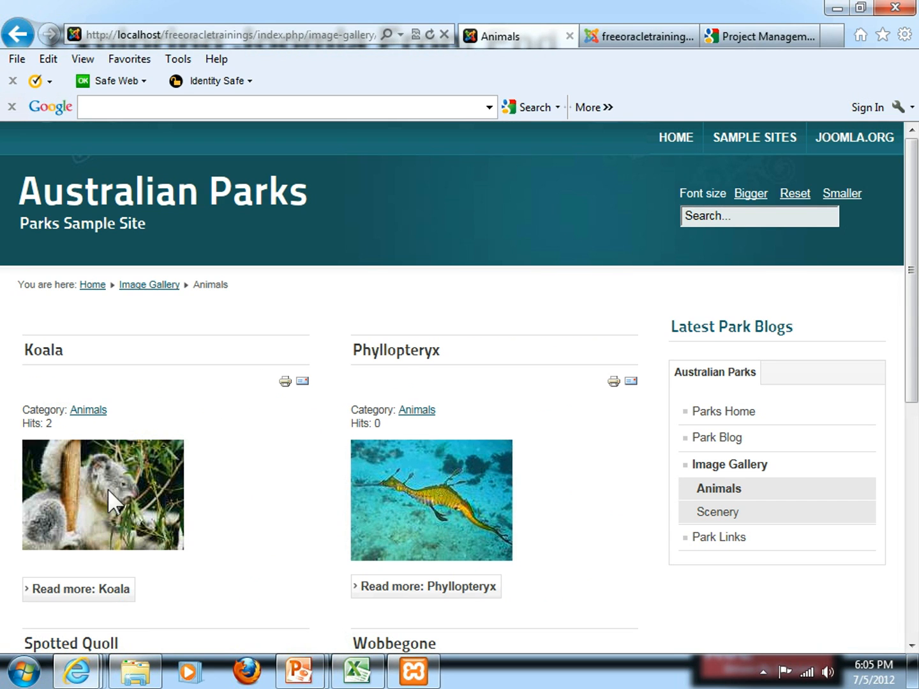
scroll(down, 3)
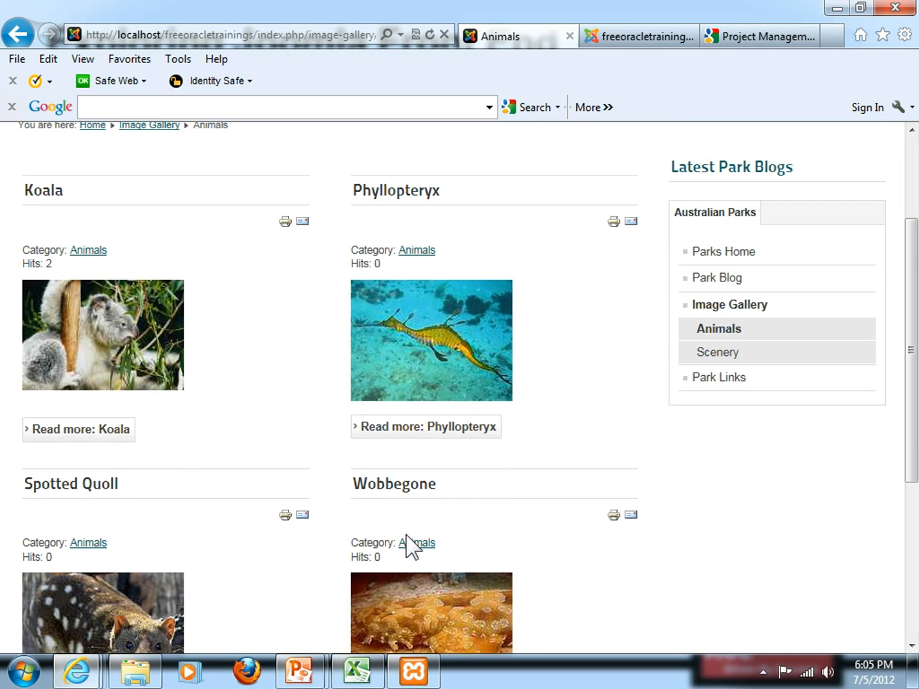
scroll(down, 3)
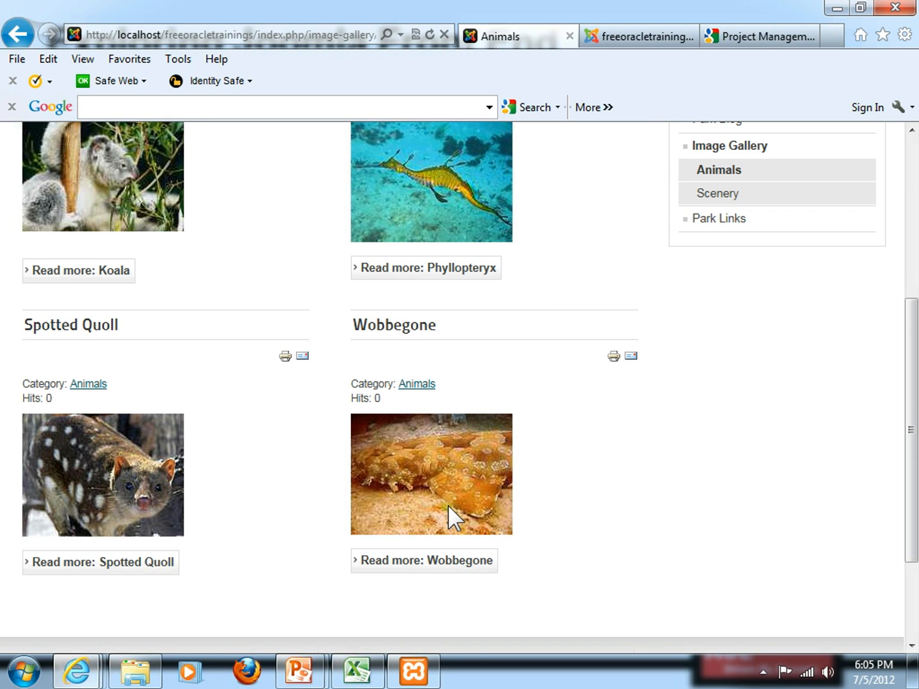
mouse_move(433, 501)
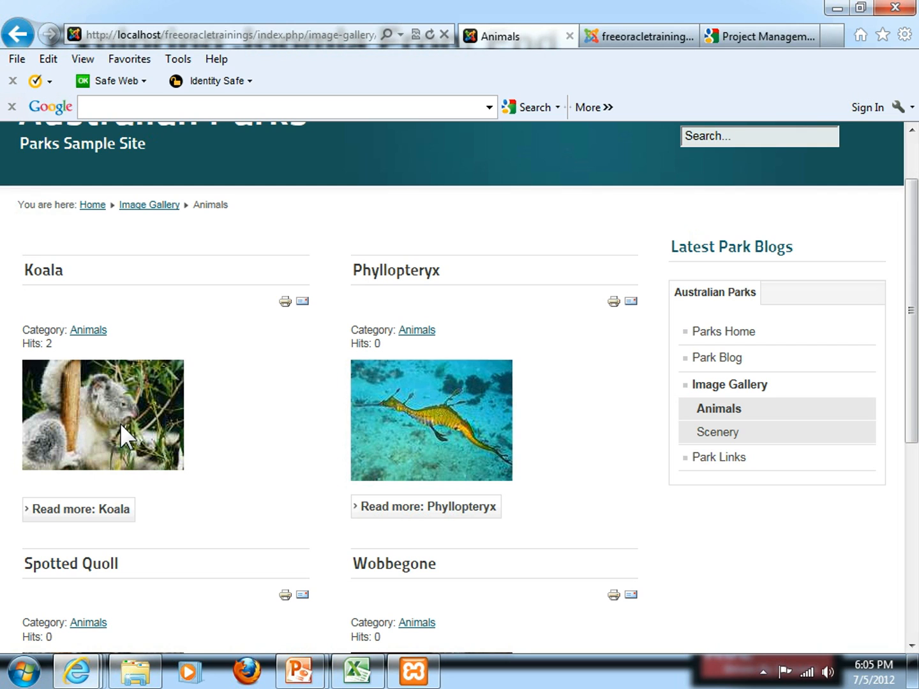
mouse_move(23, 23)
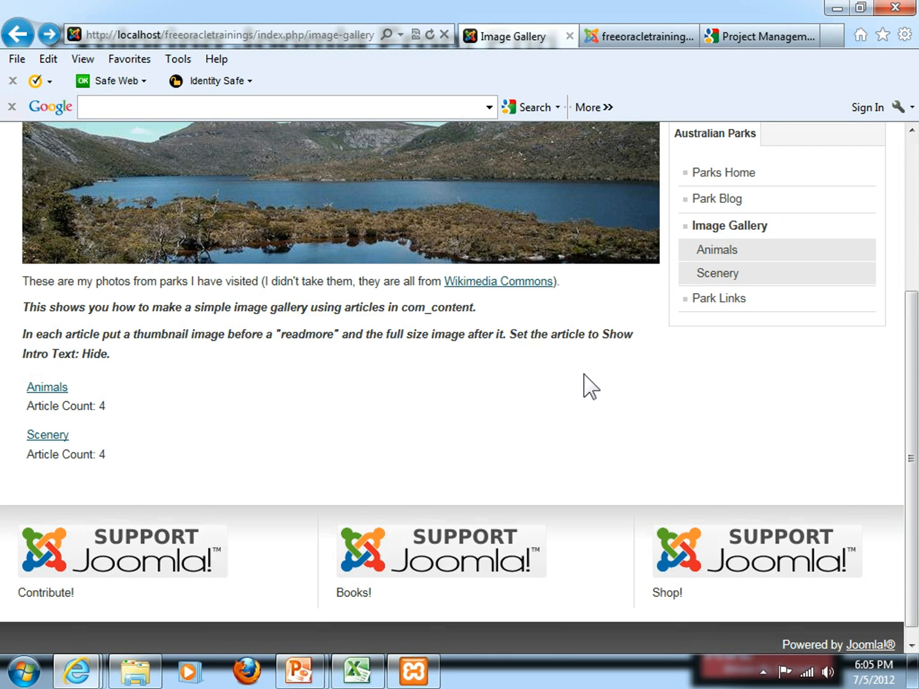
Back on the Image Gallery page, select its introductory paragraphs and then clear the selection
scroll(up, 3)
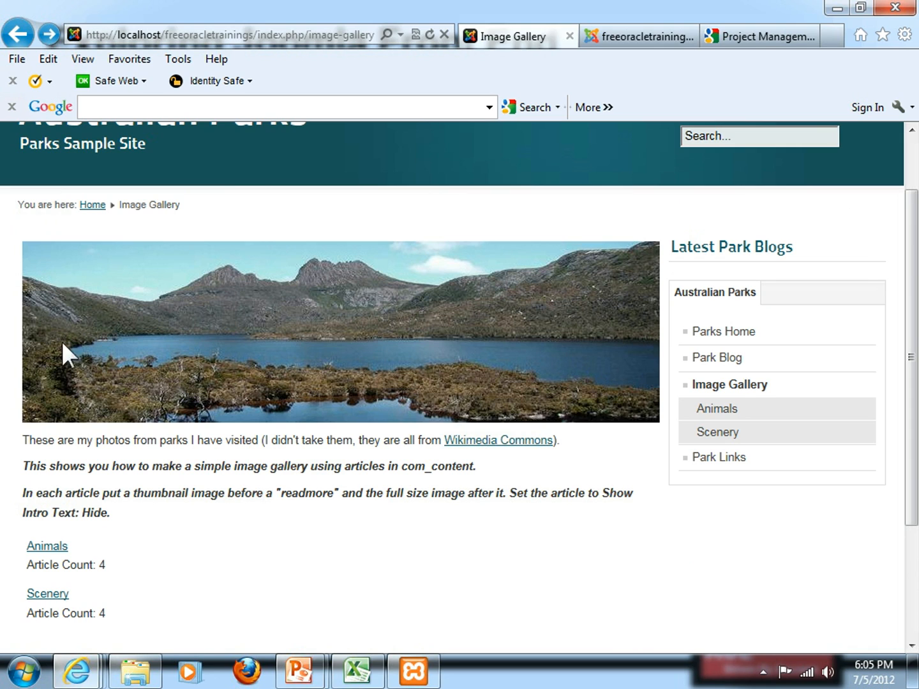
drag(22, 439, 108, 512)
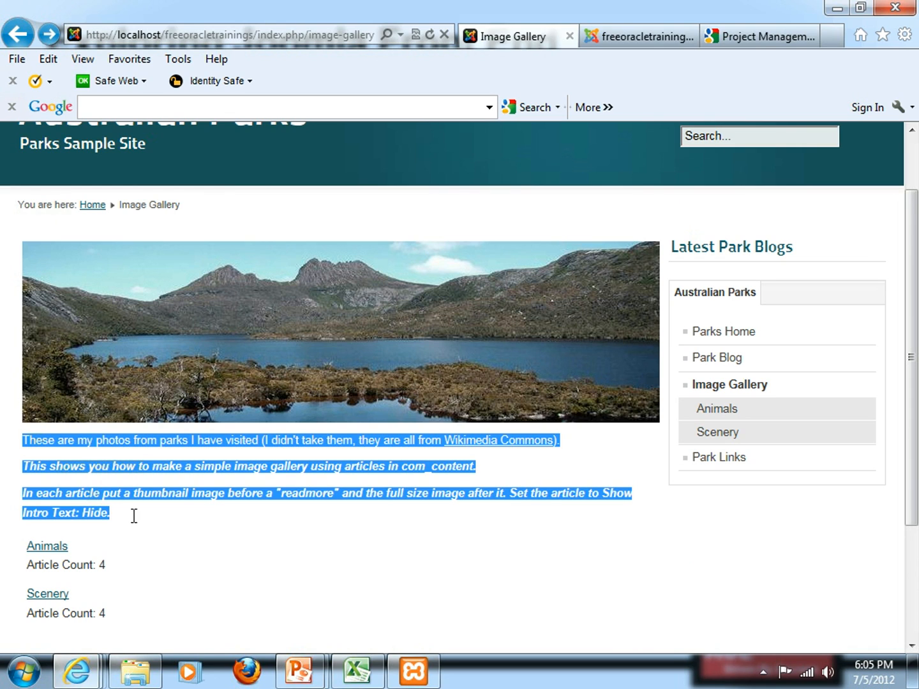
click(311, 347)
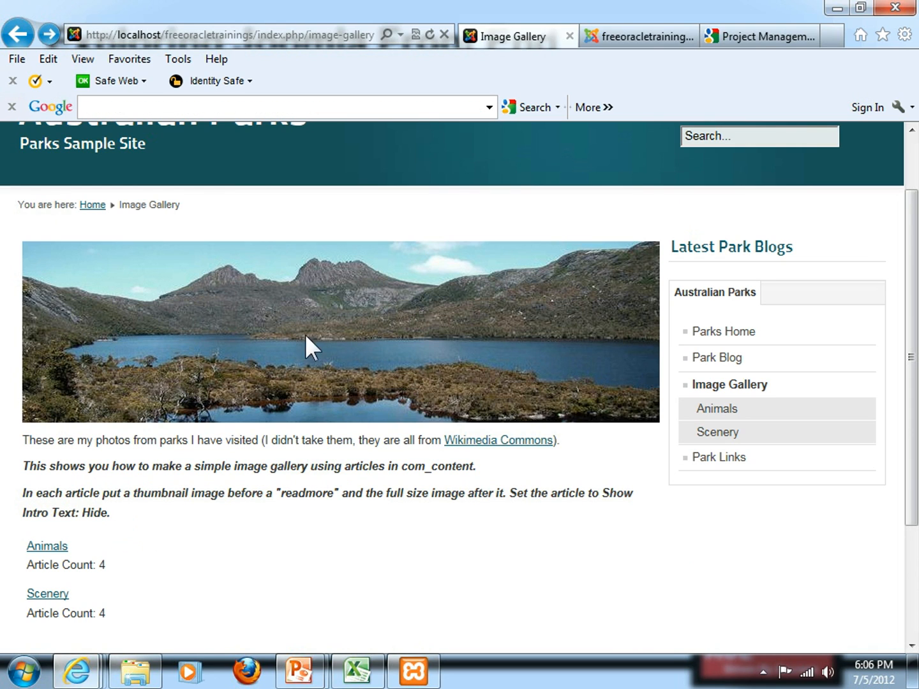
mouse_move(458, 350)
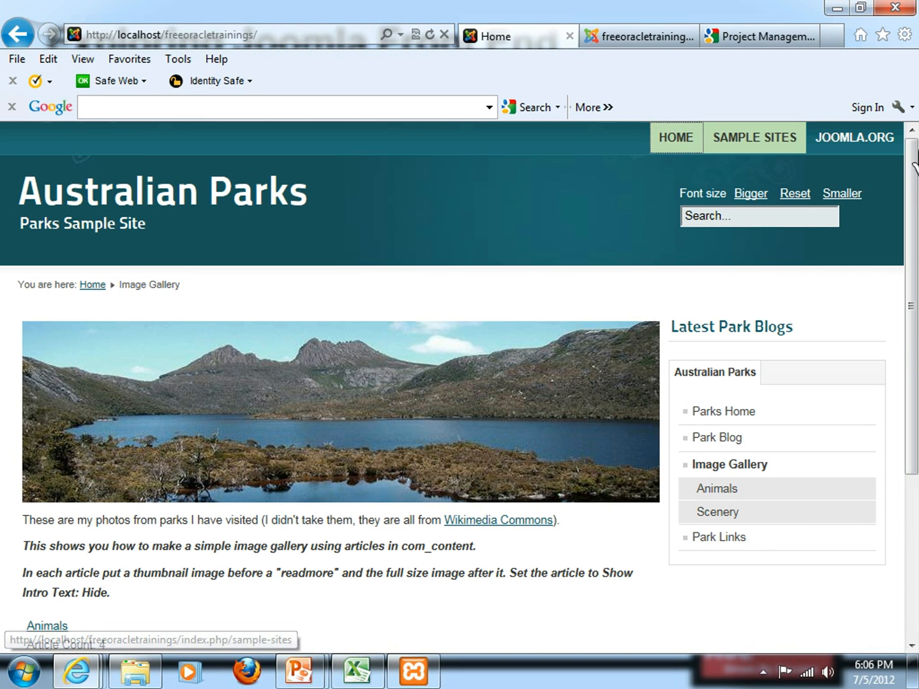
click(674, 138)
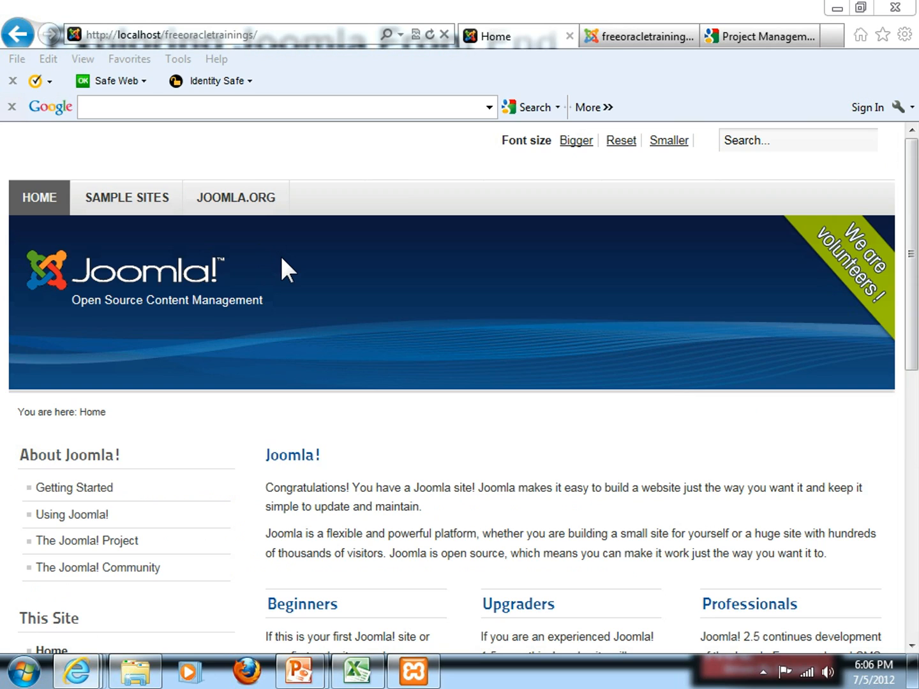
mouse_move(533, 488)
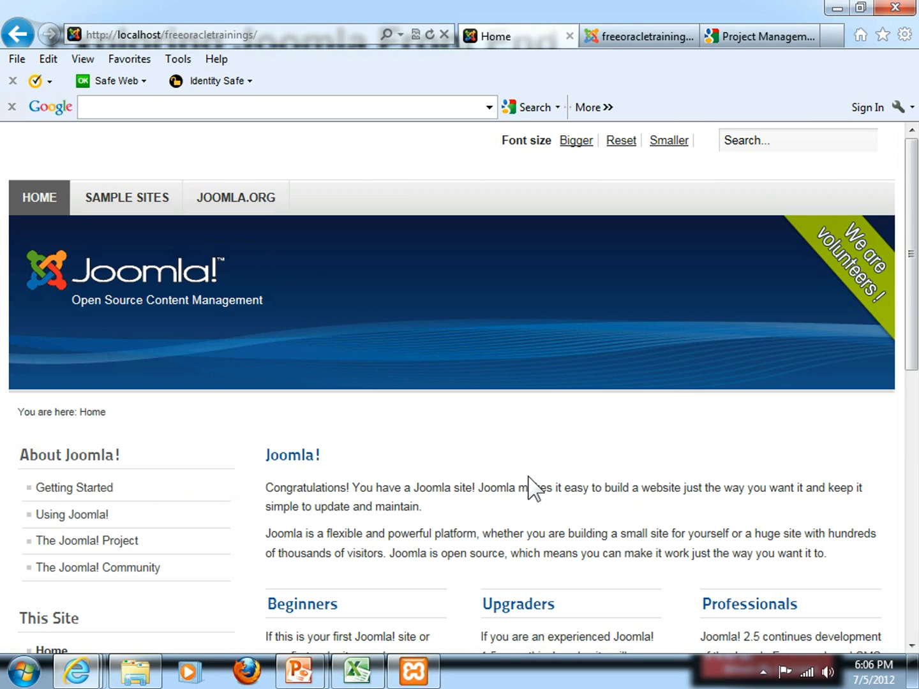
mouse_move(532, 477)
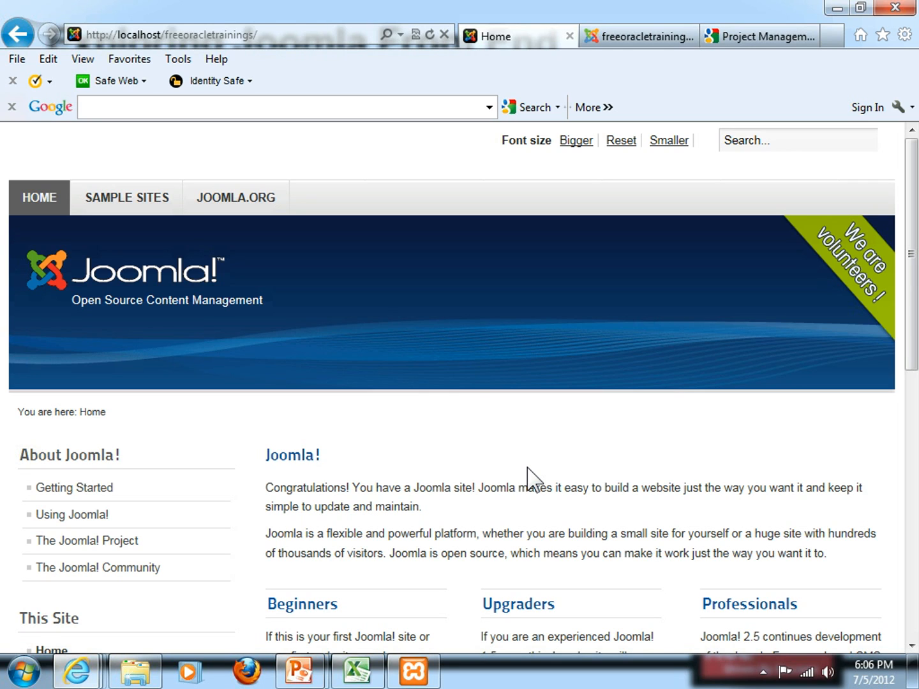
scroll(down, 3)
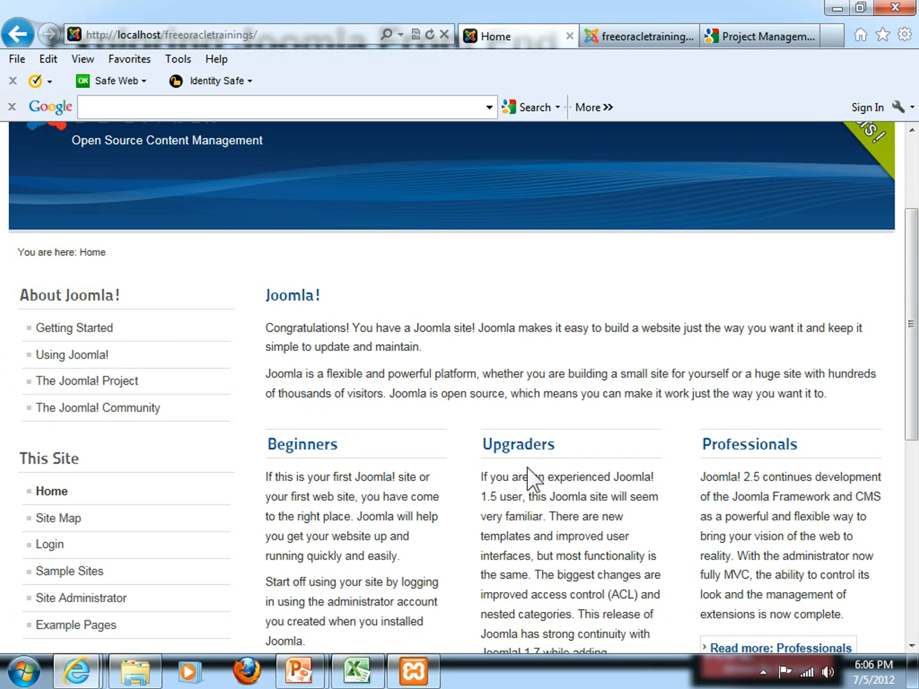
scroll(down, 3)
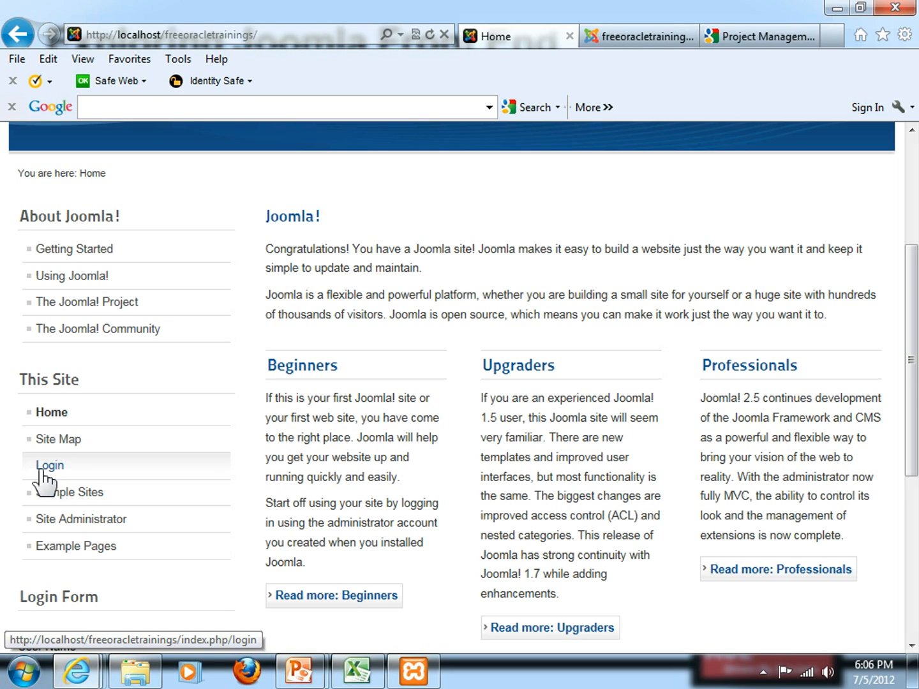
Show the front-end Login form from the This Site menu with its empty fields and account links
click(48, 464)
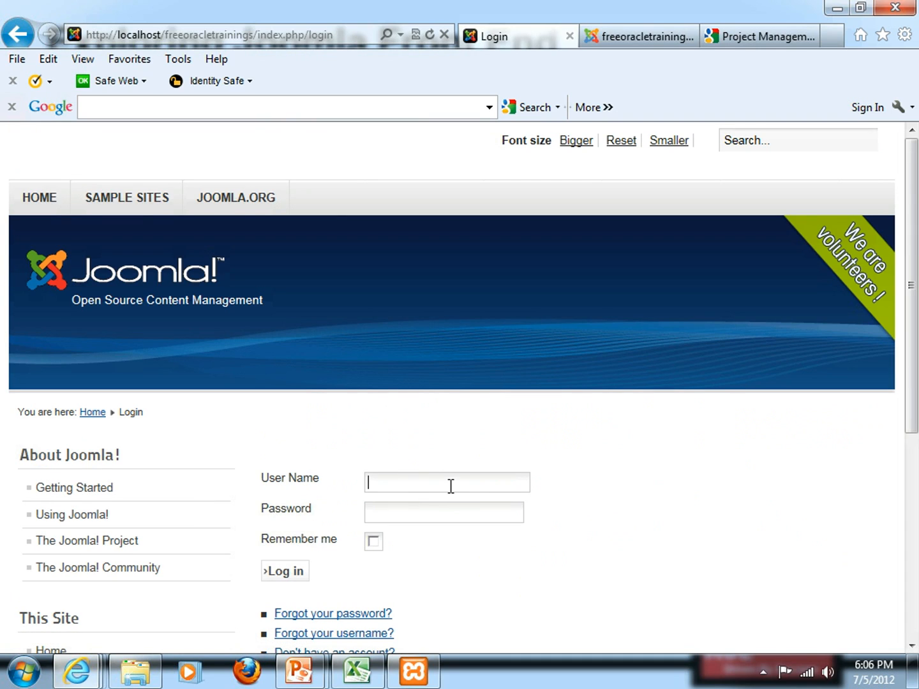
click(443, 512)
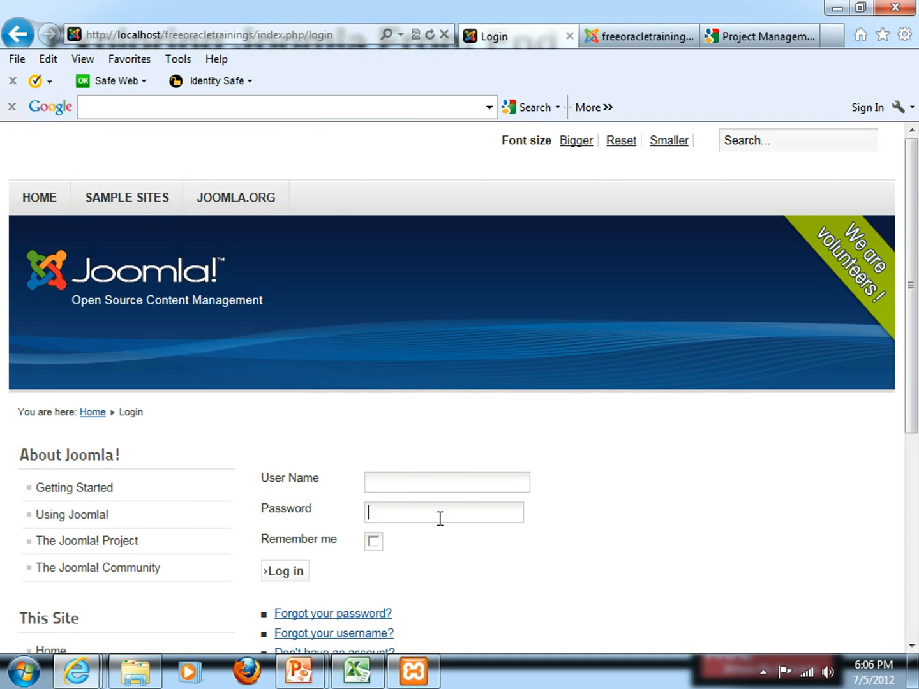
scroll(down, 3)
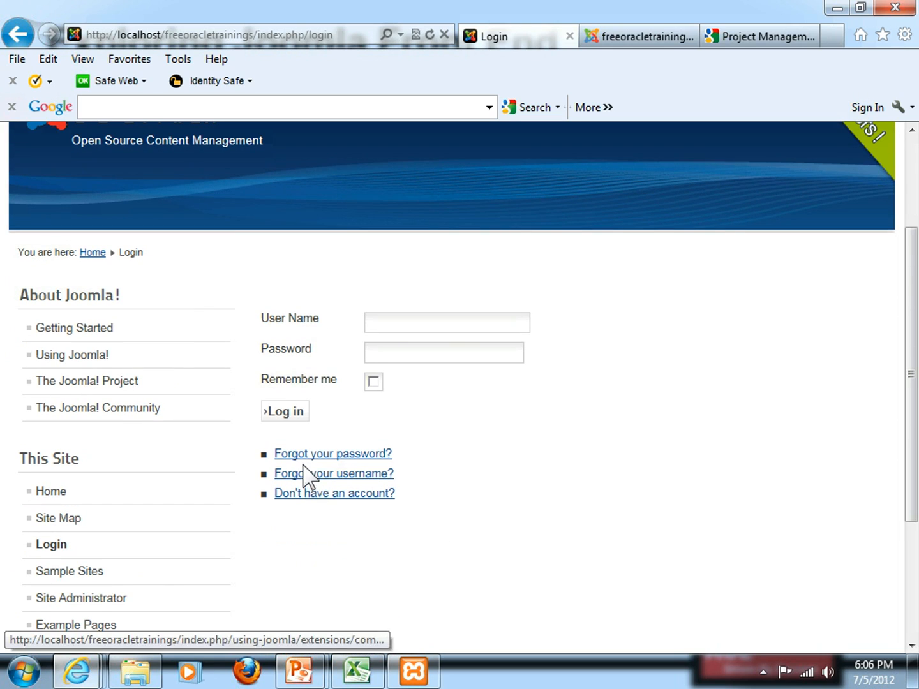
mouse_move(490, 531)
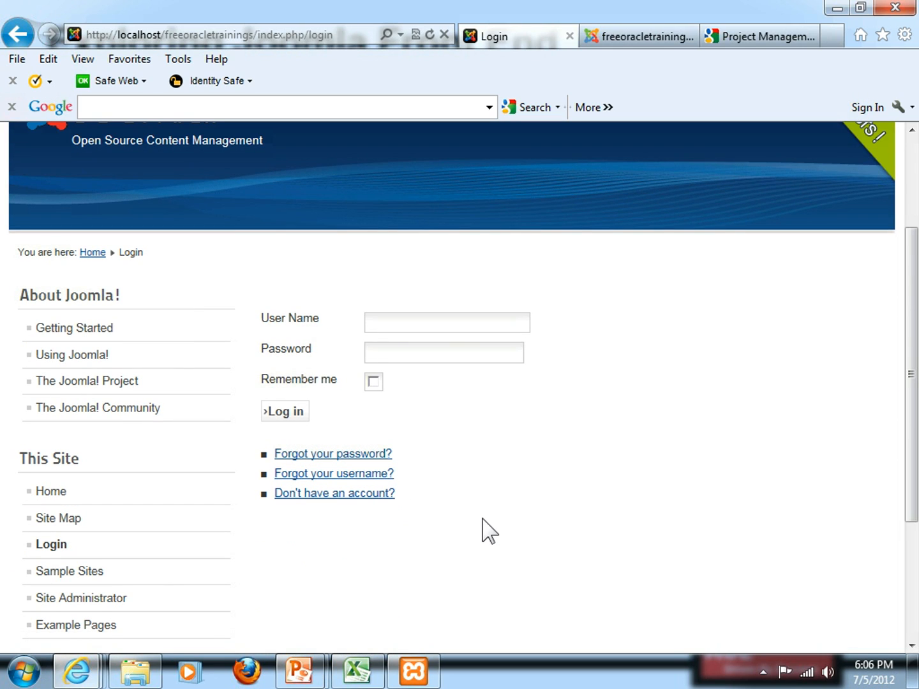
click(444, 352)
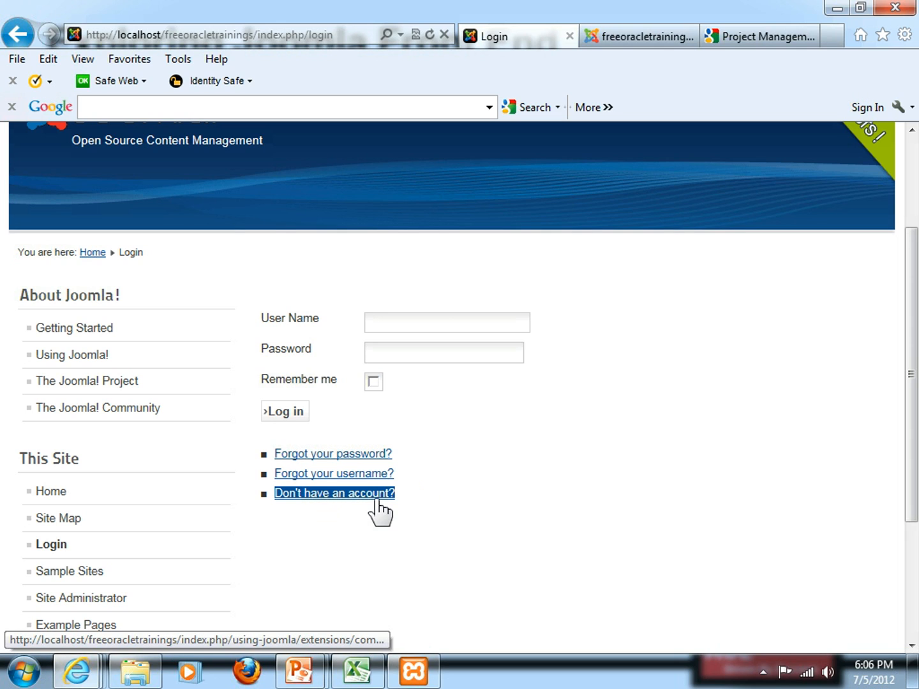
Follow the 'Don't have an account?' link to the empty User Registration form
click(333, 492)
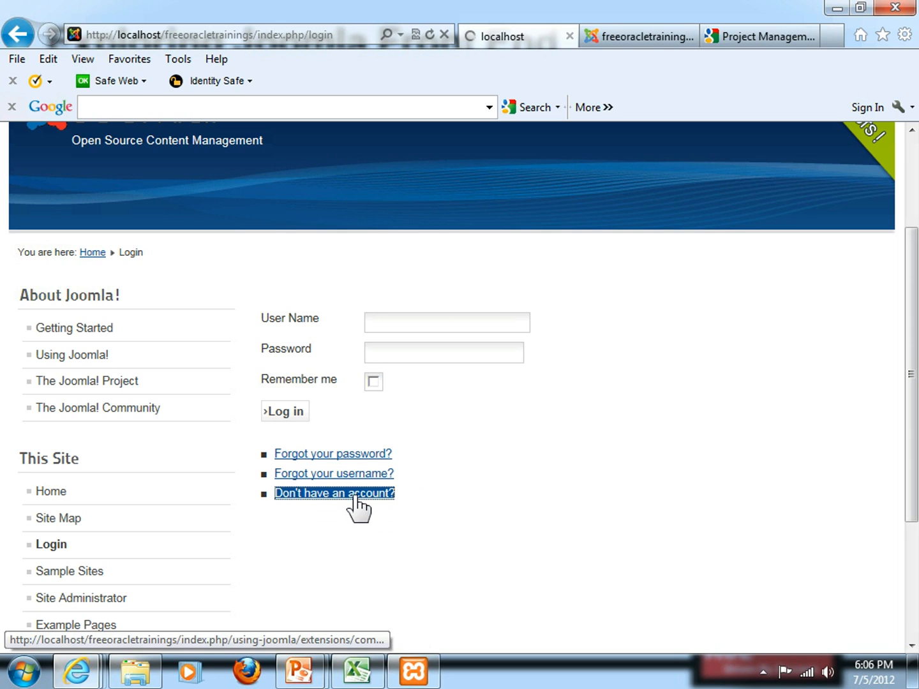
click(333, 492)
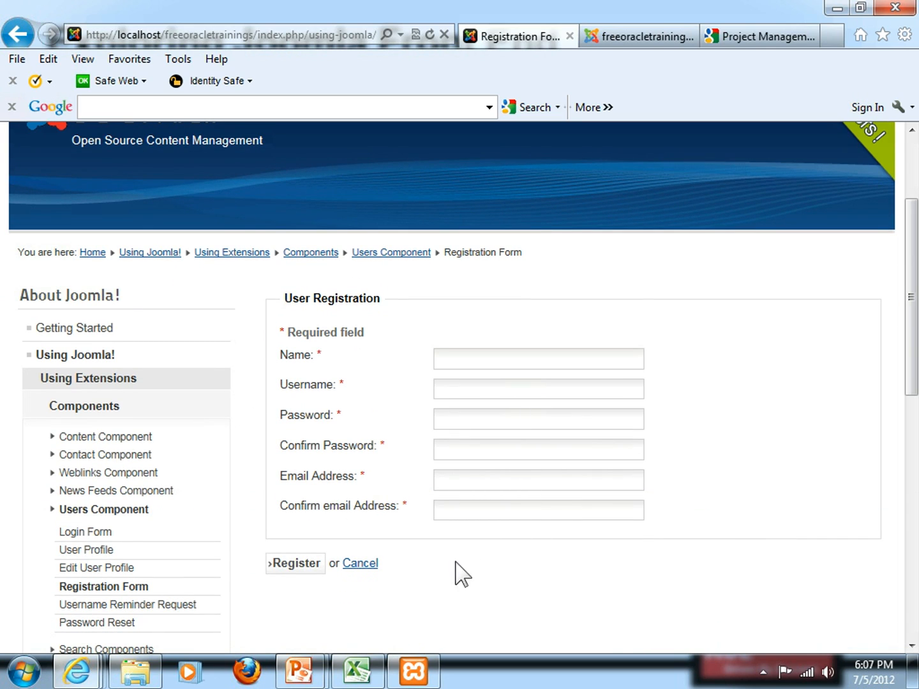
mouse_move(294, 562)
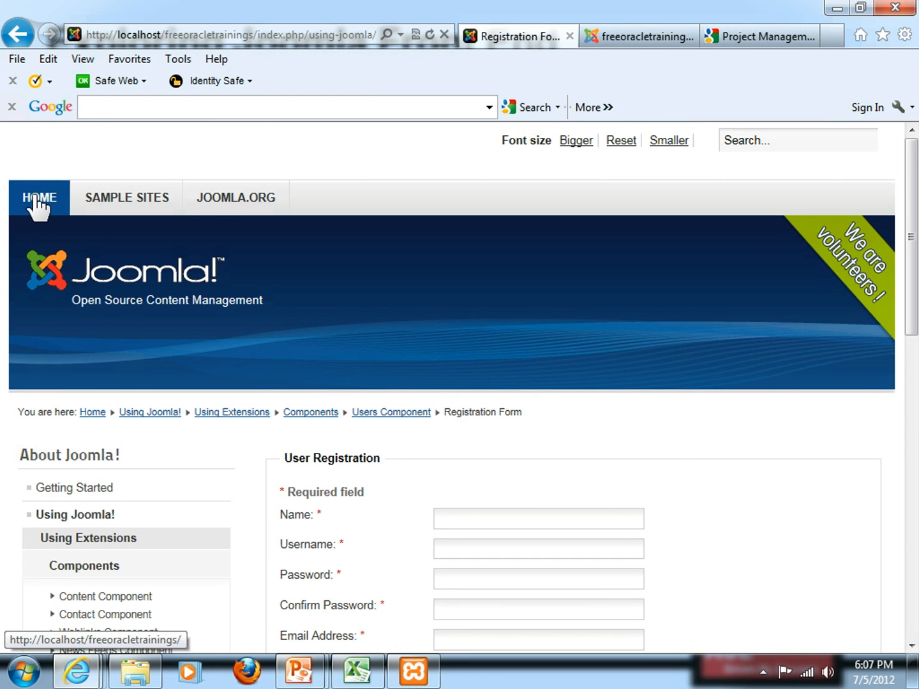
Return to the front-end home page via the HOME menu tab and scroll its welcome sections
click(38, 196)
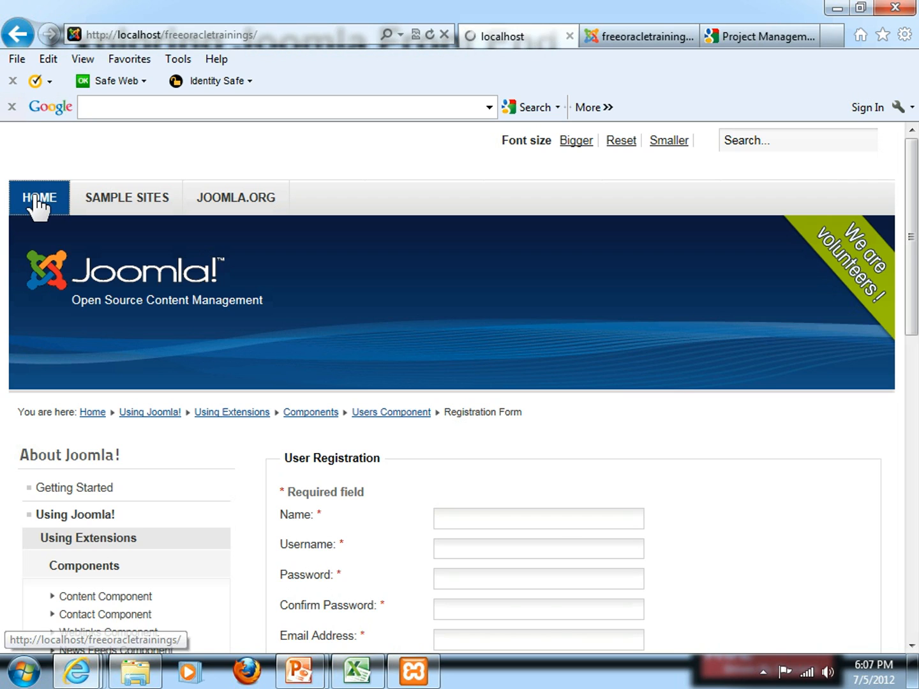
click(38, 196)
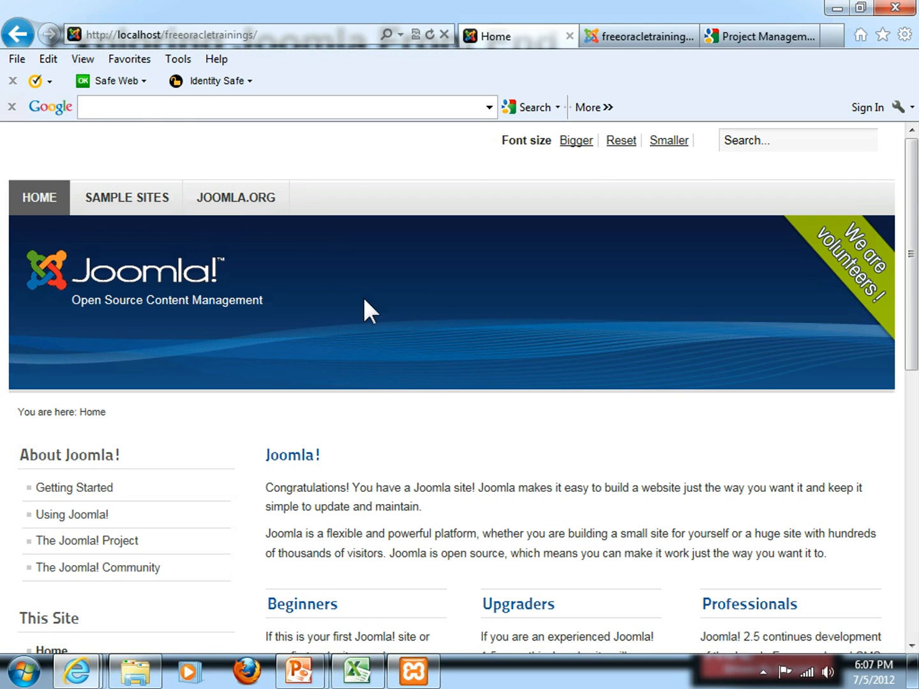
mouse_move(408, 342)
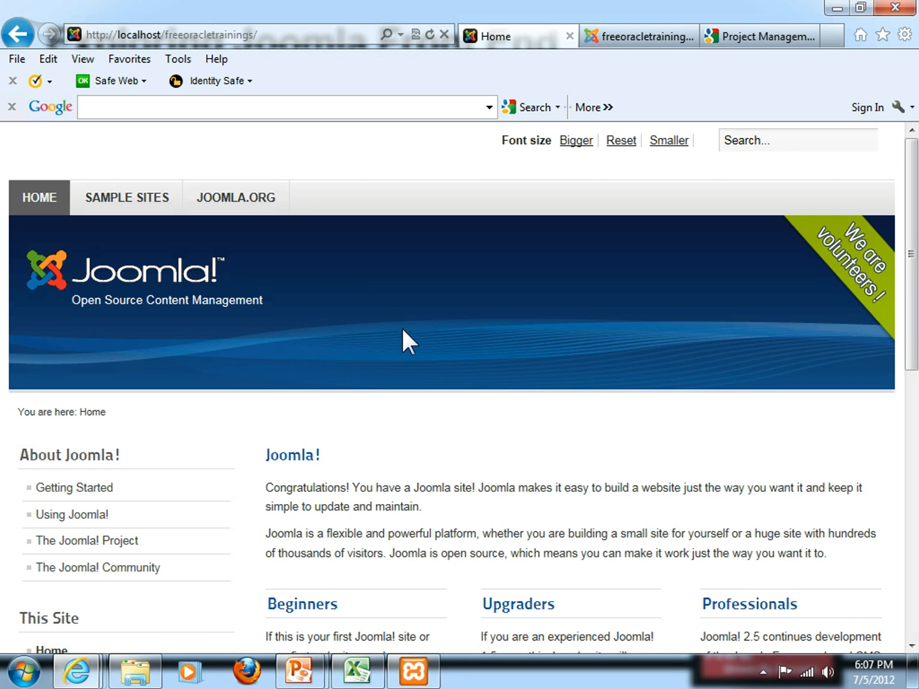
scroll(down, 3)
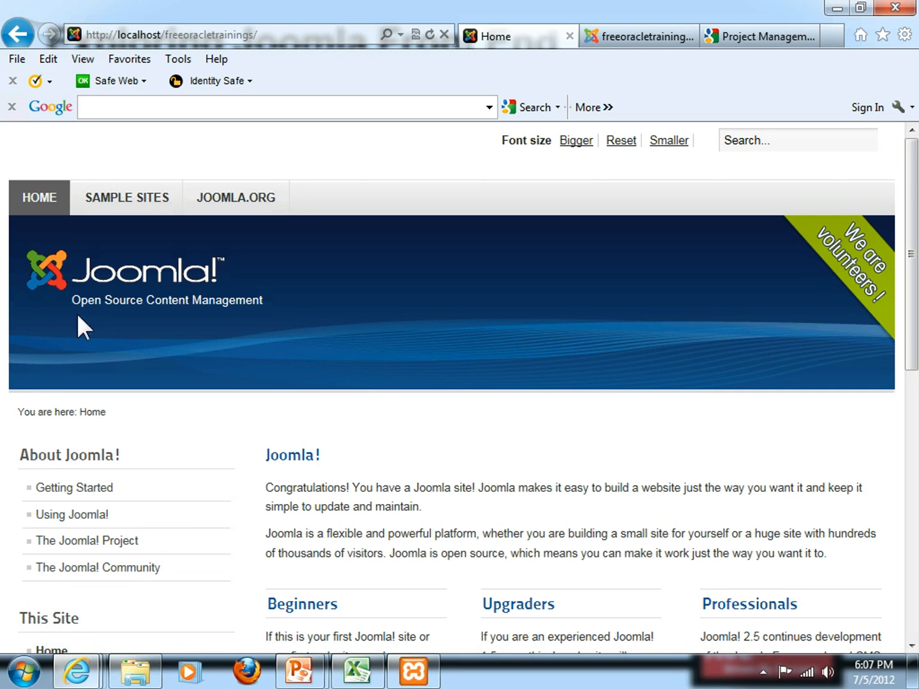
mouse_move(832, 36)
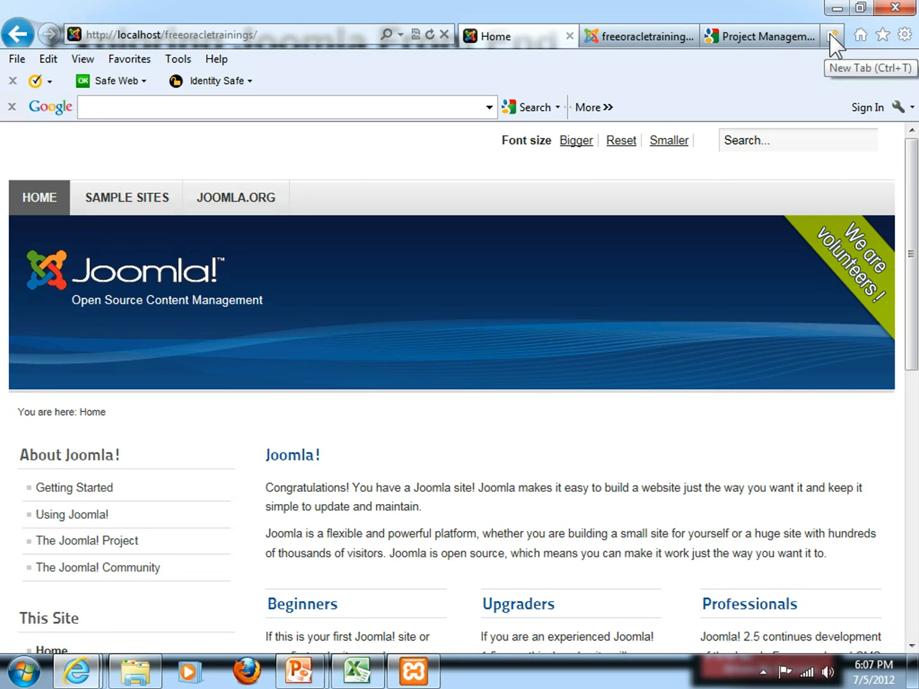
Visit aclnz.com in a new tab, look over the ACL site, then switch back to the Joomla tab
click(833, 36)
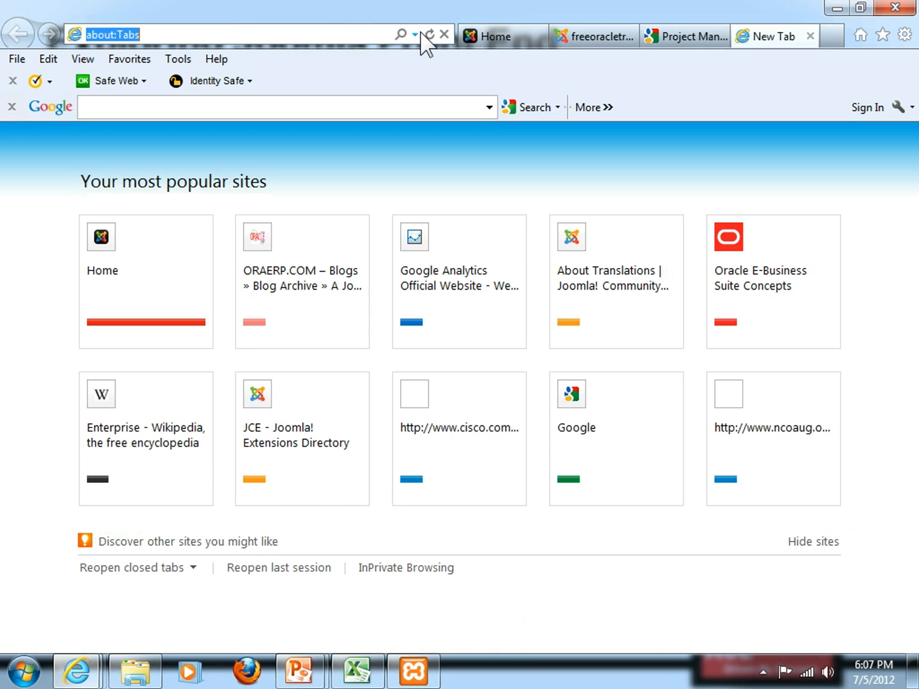
text(aclnz.com/)
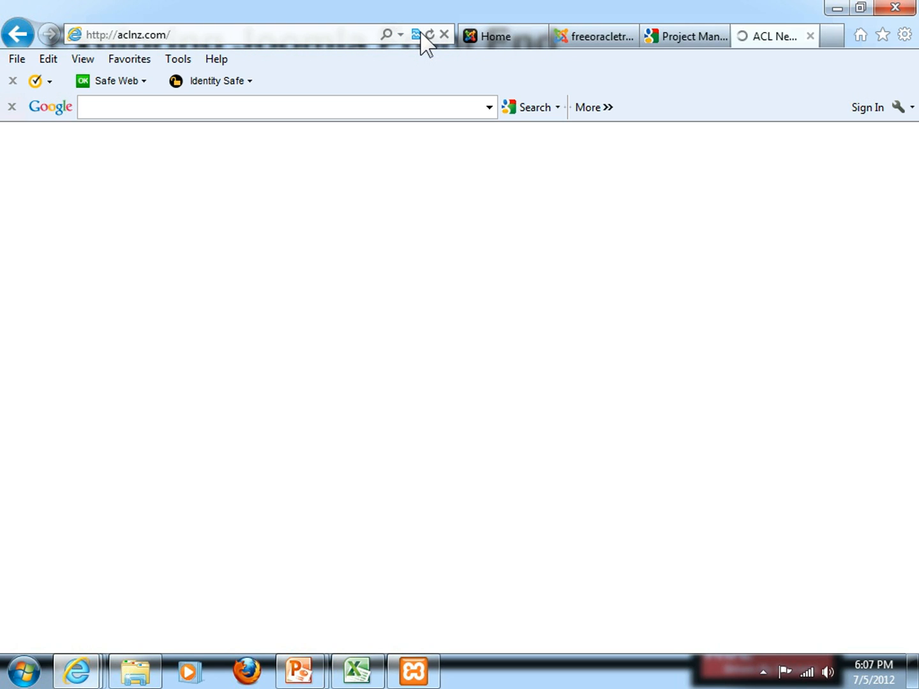
mouse_move(416, 35)
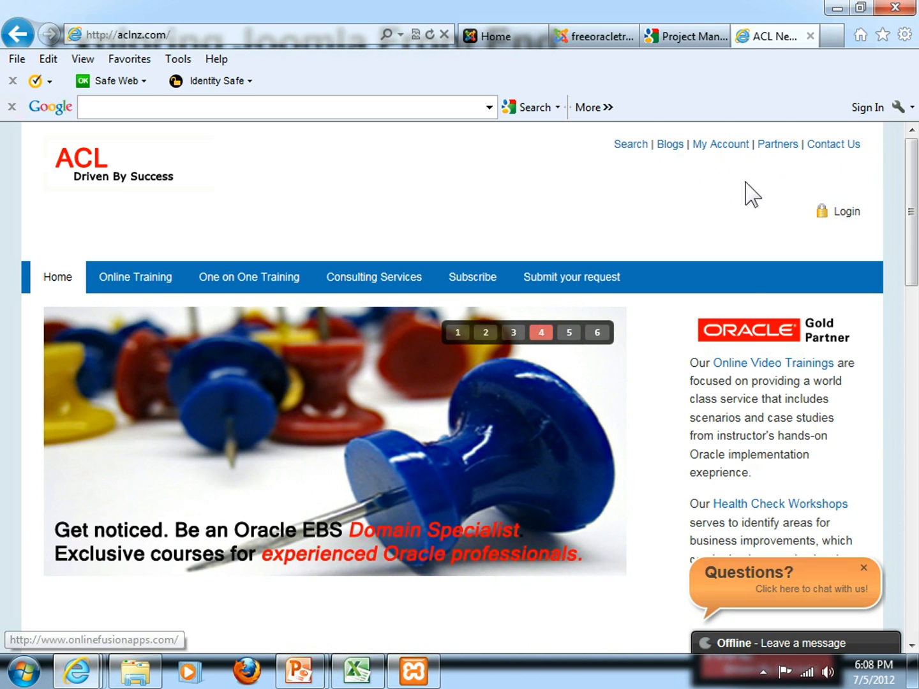
mouse_move(772, 209)
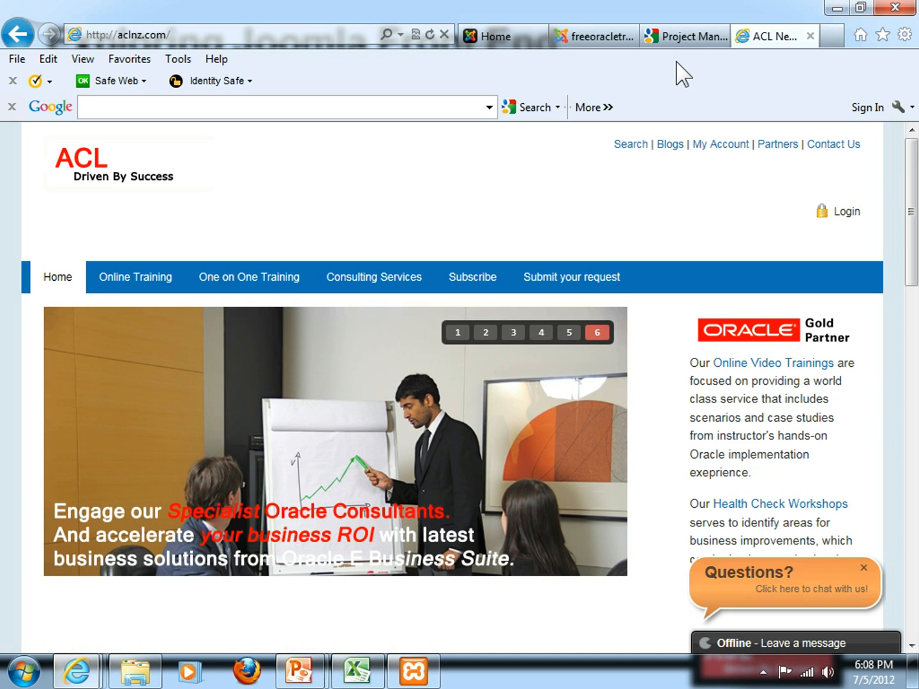
mouse_move(666, 89)
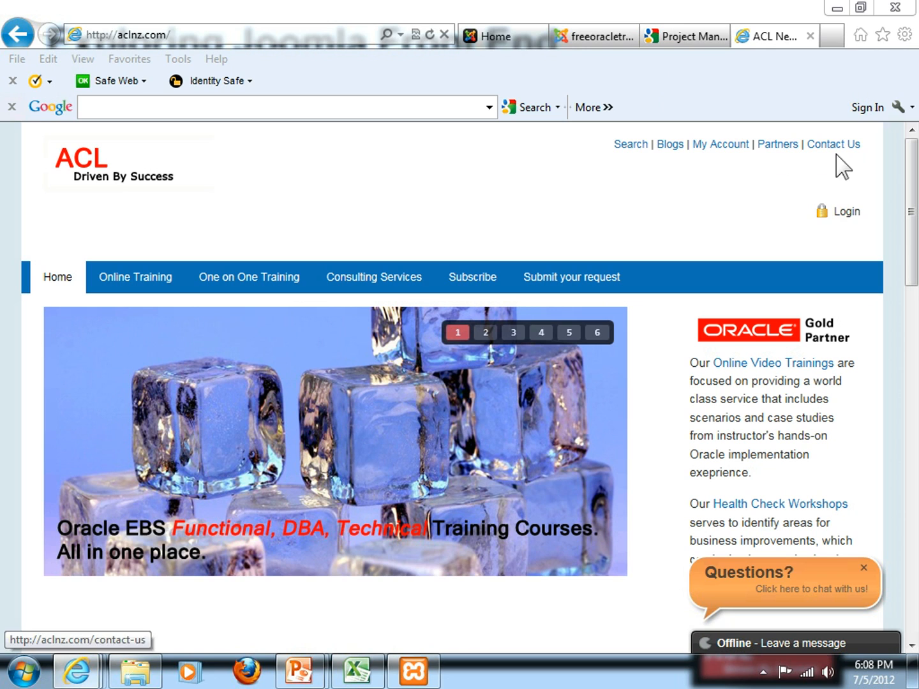
mouse_move(642, 171)
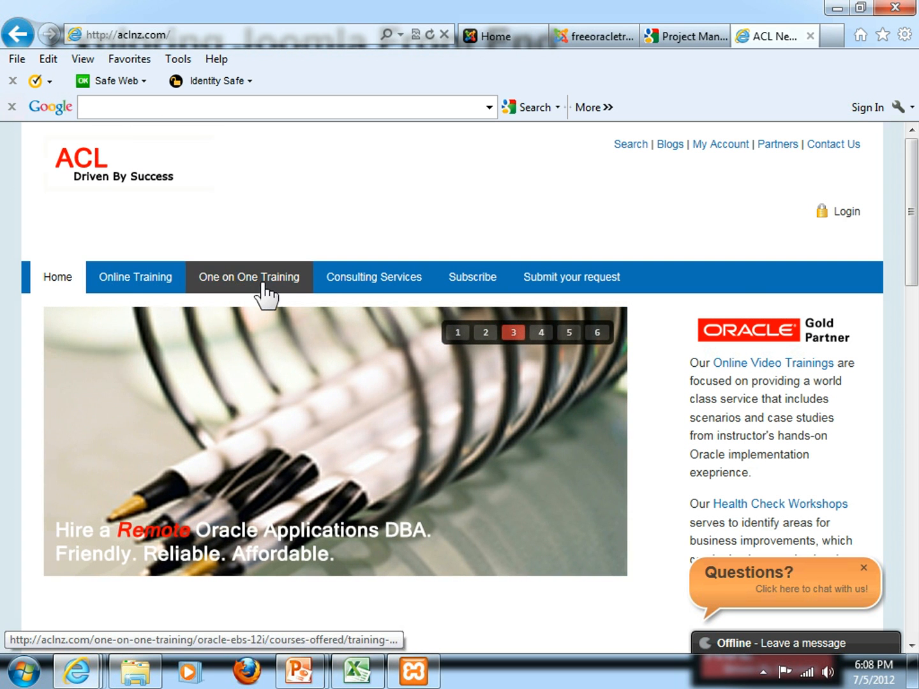
mouse_move(471, 277)
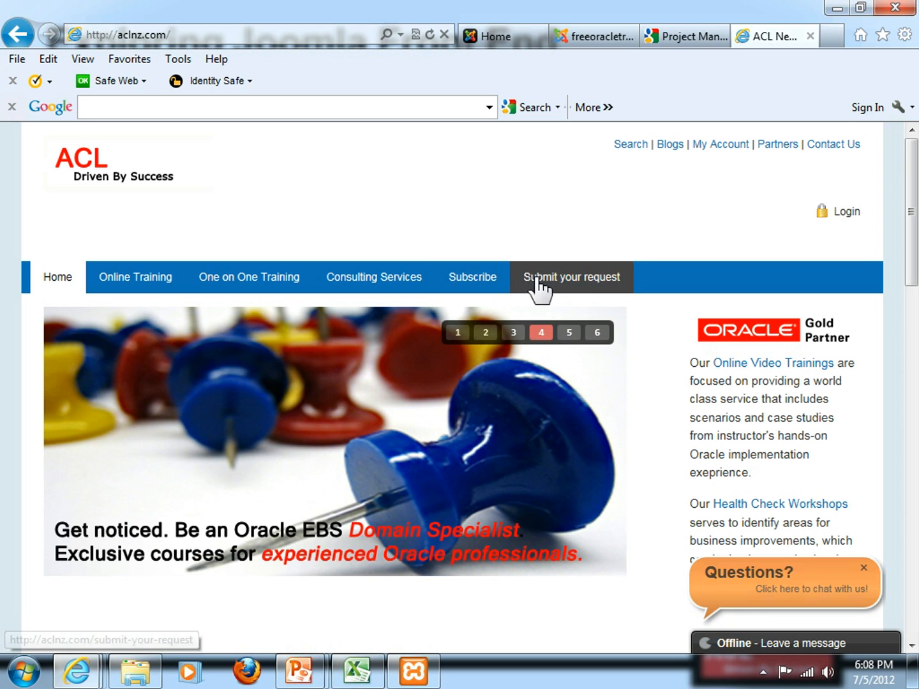
mouse_move(472, 277)
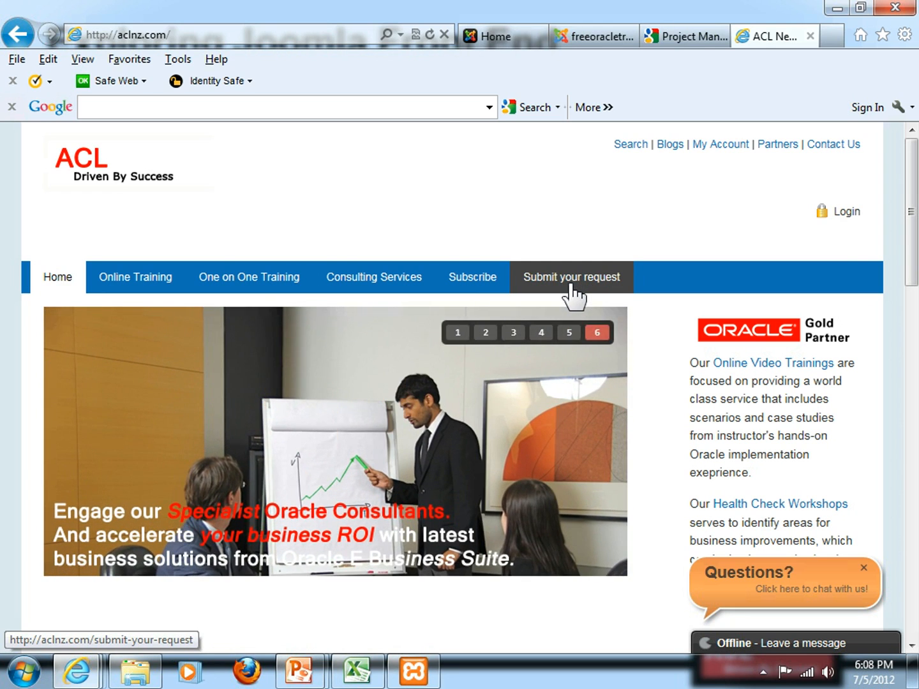
scroll(down, 3)
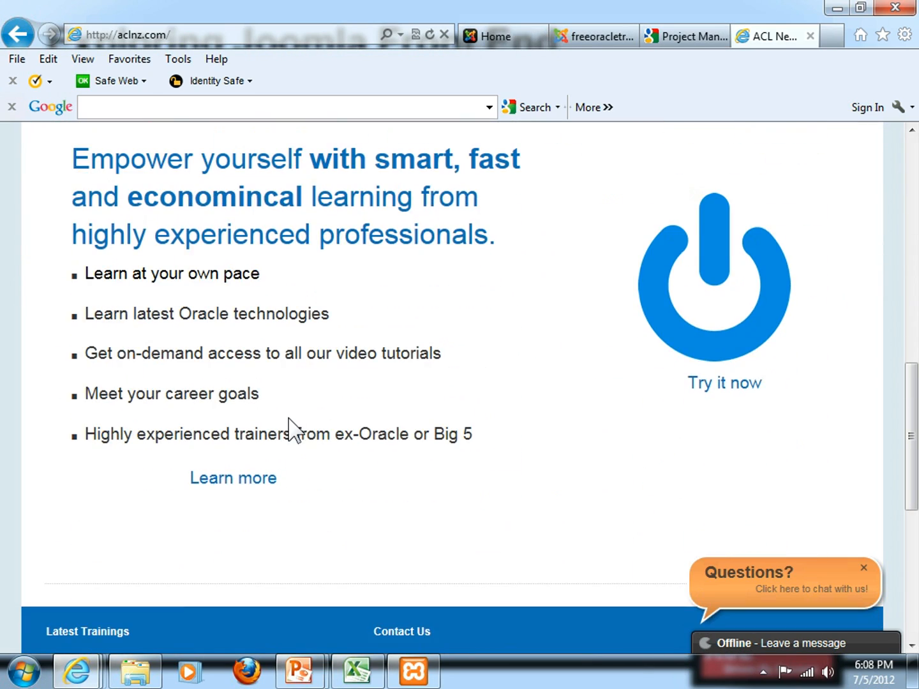
scroll(up, 3)
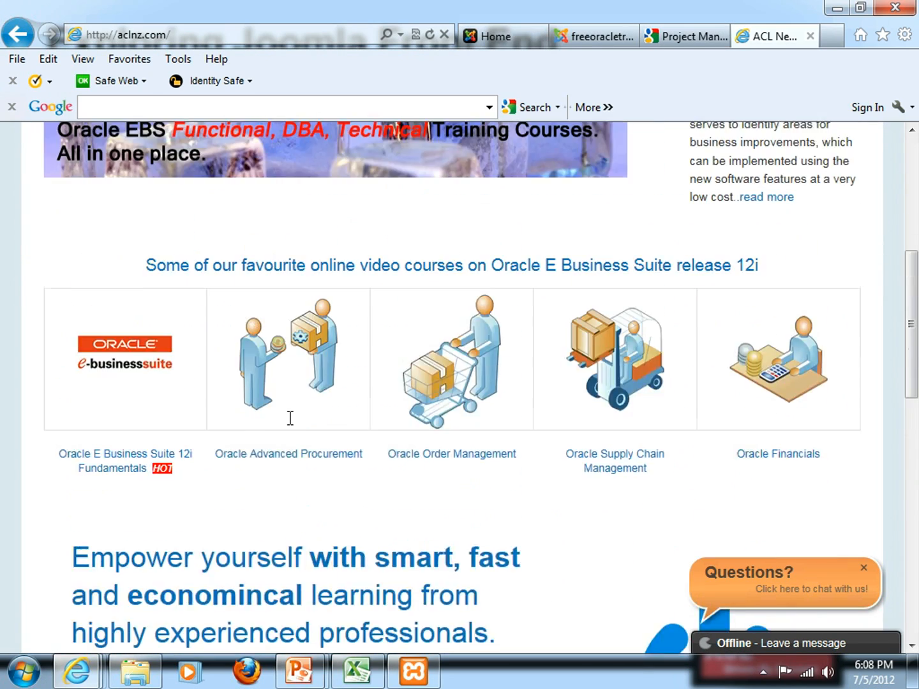
click(498, 36)
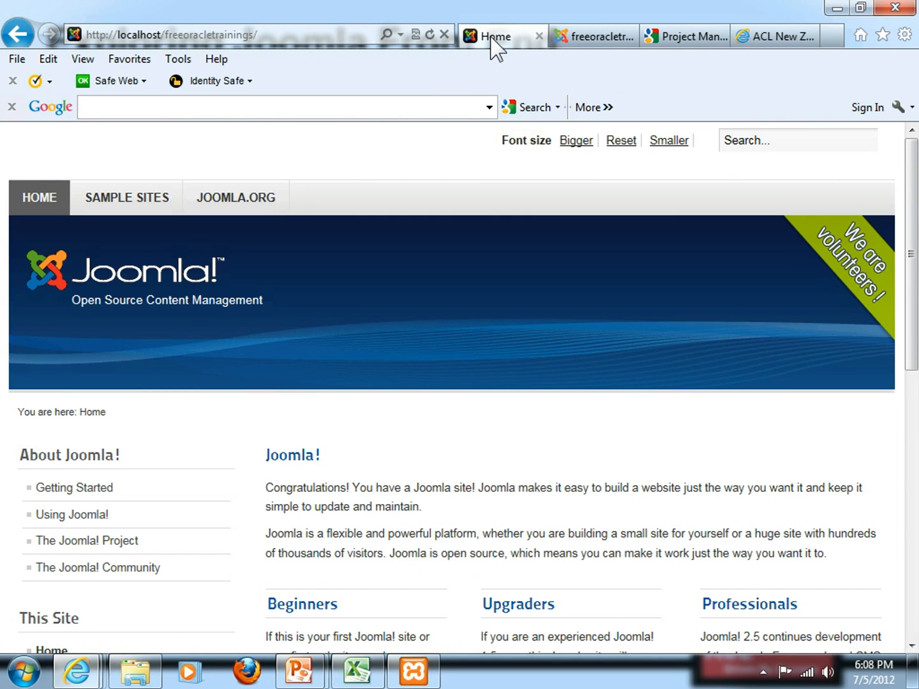
mouse_move(235, 196)
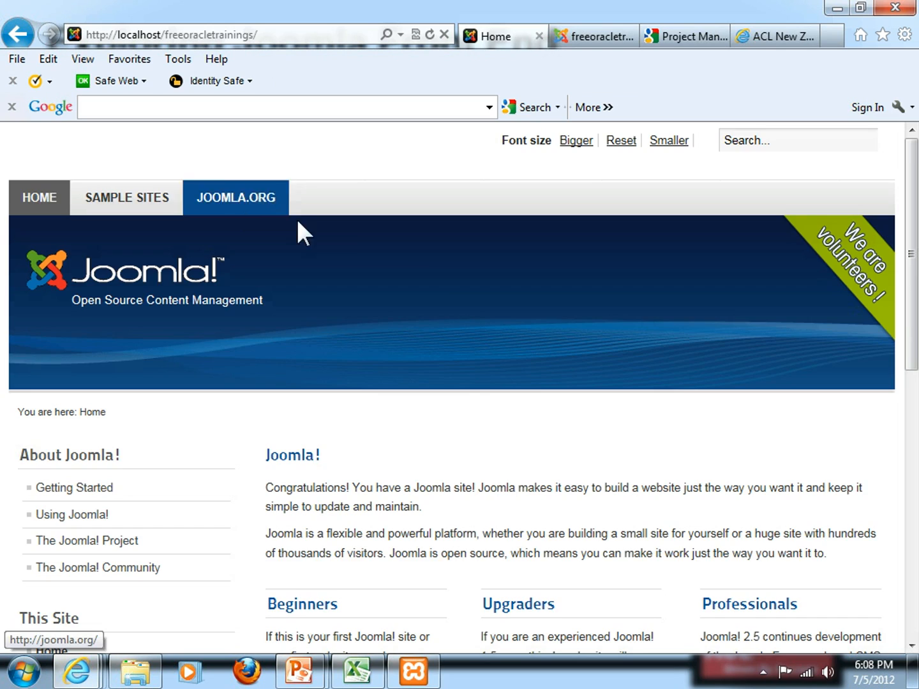
Highlight the Congratulations intro paragraph on the front page and then clear the selection
scroll(down, 3)
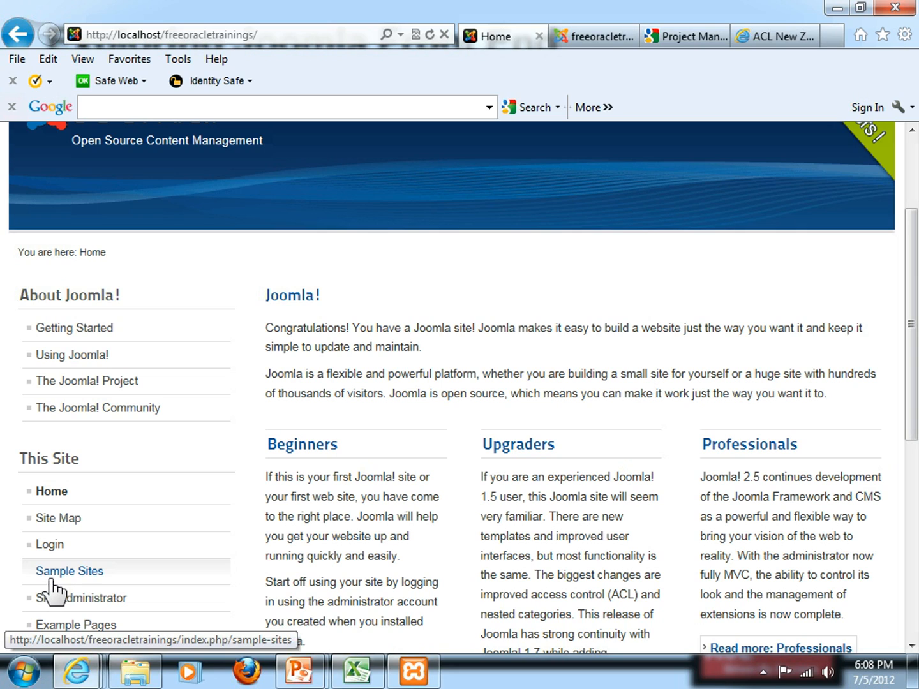
mouse_move(54, 581)
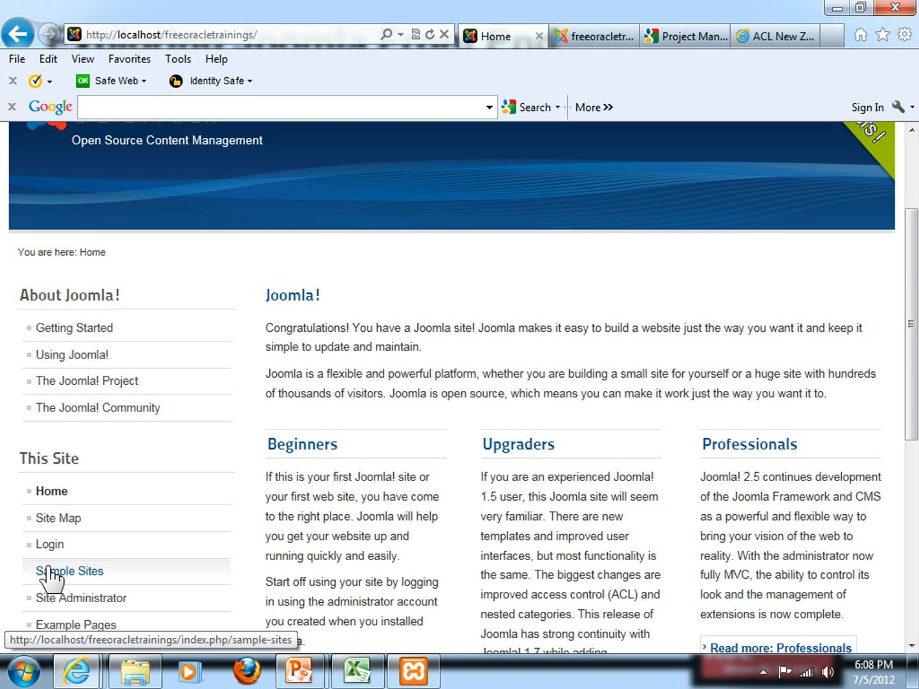
mouse_move(281, 350)
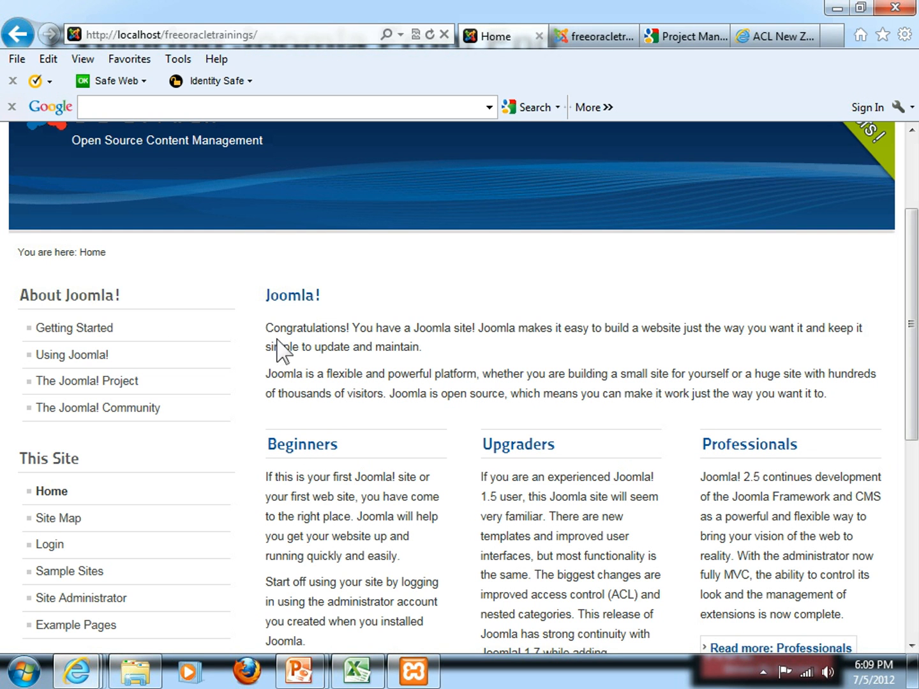
drag(266, 327, 501, 393)
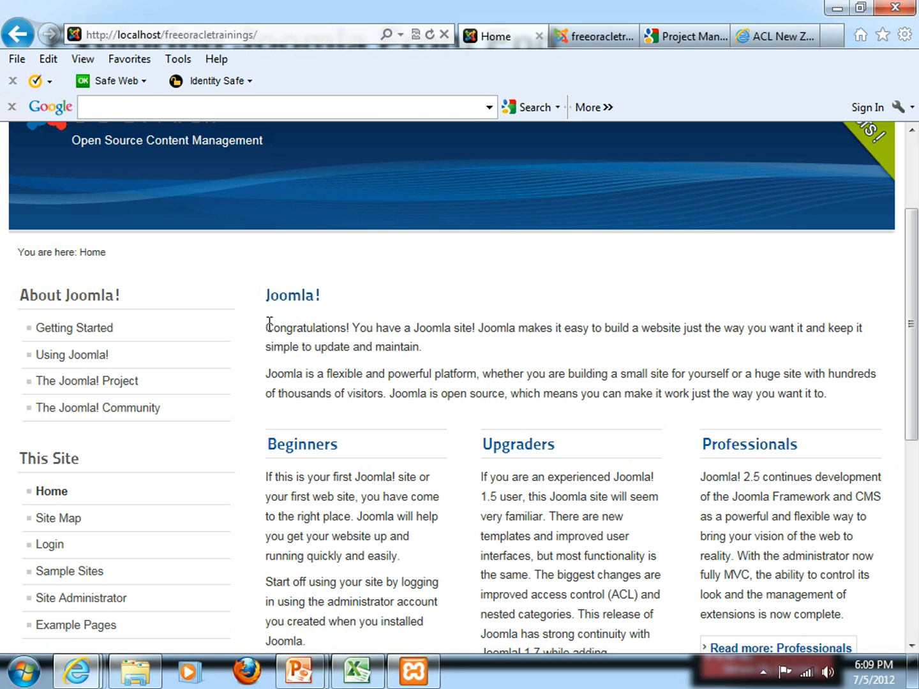
drag(267, 327, 421, 347)
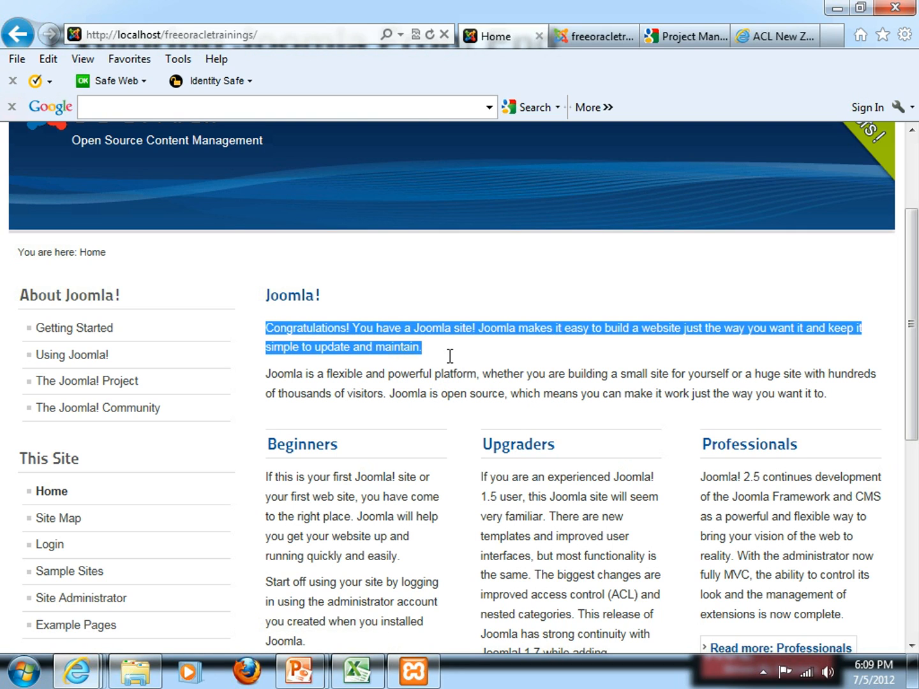
click(268, 328)
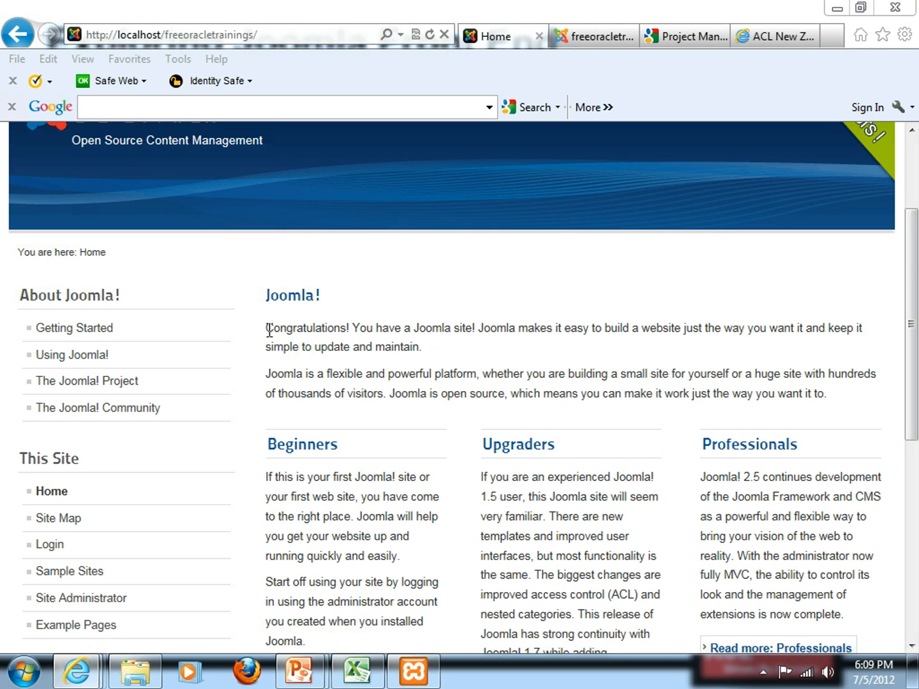
drag(267, 327, 421, 347)
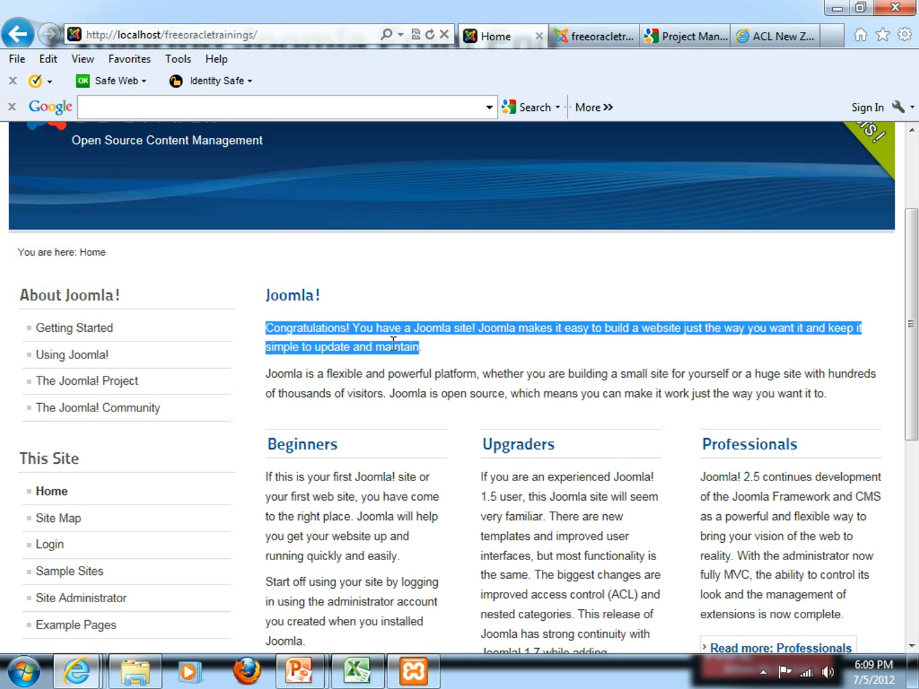
mouse_move(423, 345)
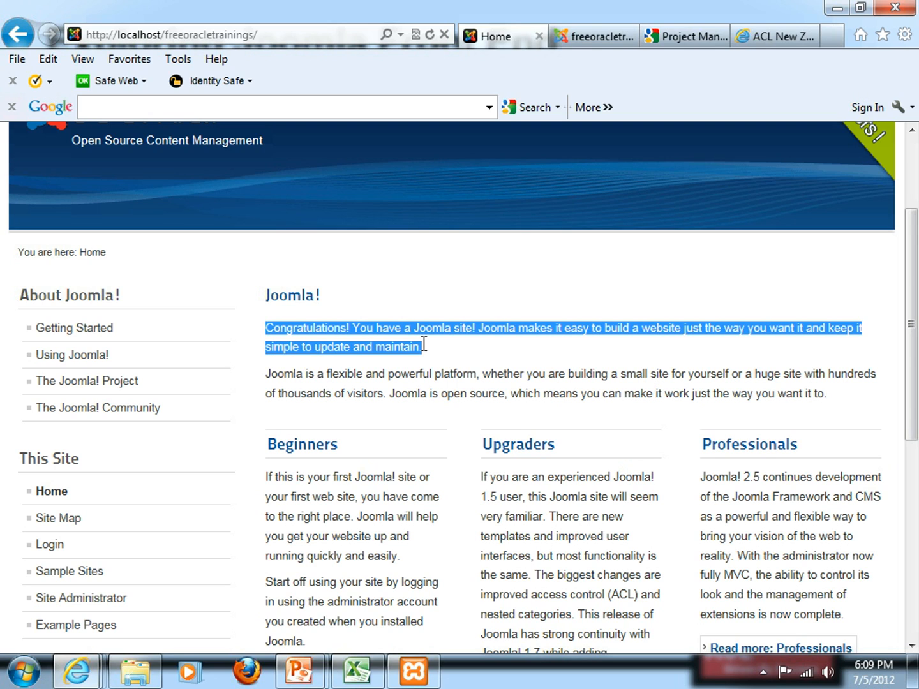
click(441, 355)
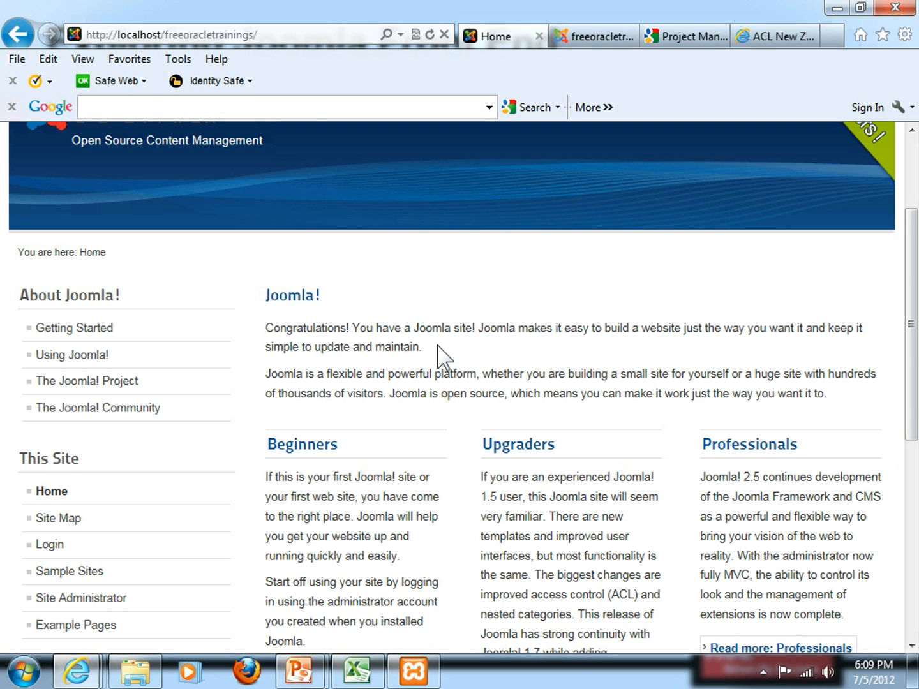
mouse_move(595, 36)
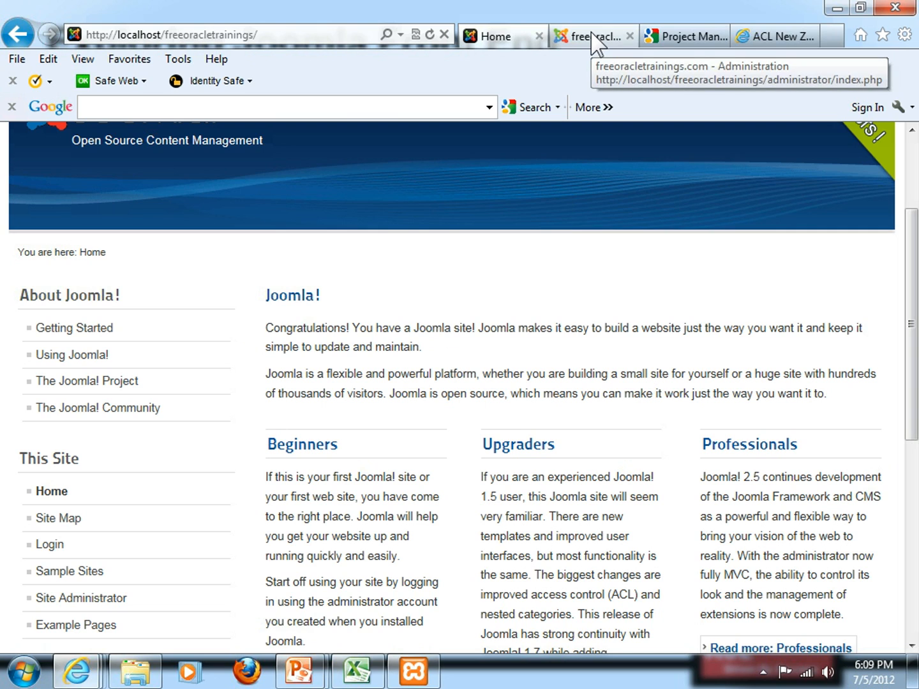
Switch from the site front page to the Joomla administration control panel
click(592, 36)
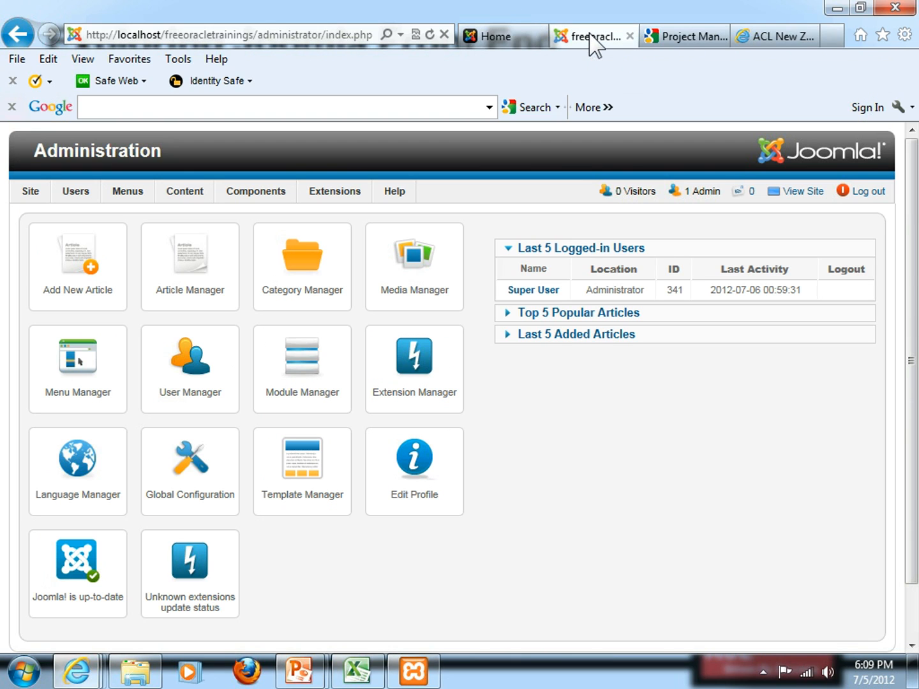
Browse the Main Menu items list, then the Article Manager list to locate Beginners
click(127, 192)
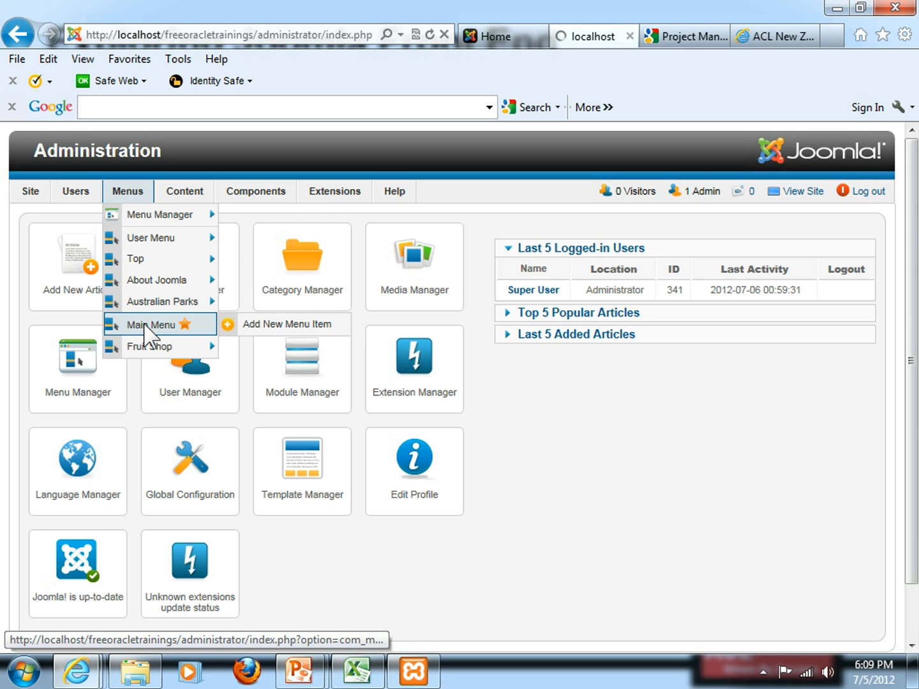
click(151, 324)
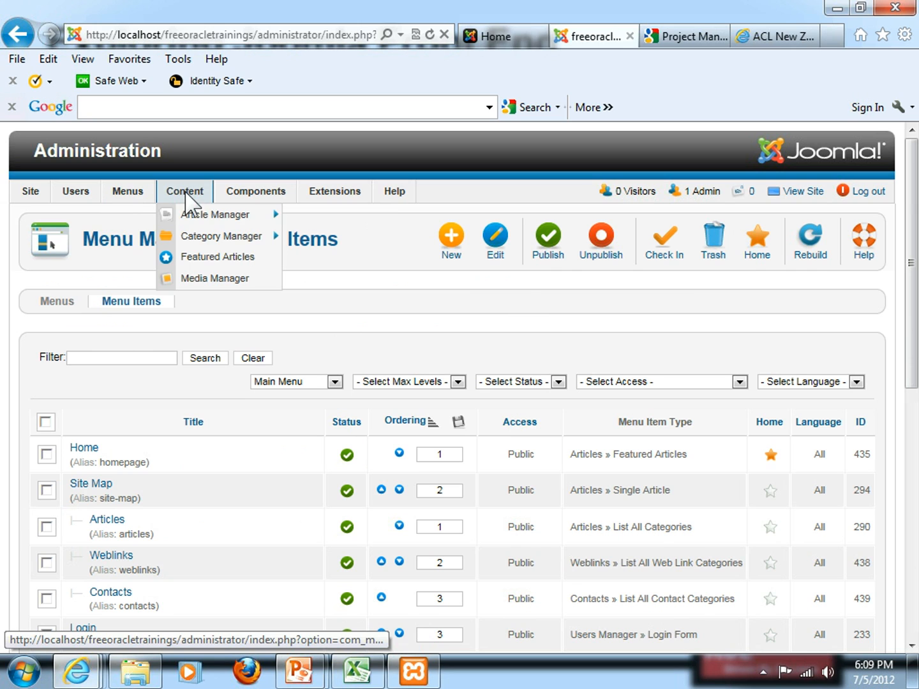
click(214, 214)
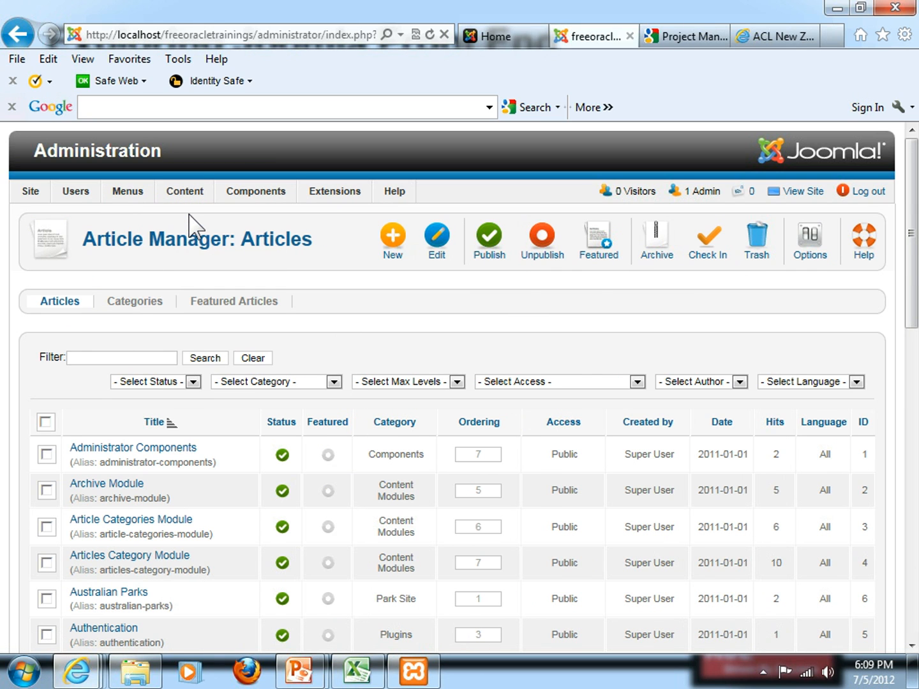
scroll(down, 3)
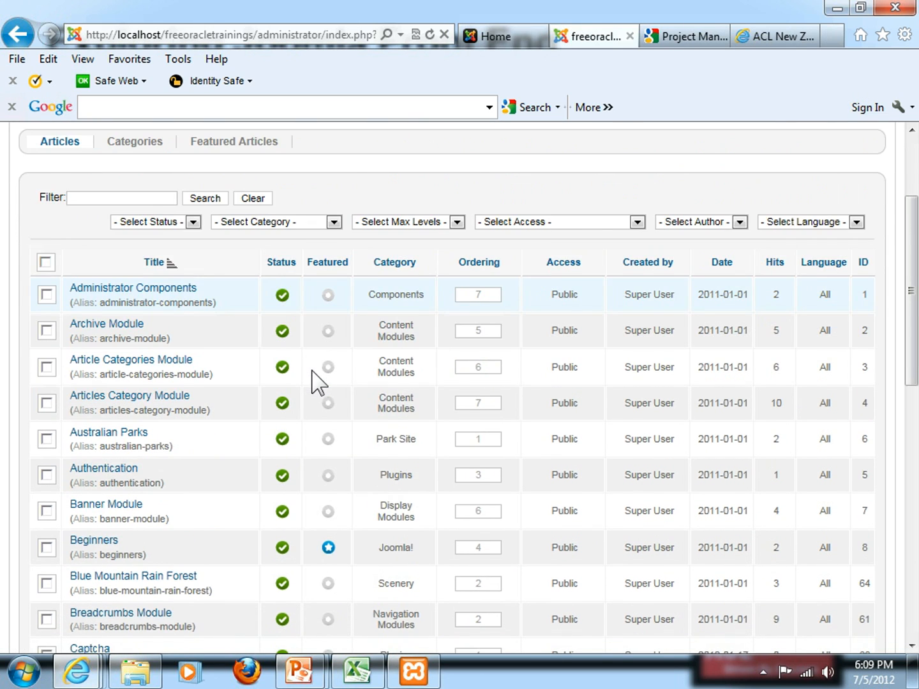
scroll(down, 3)
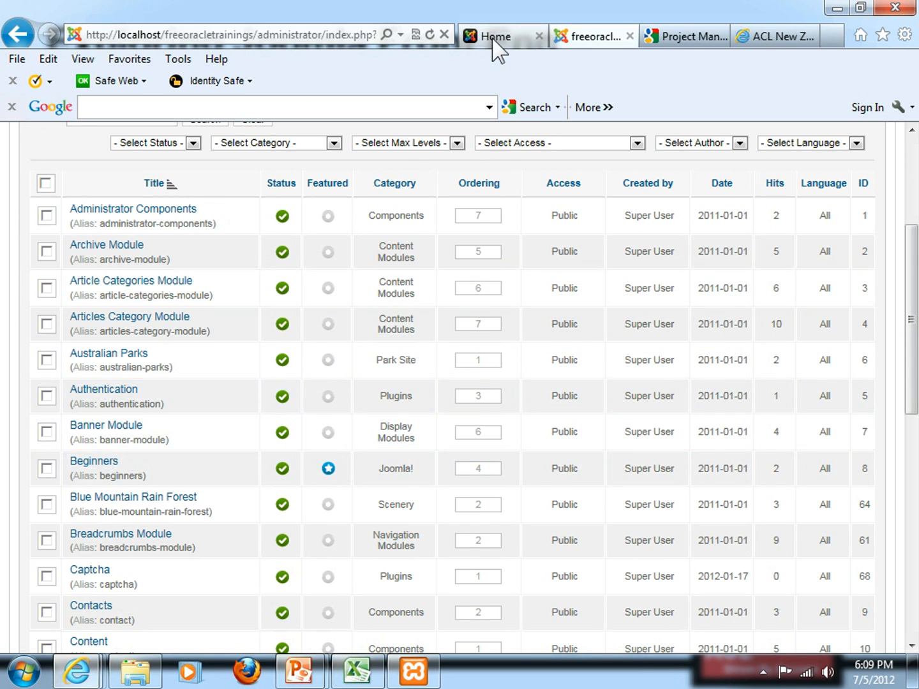
Return to the site's front-end home page showing the welcome article
click(591, 36)
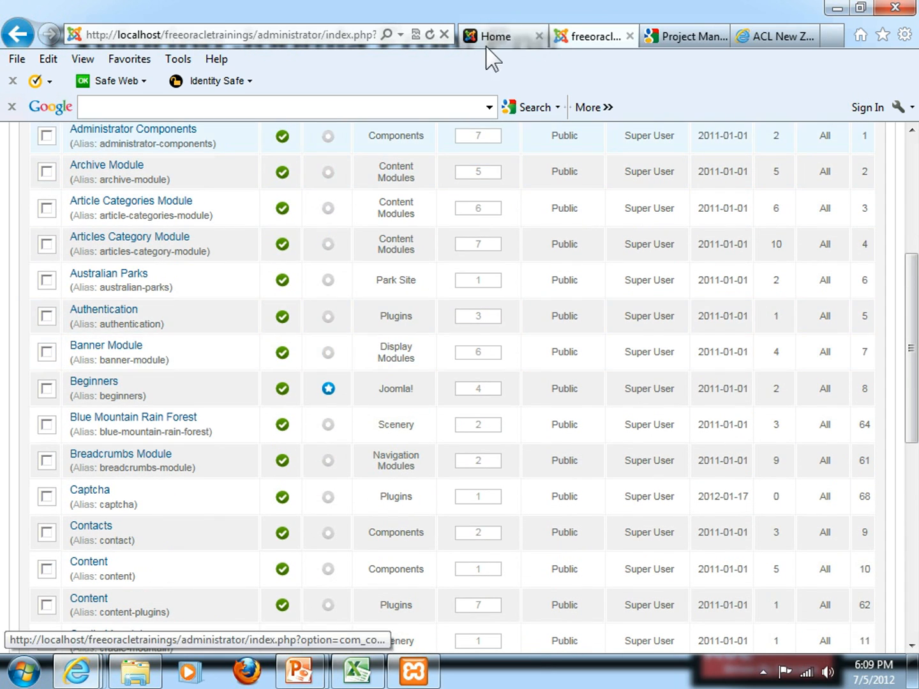
click(492, 36)
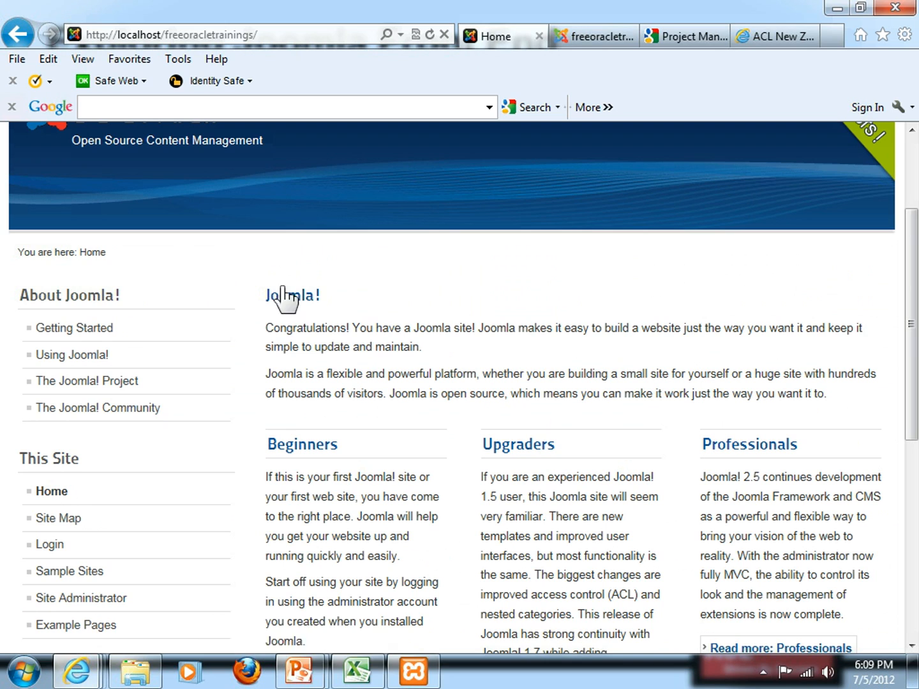
mouse_move(529, 54)
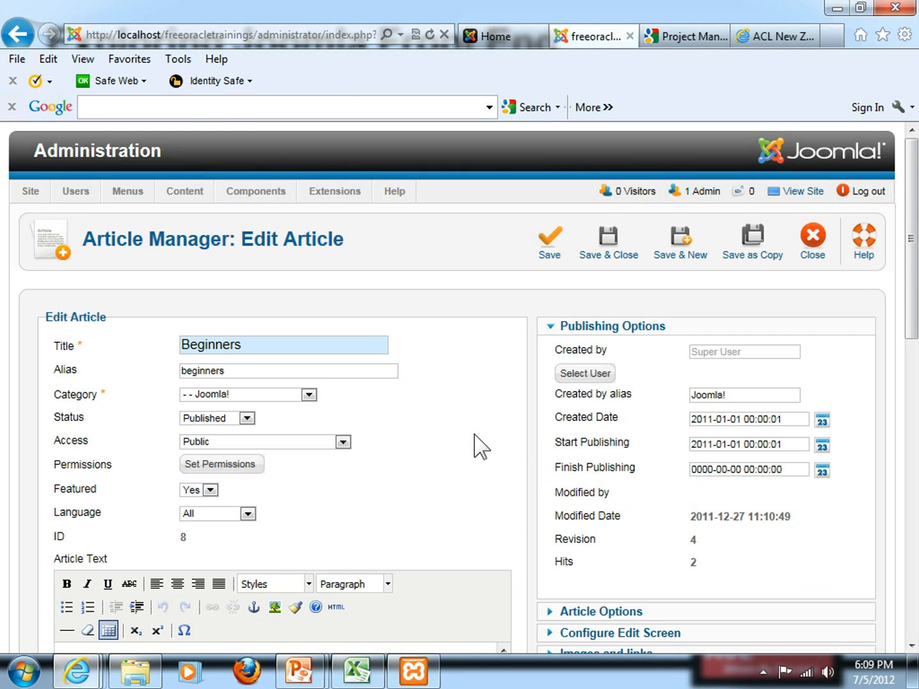
Select the Beginners article's first paragraph in the editor and make it italic
scroll(down, 3)
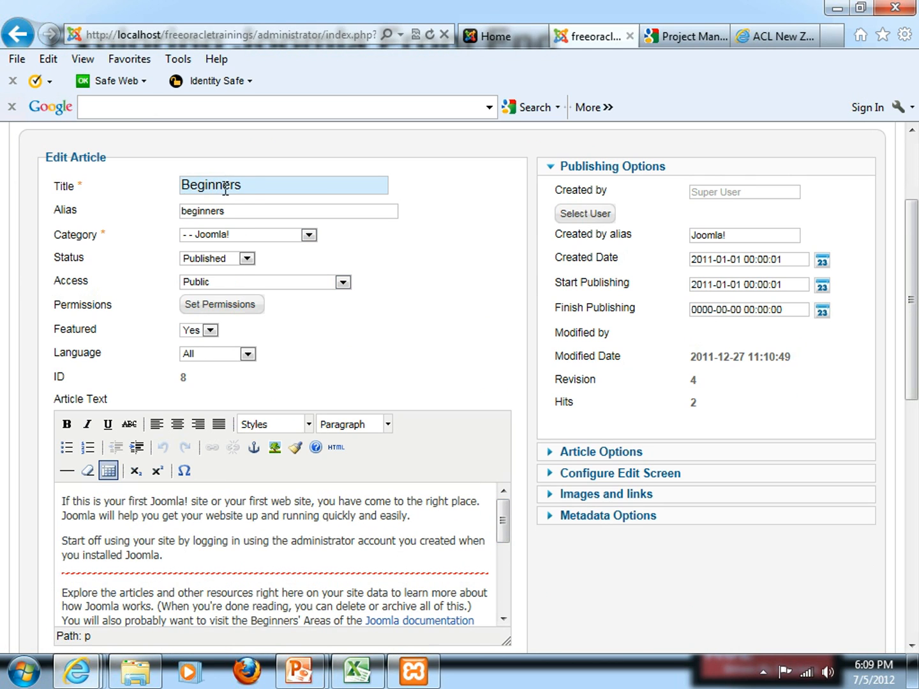
click(501, 36)
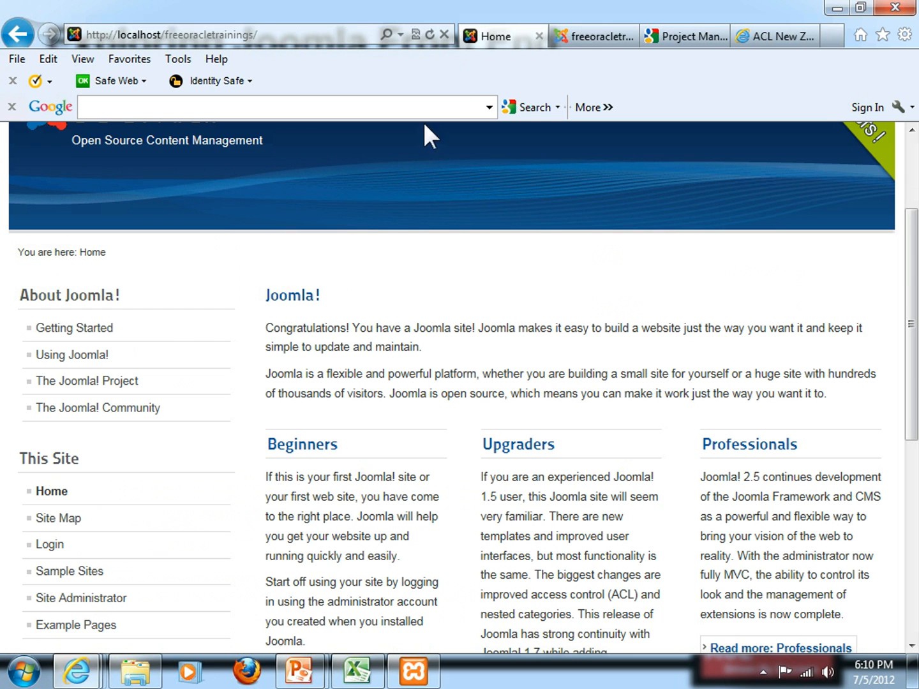
drag(275, 477, 337, 517)
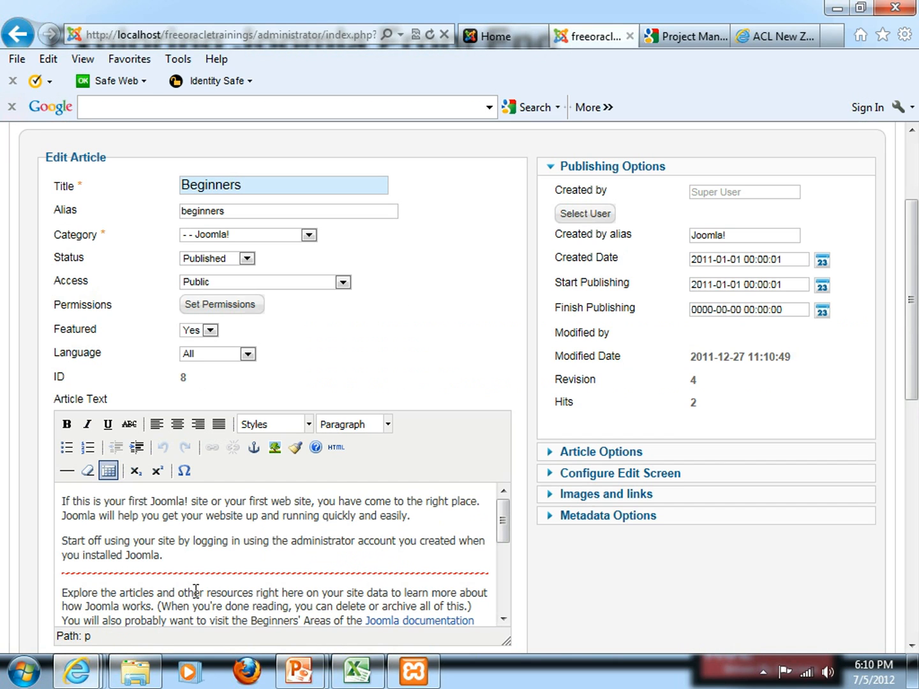
drag(281, 515, 408, 515)
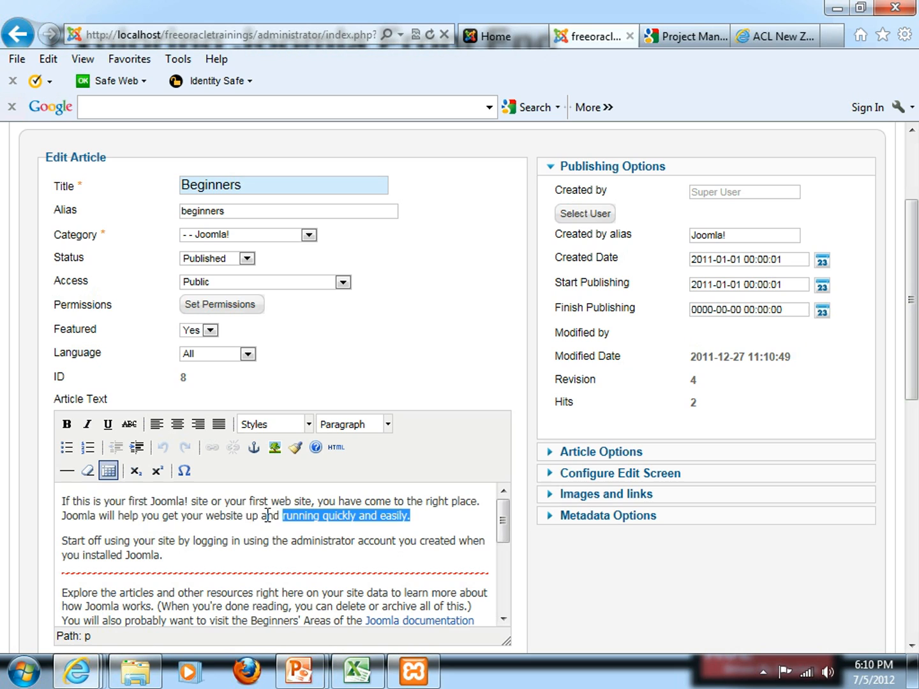
click(87, 424)
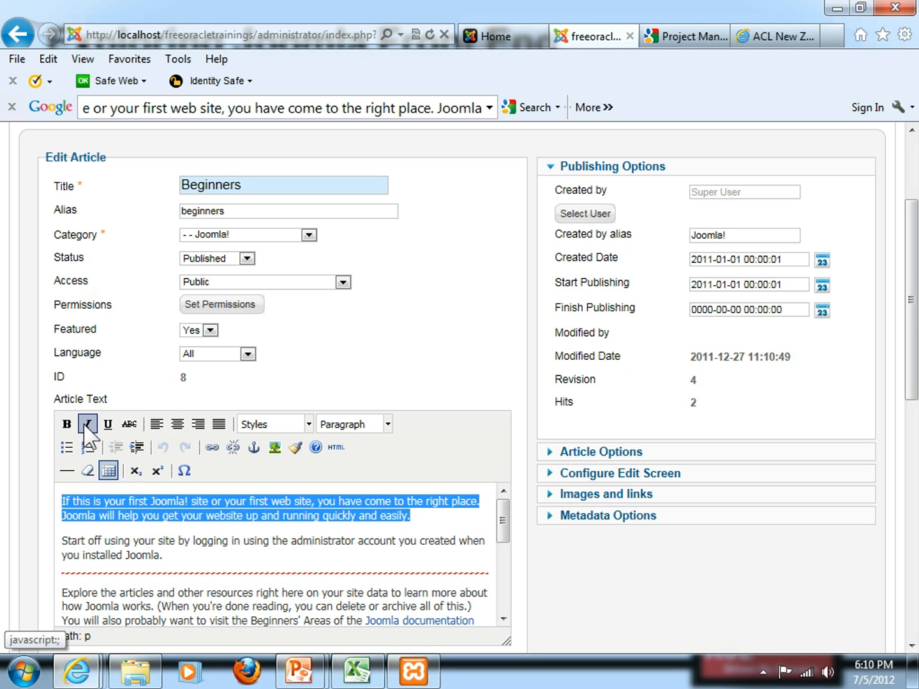
click(86, 424)
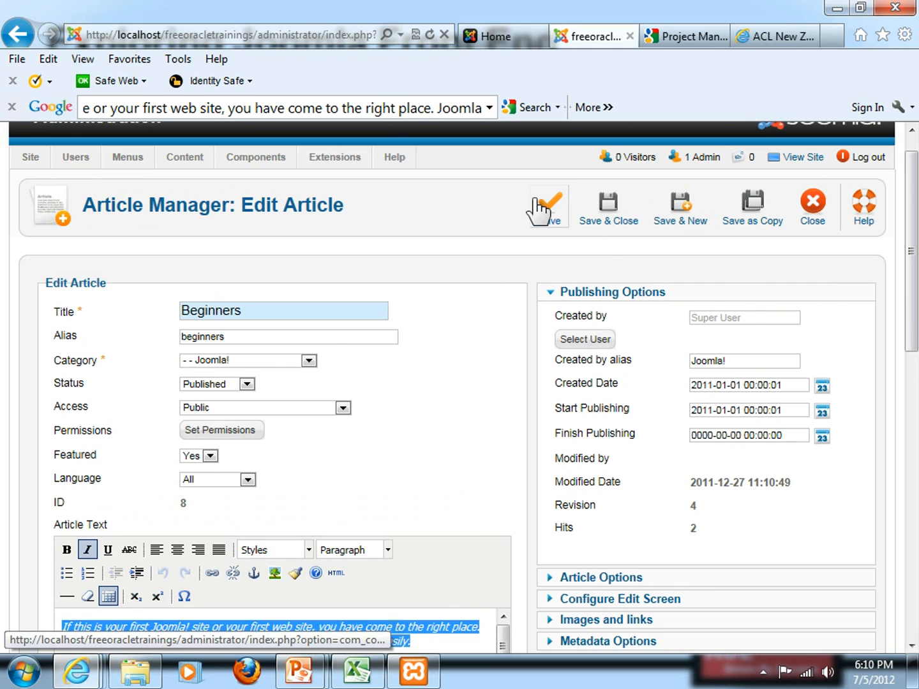
Save the edited Beginners article so the italic paragraph shows on the front page
click(549, 204)
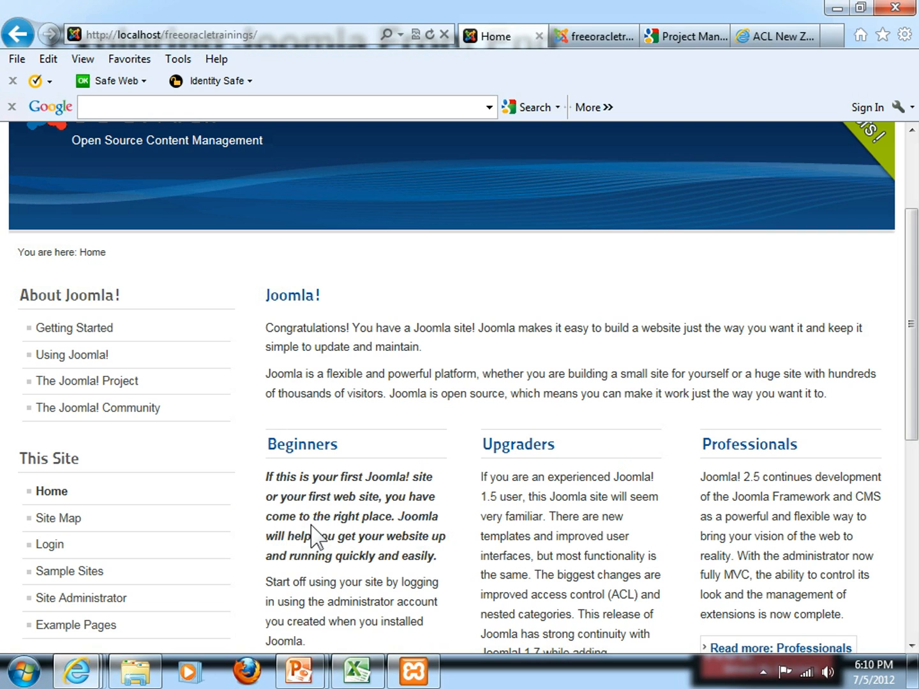
mouse_move(582, 245)
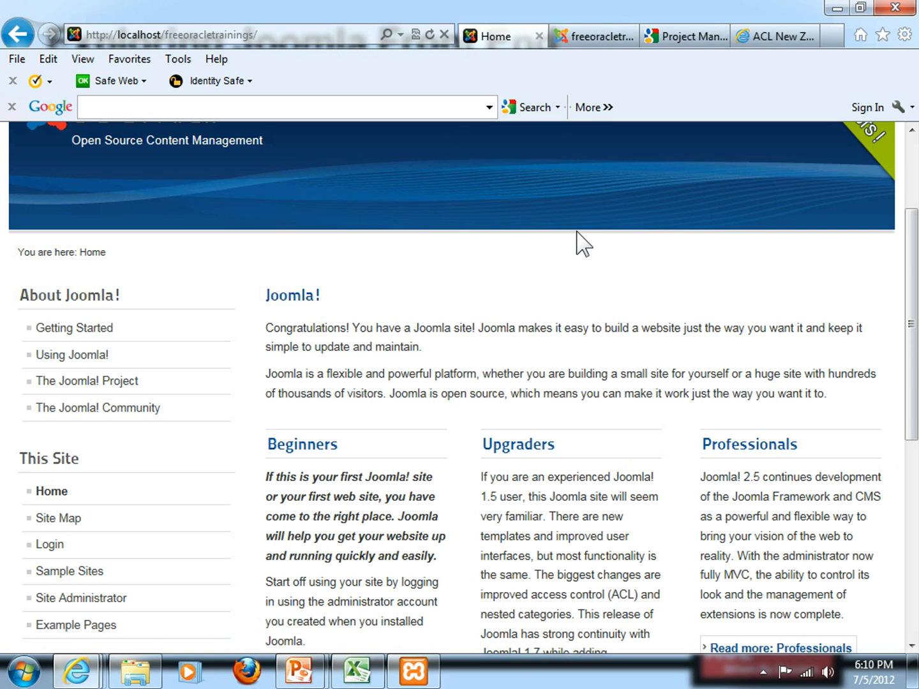
mouse_move(443, 556)
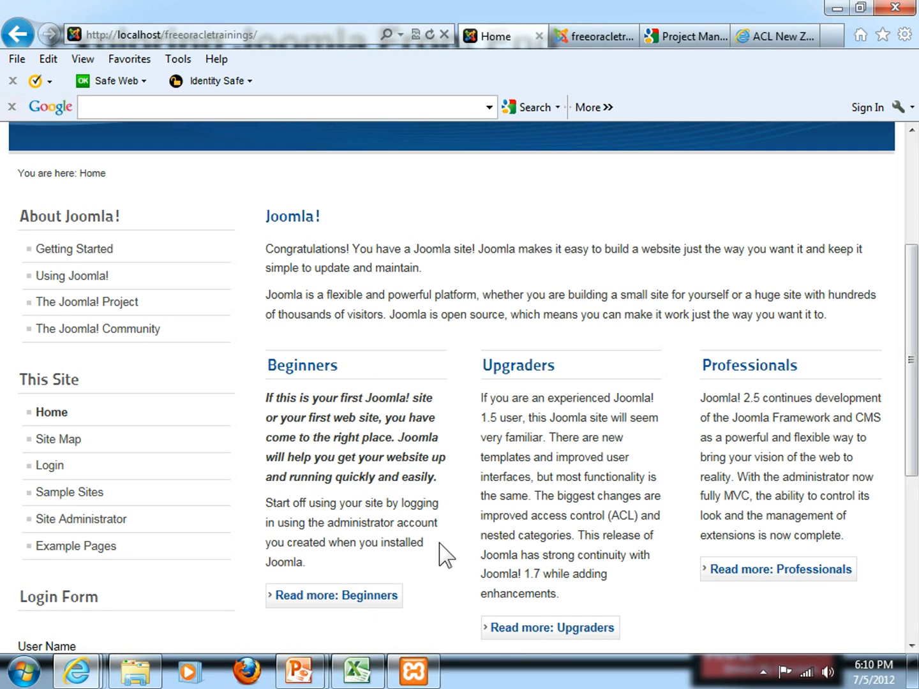
mouse_move(314, 441)
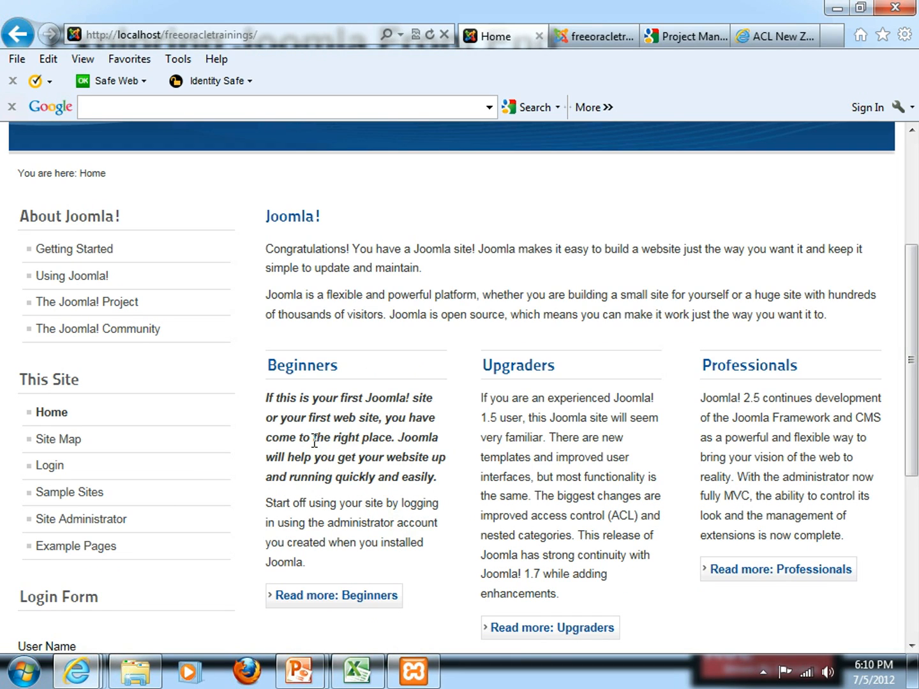